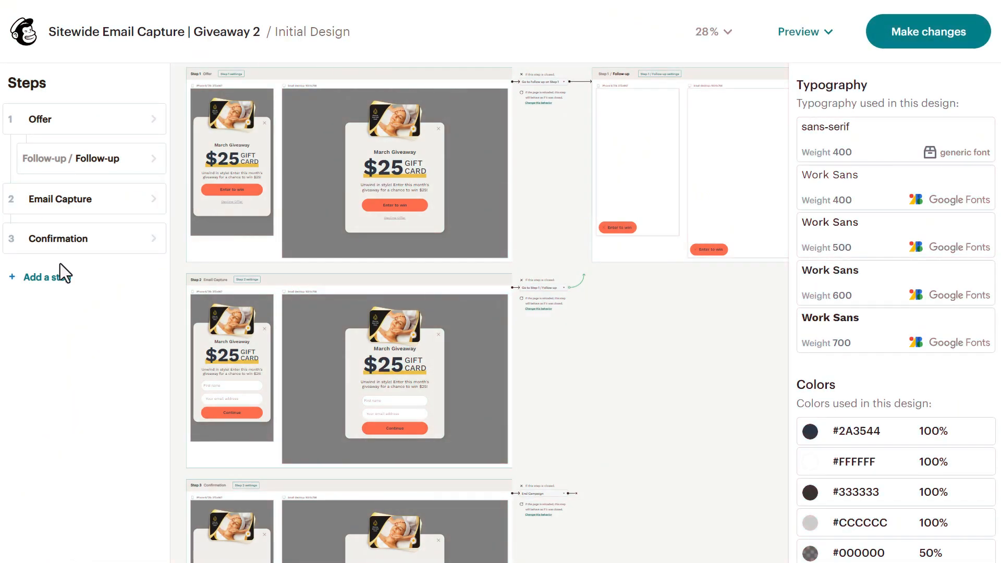
Leave the giveaway popup editor and return to the All forms list
left_click(40, 119)
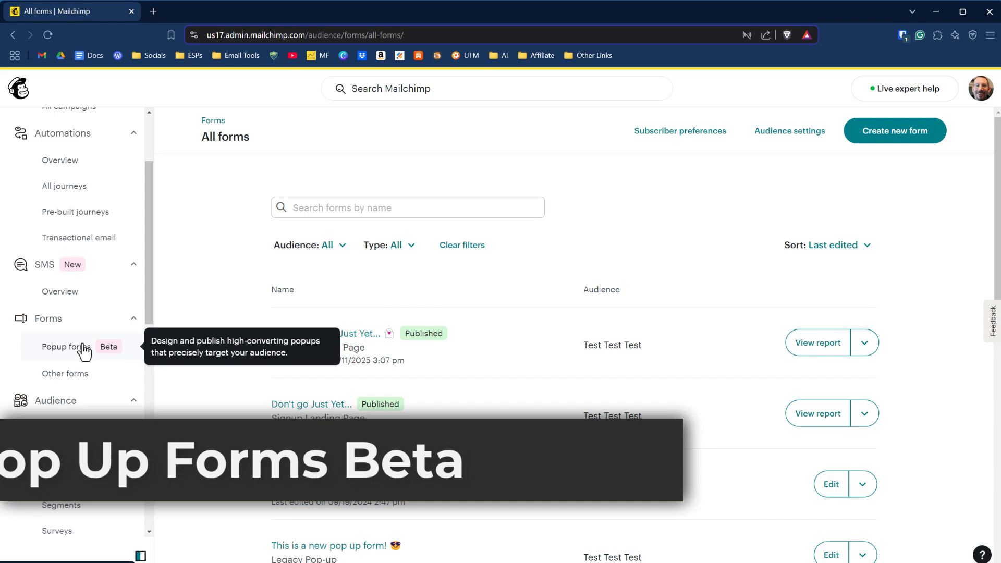
Open Popup forms to see 30-day performance and the two popup forms
left_click(65, 347)
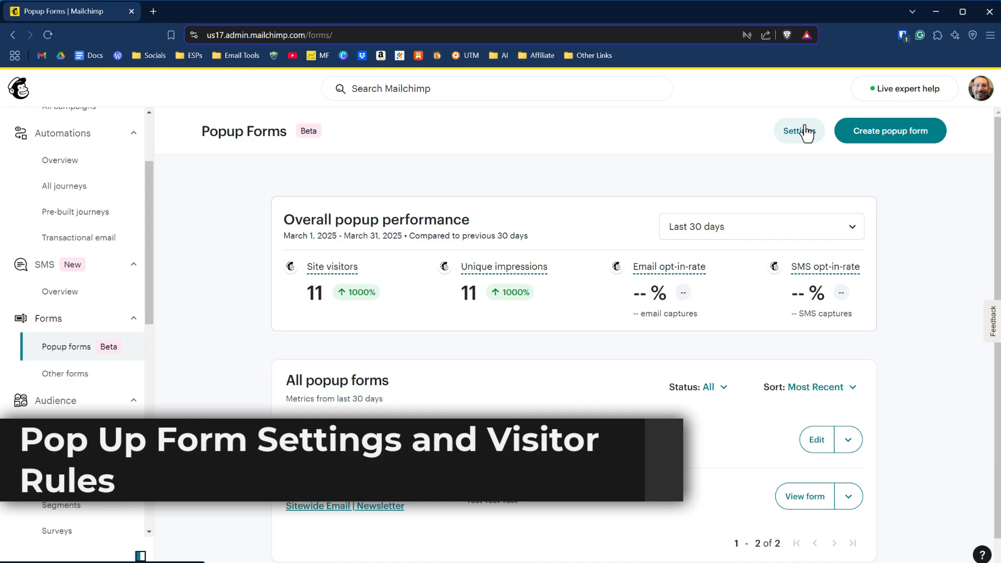
Review the popup forms Settings: connected site and Manage visitor rules
left_click(799, 131)
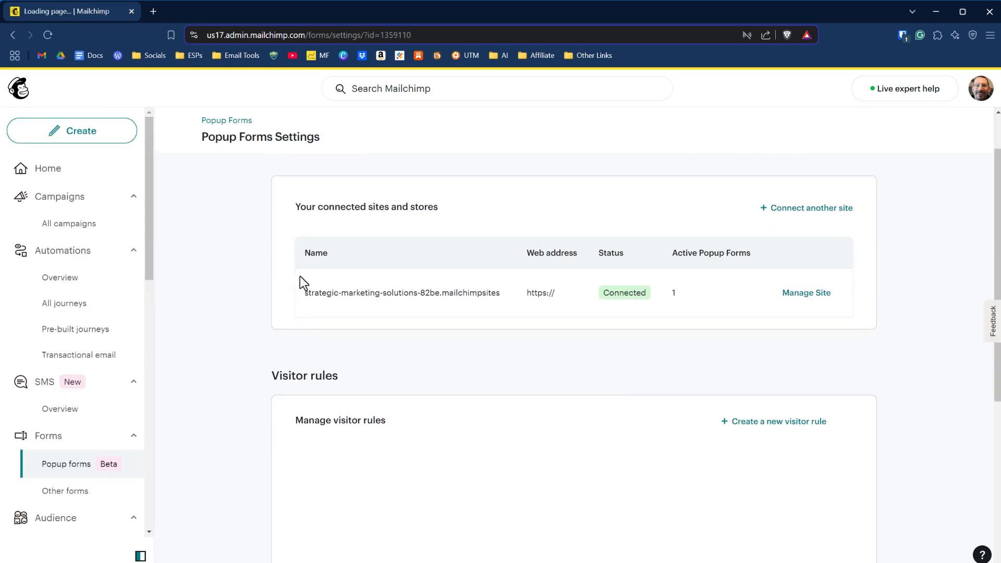
scroll("down", 3)
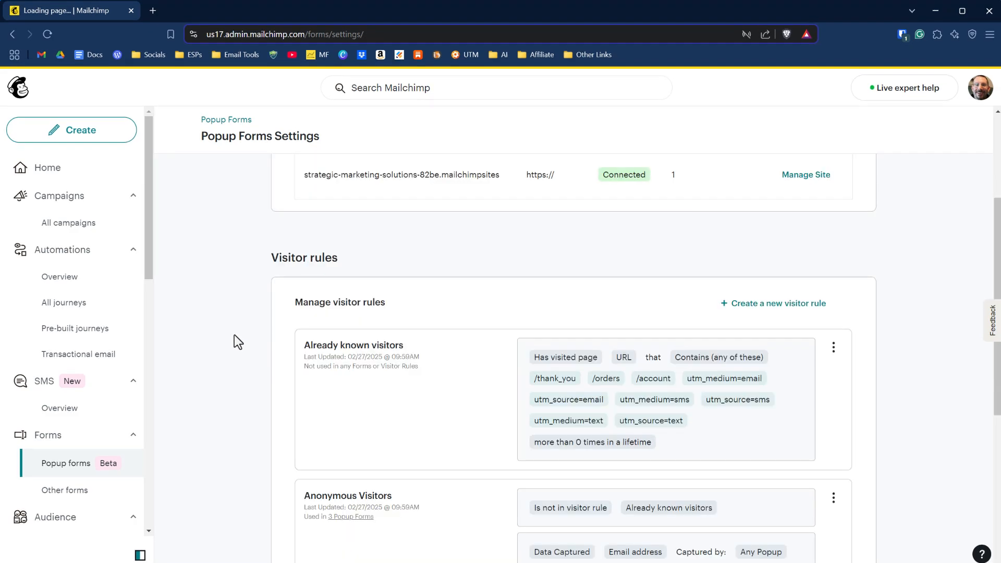
scroll("down", 3)
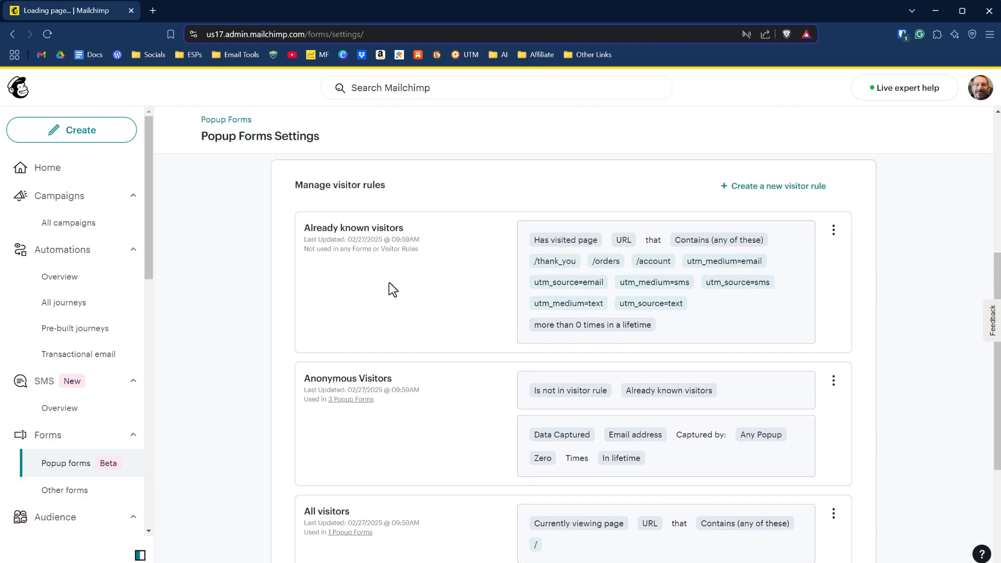
scroll("down", 3)
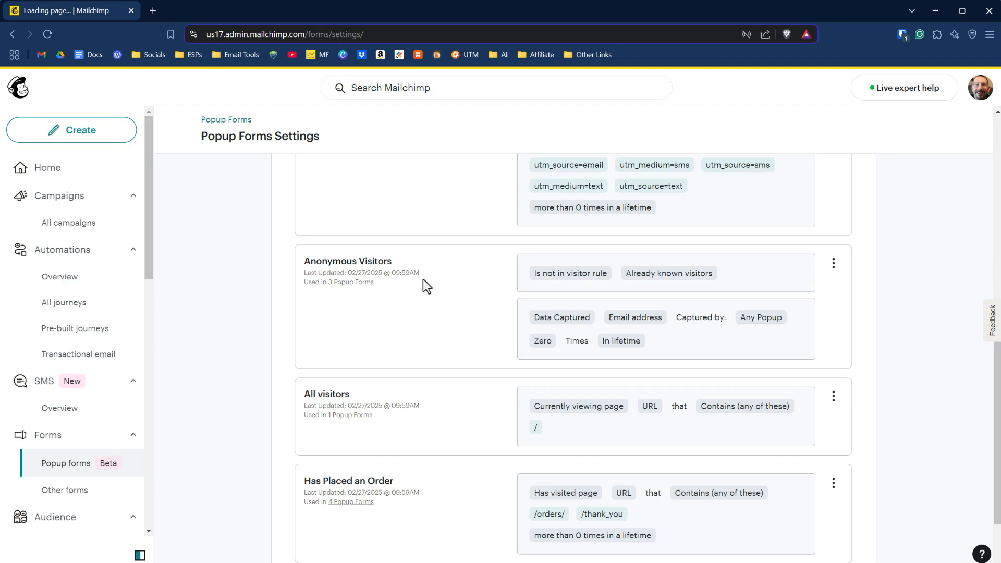
scroll("down", 3)
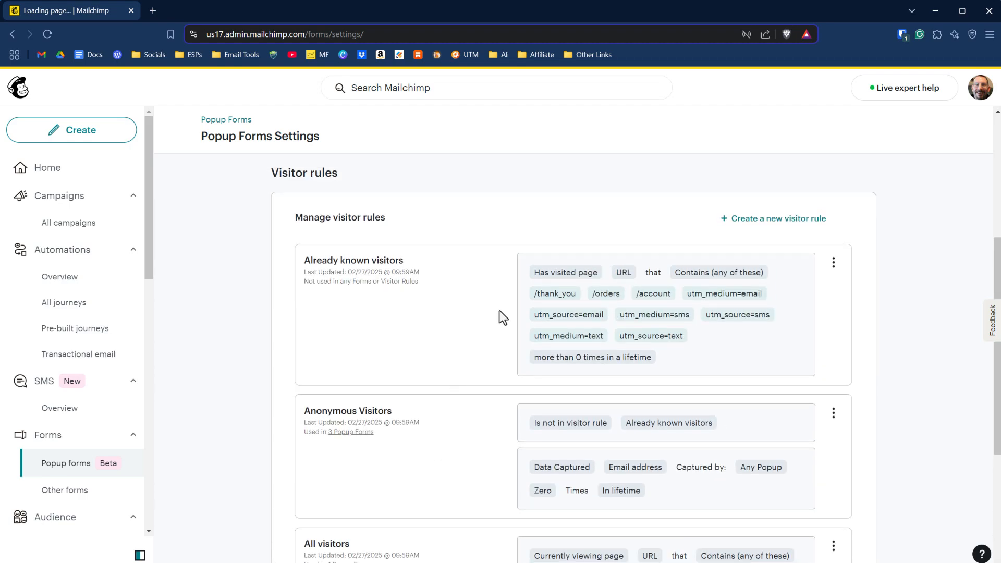
left_click(833, 263)
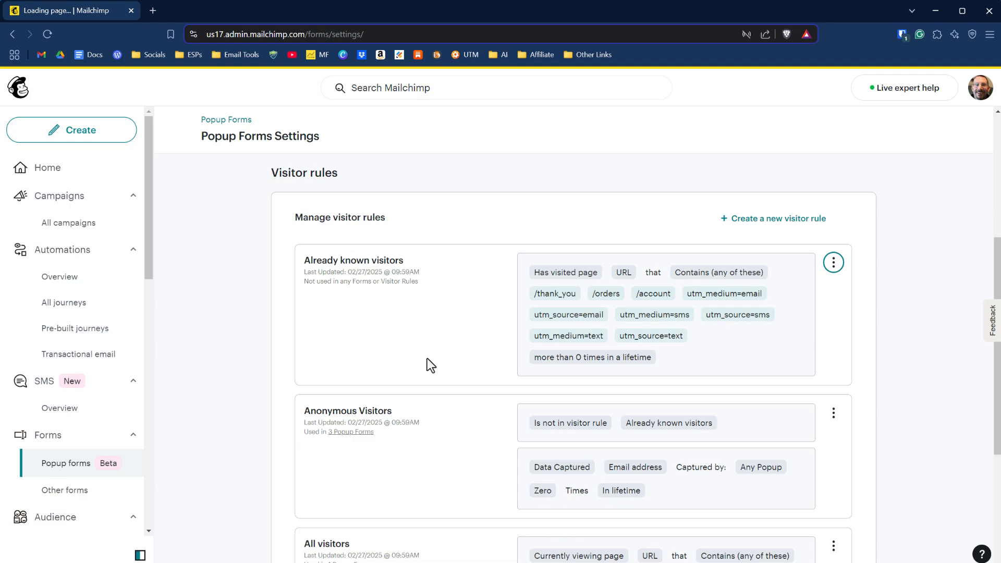
mouse_move(772, 218)
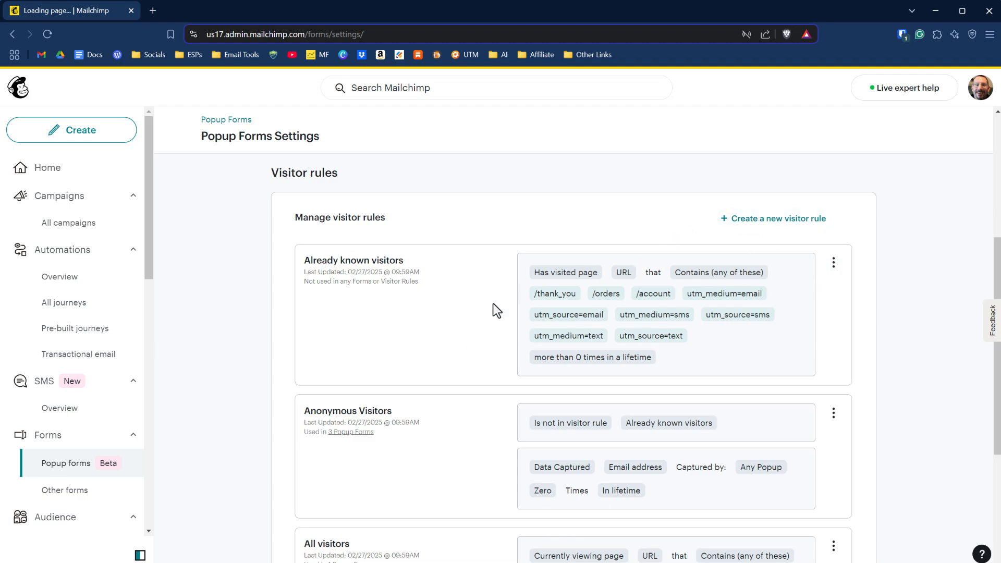
scroll("down", 3)
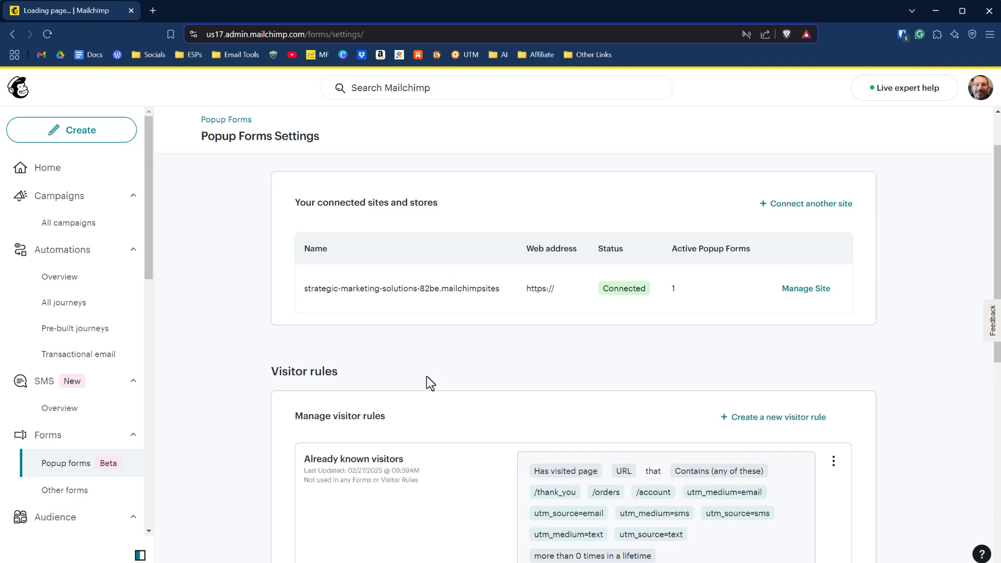
scroll("down", 3)
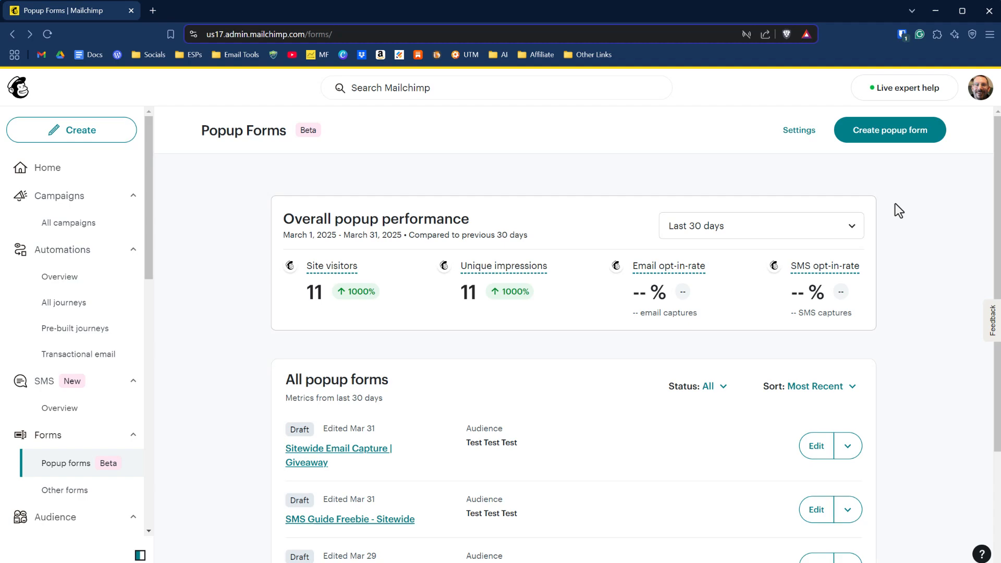
mouse_move(890, 131)
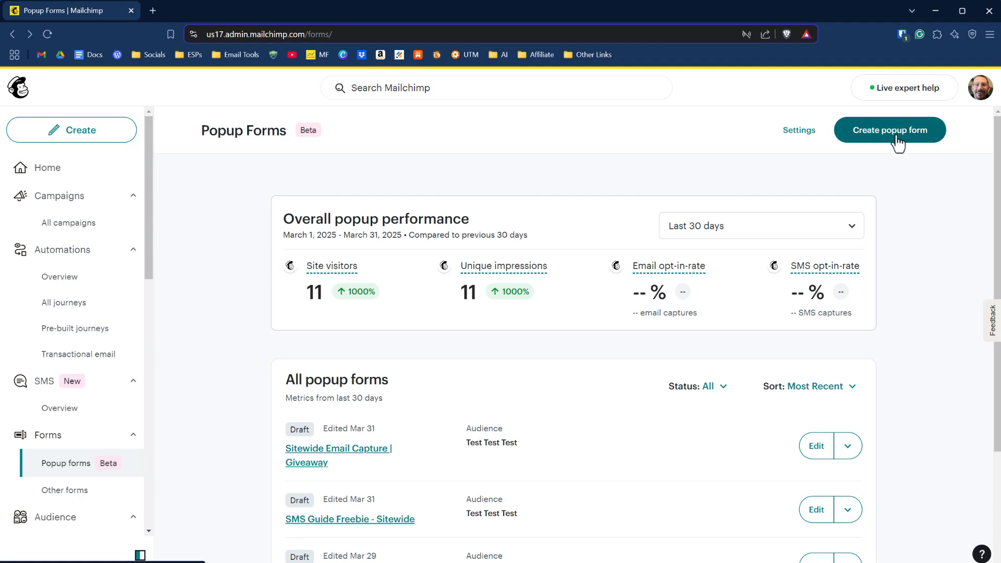
Start a new popup form and reach the Offer choices step
left_click(889, 130)
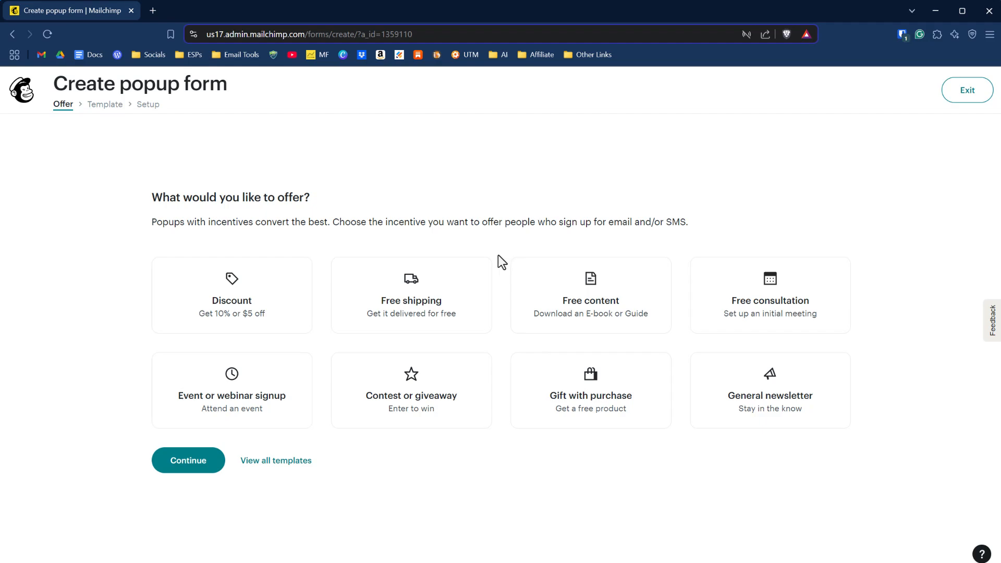
mouse_move(504, 273)
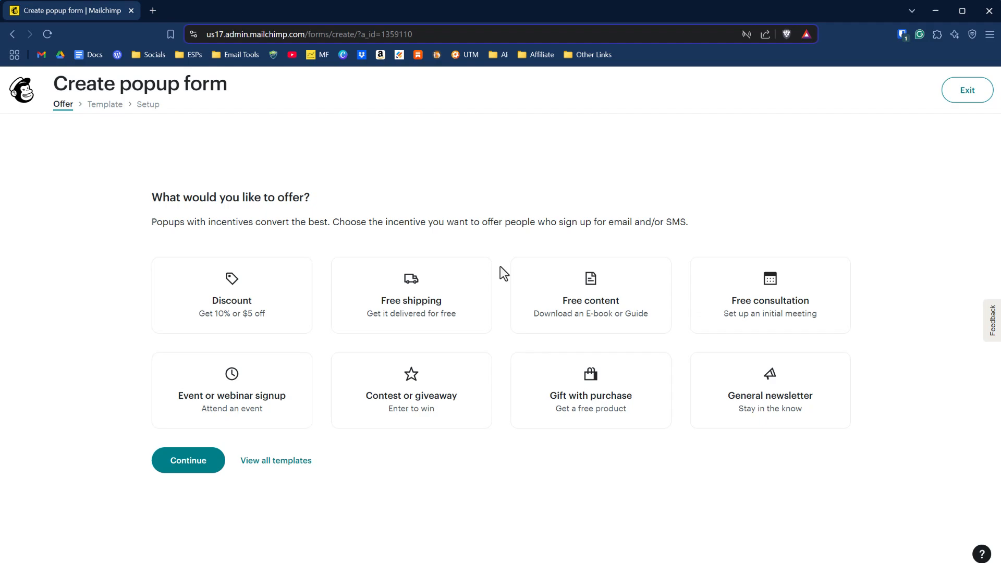
mouse_move(275, 461)
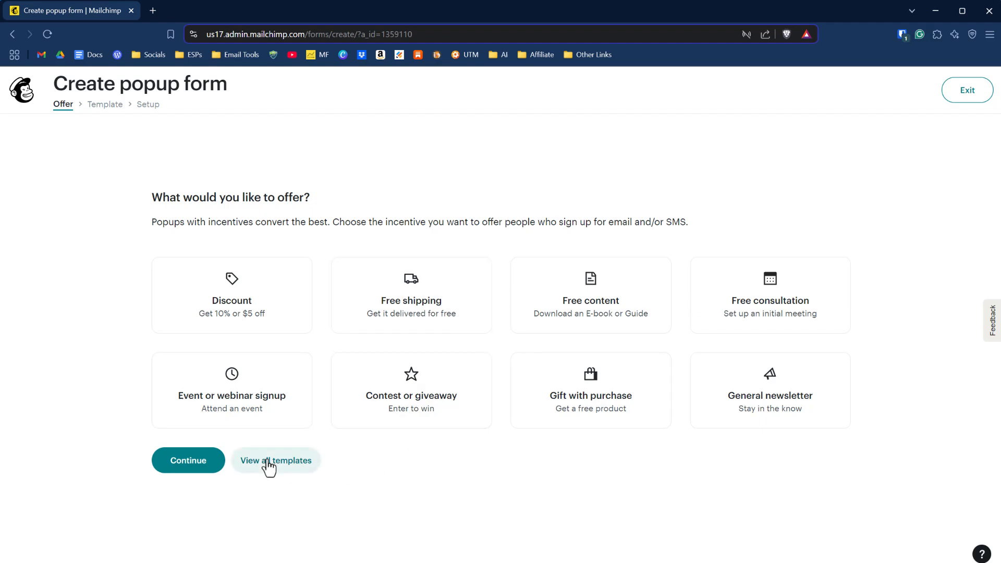
mouse_move(313, 469)
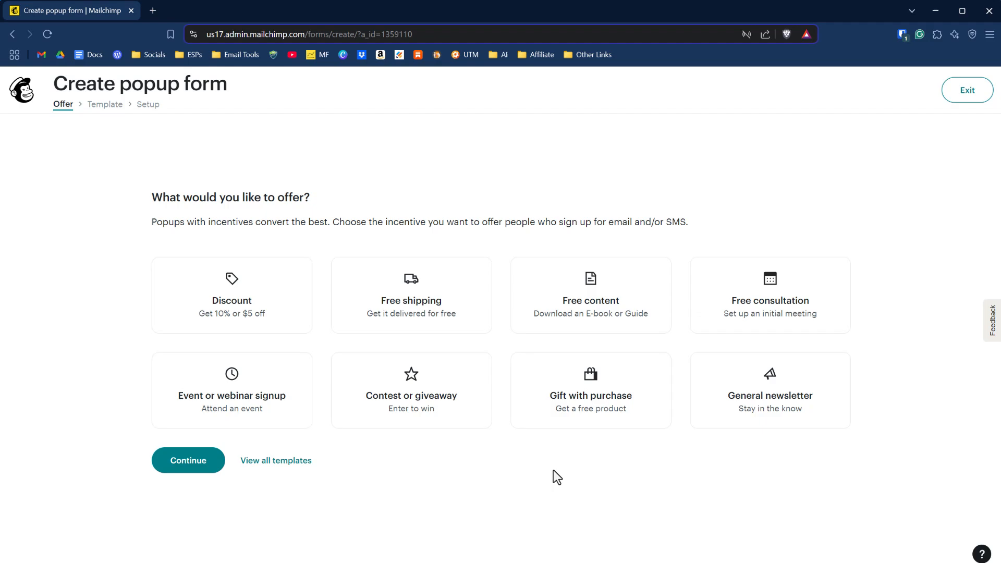
mouse_move(412, 386)
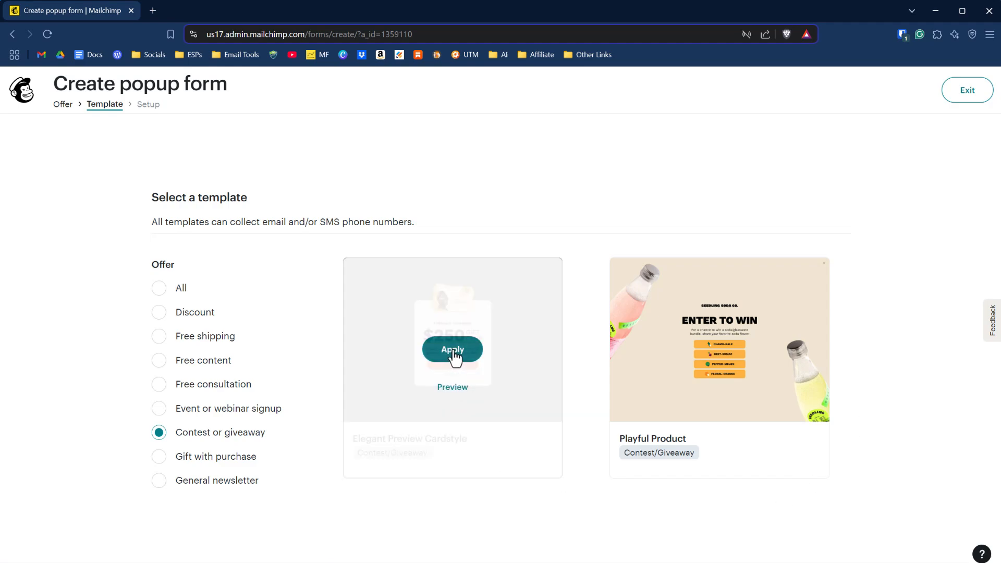
Apply the giveaway template, name it 'Sitewide Email Capture | Giveaway 2', audience Test Test Test
left_click(452, 349)
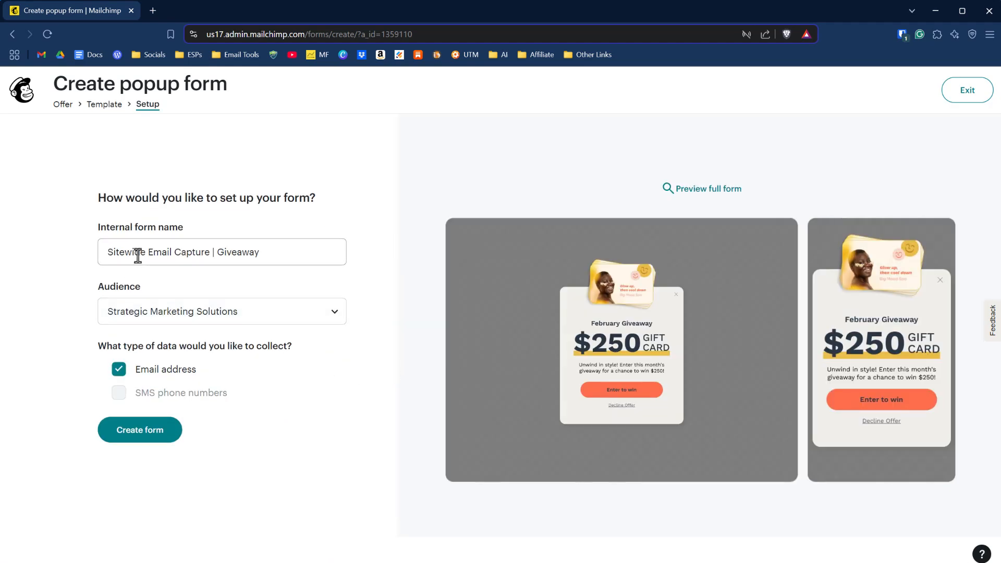
left_click(221, 251)
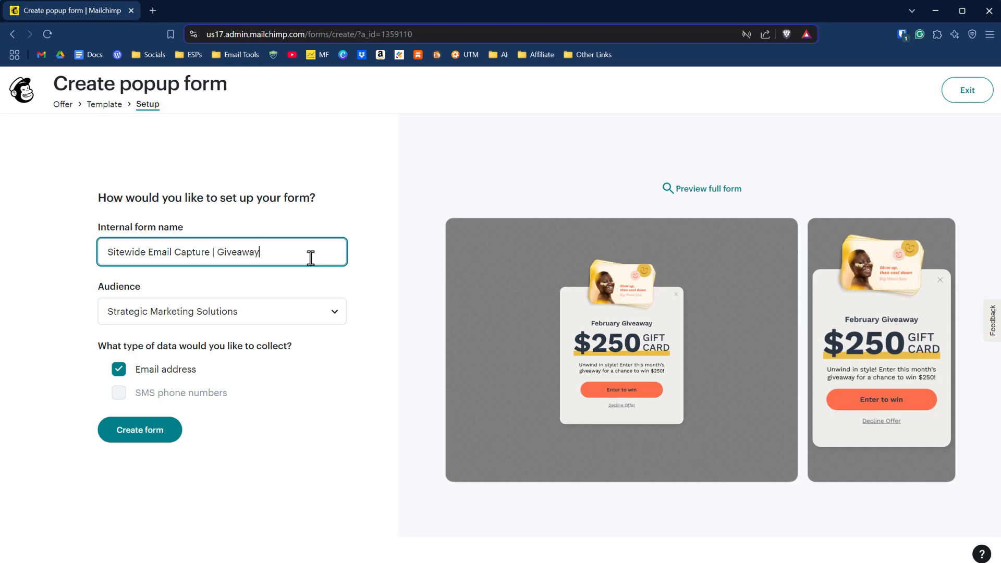
type("2")
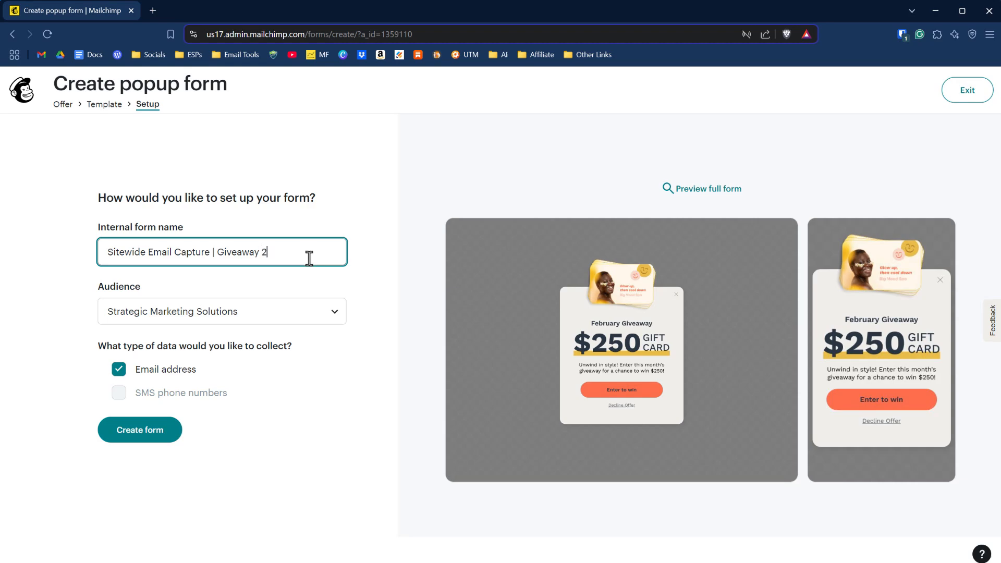
left_click(222, 312)
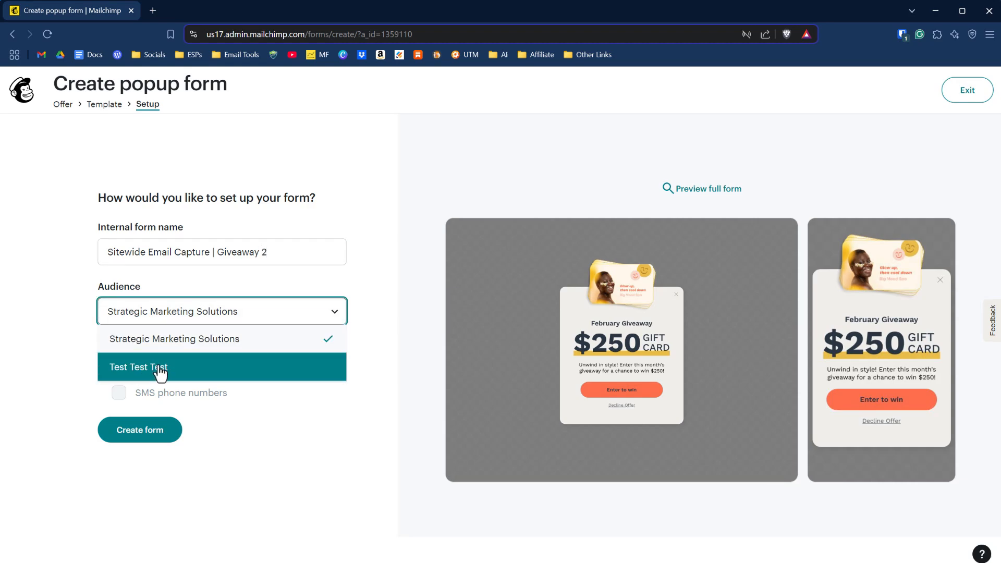
left_click(139, 367)
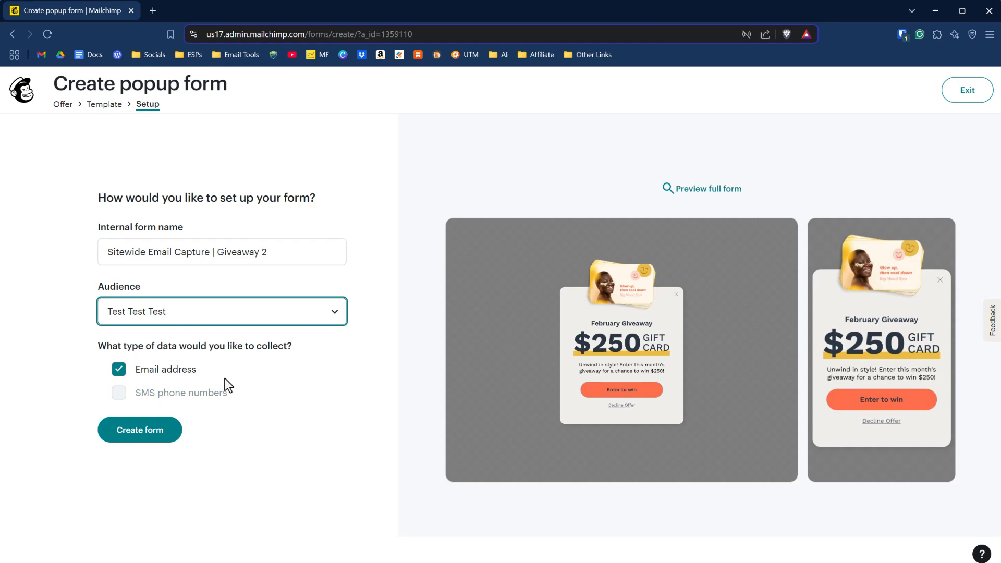
mouse_move(239, 387)
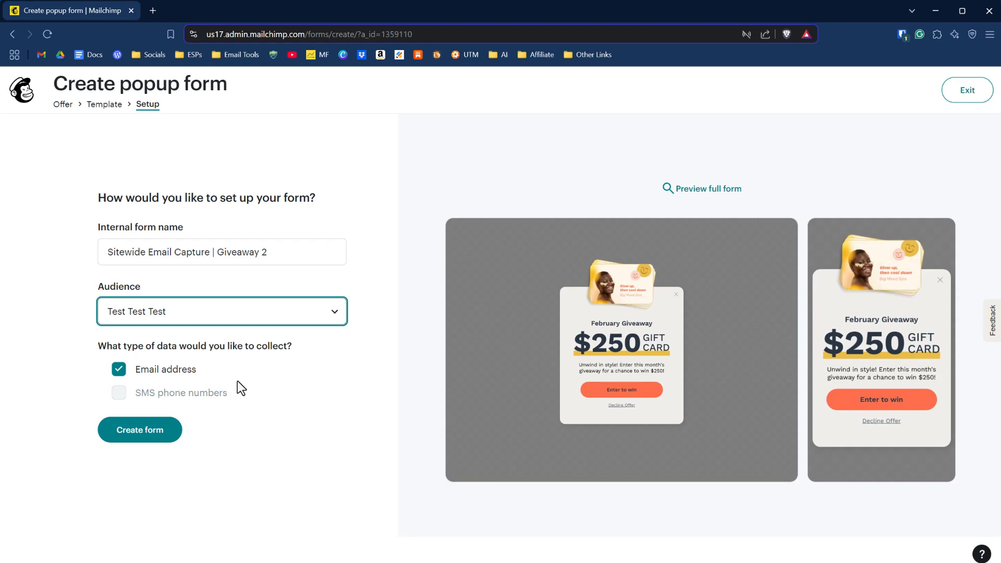
mouse_move(237, 385)
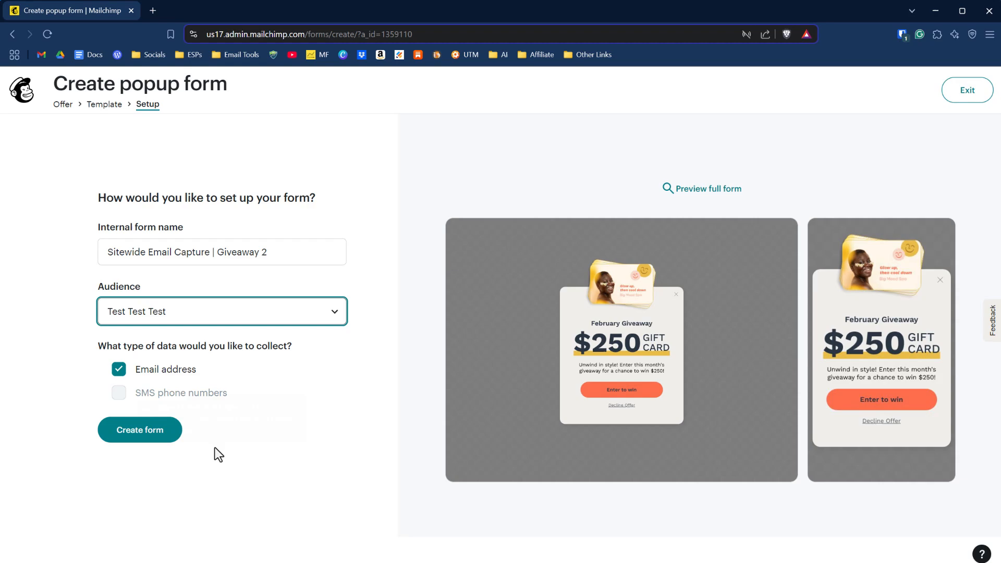
left_click(140, 430)
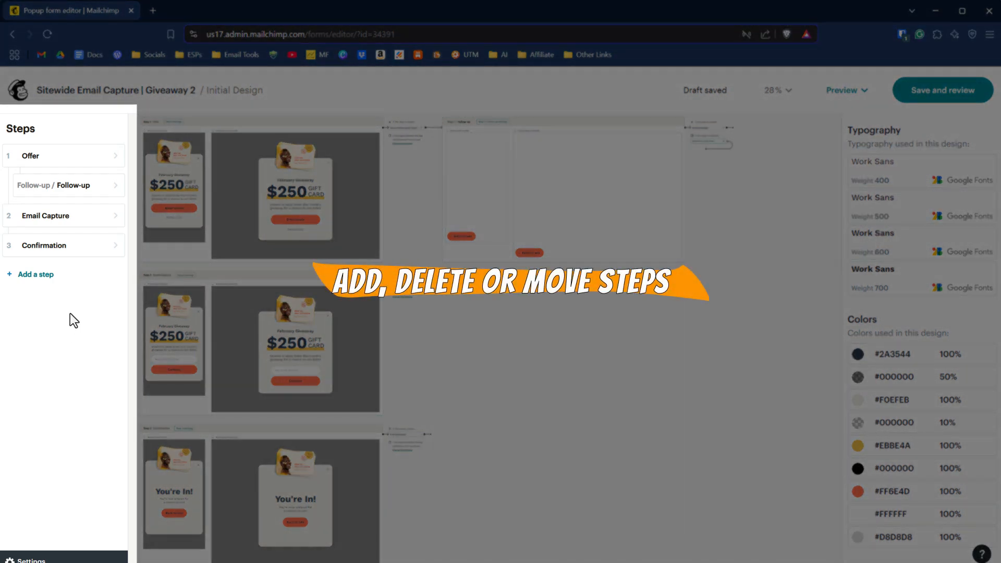
mouse_move(77, 311)
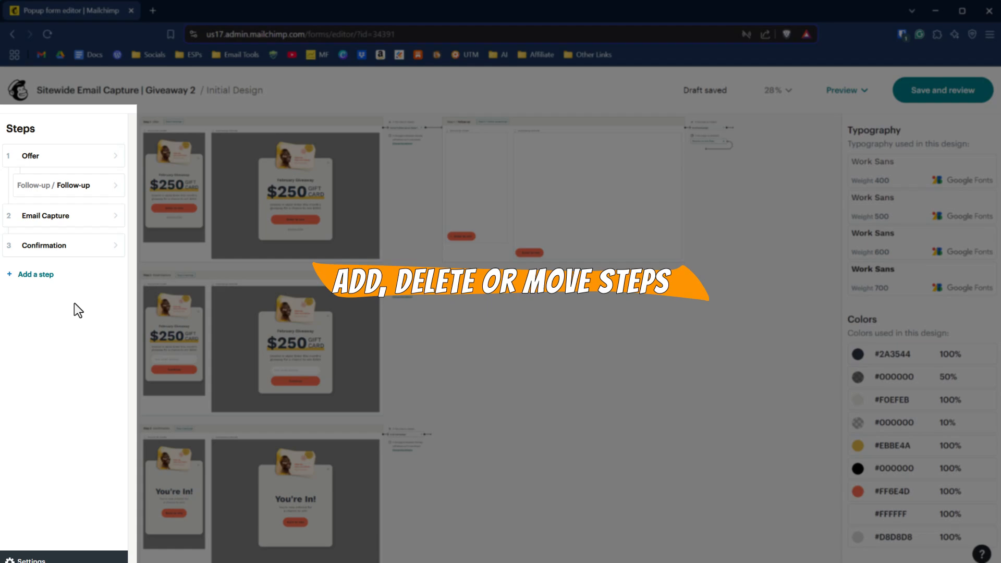
mouse_move(38, 155)
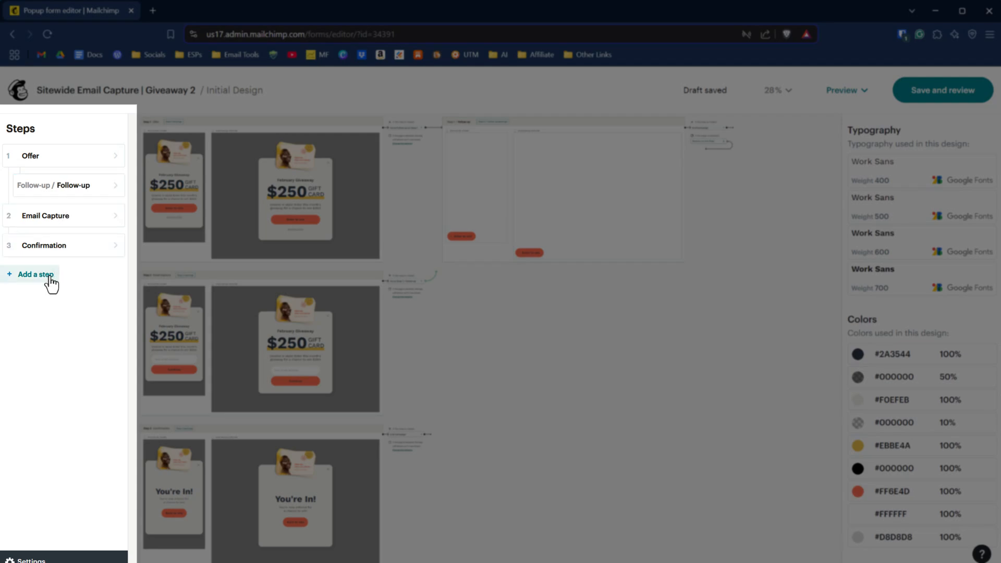
mouse_move(42, 249)
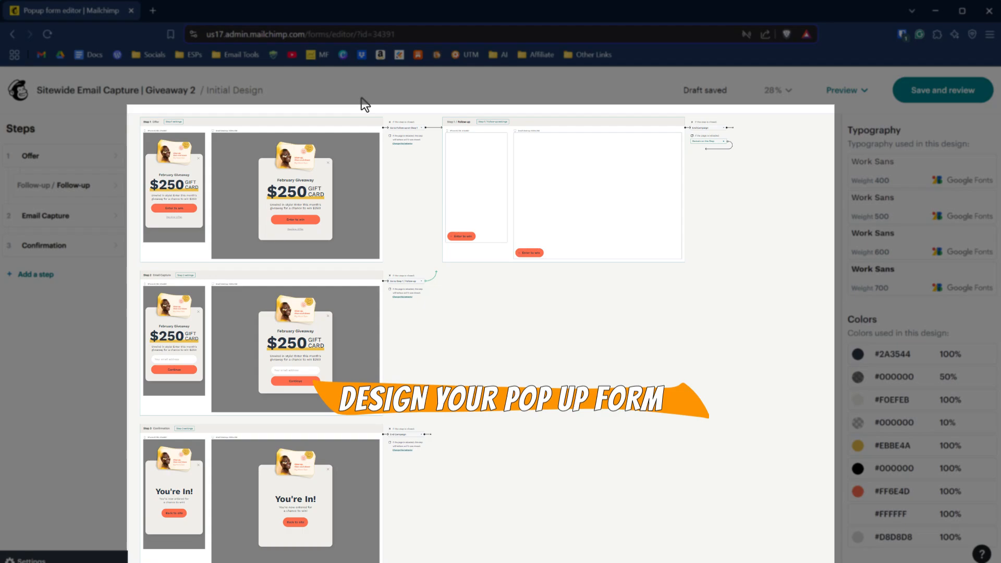
mouse_move(765, 109)
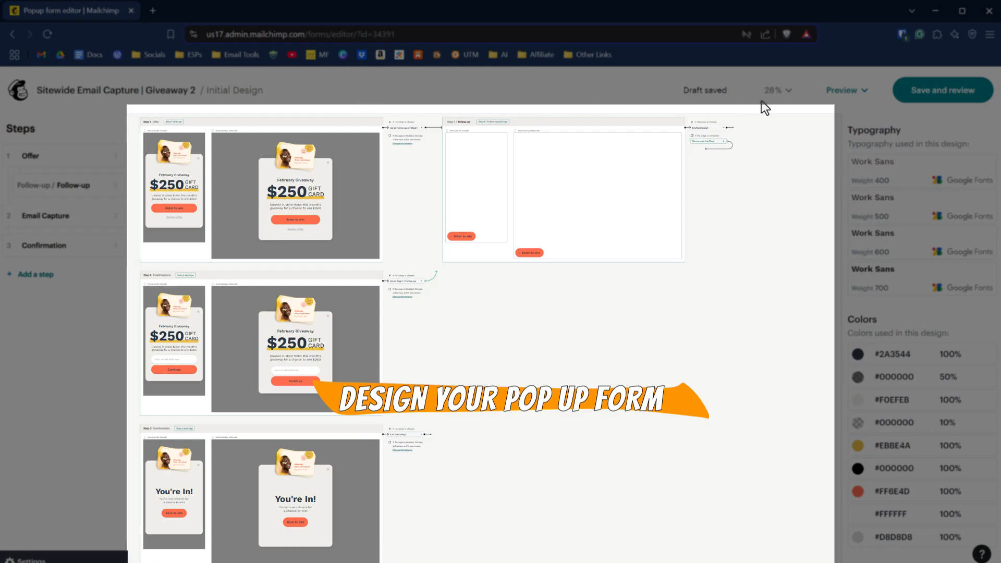
left_click(777, 90)
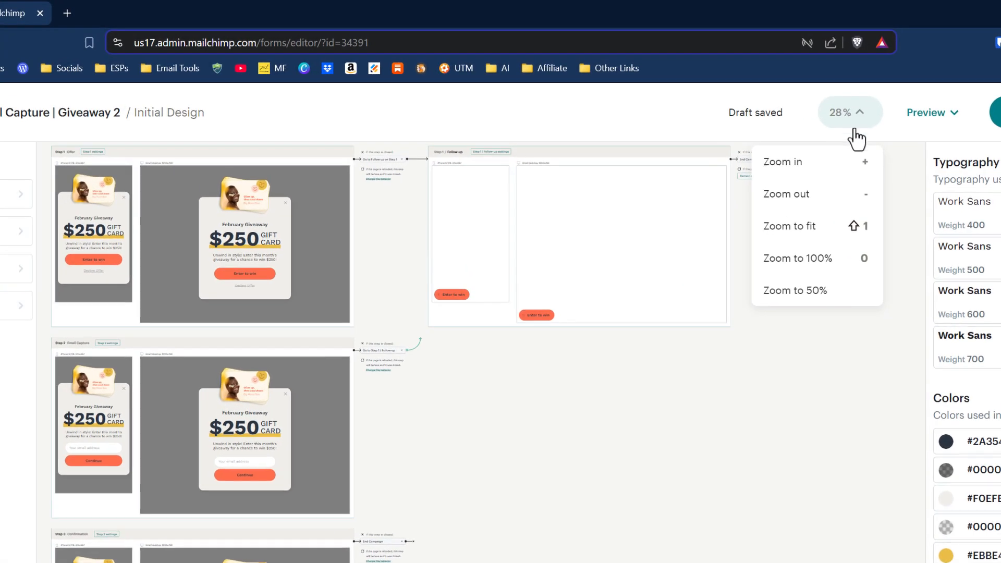
mouse_move(808, 194)
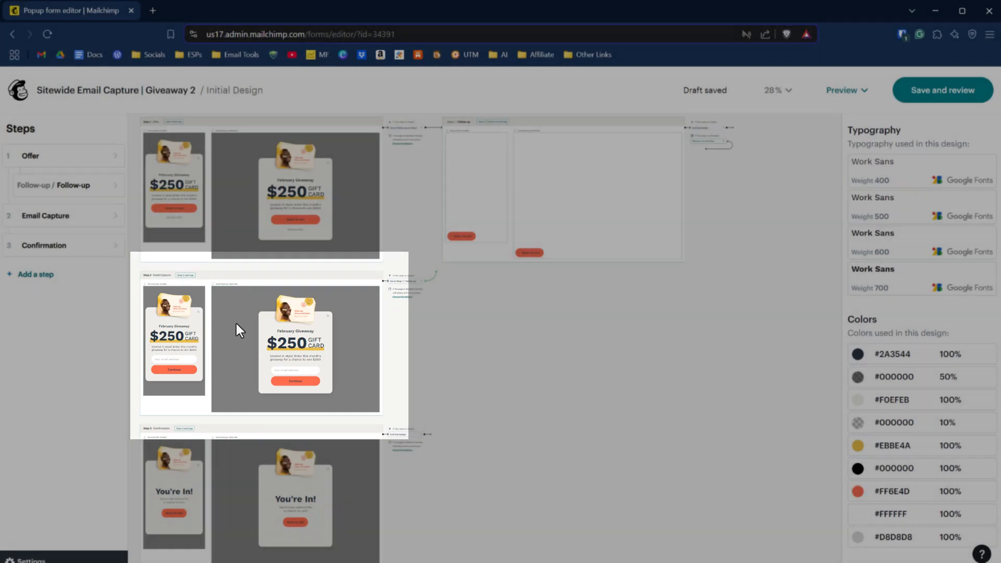
scroll("down", 3)
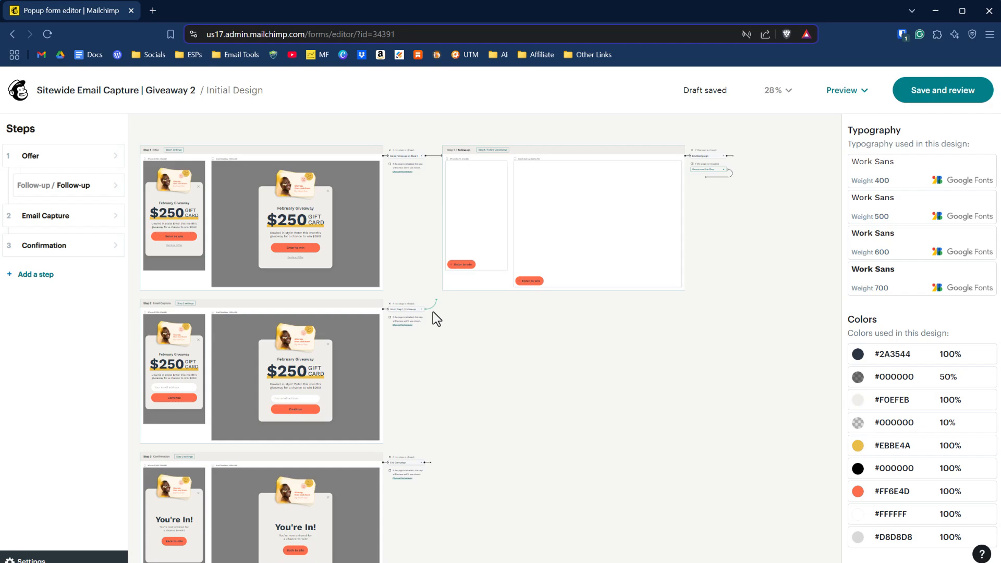
mouse_move(457, 320)
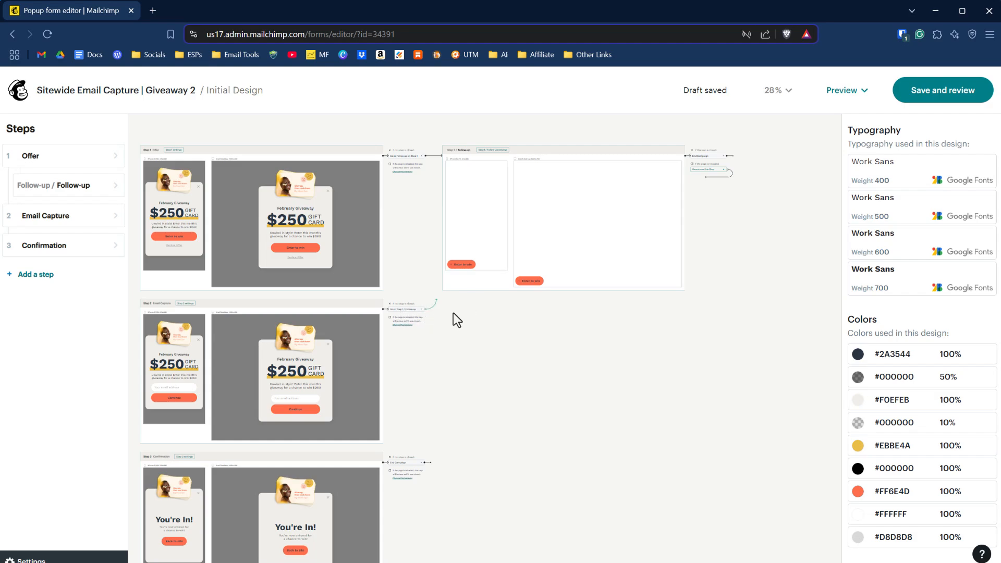
mouse_move(519, 149)
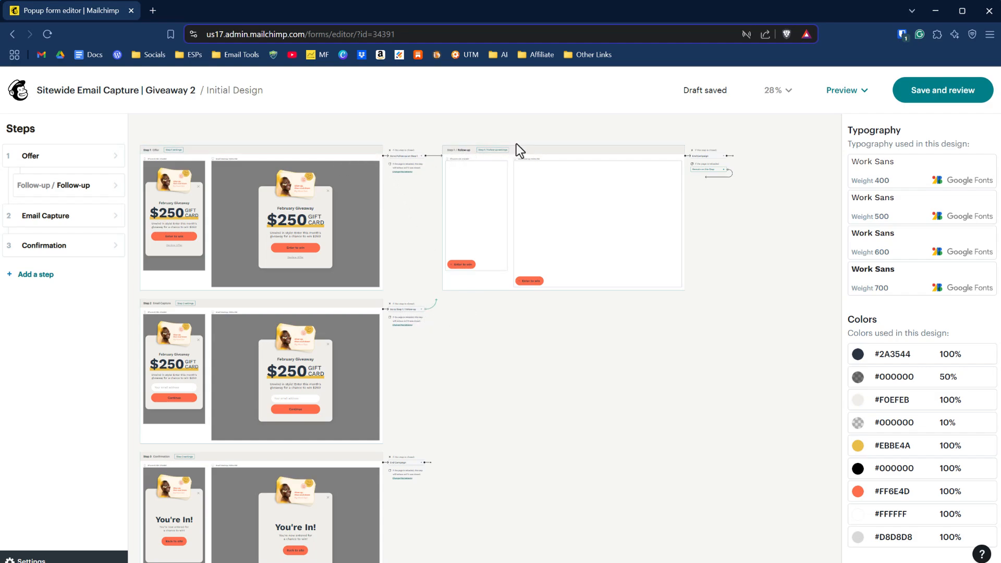
mouse_move(498, 167)
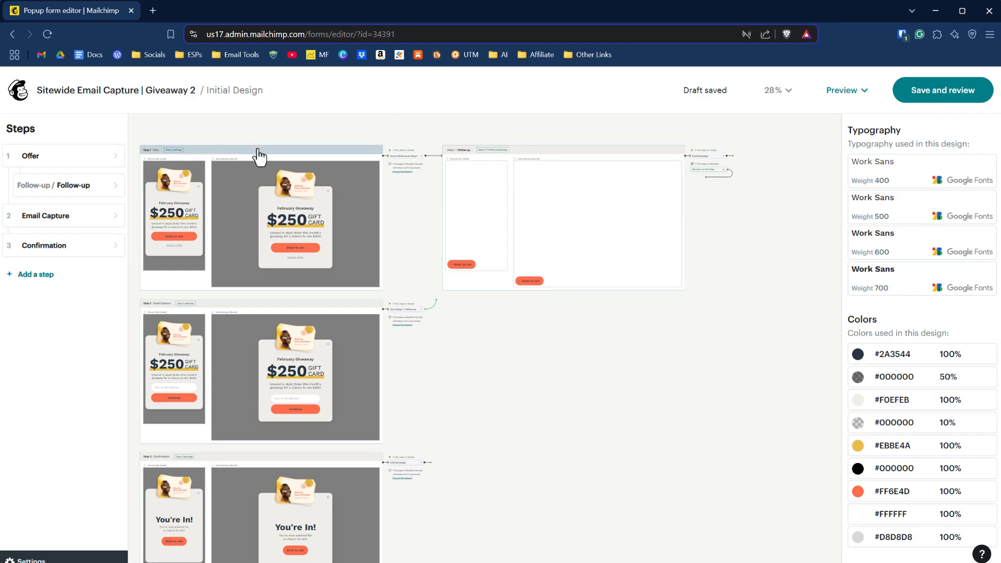
mouse_move(231, 199)
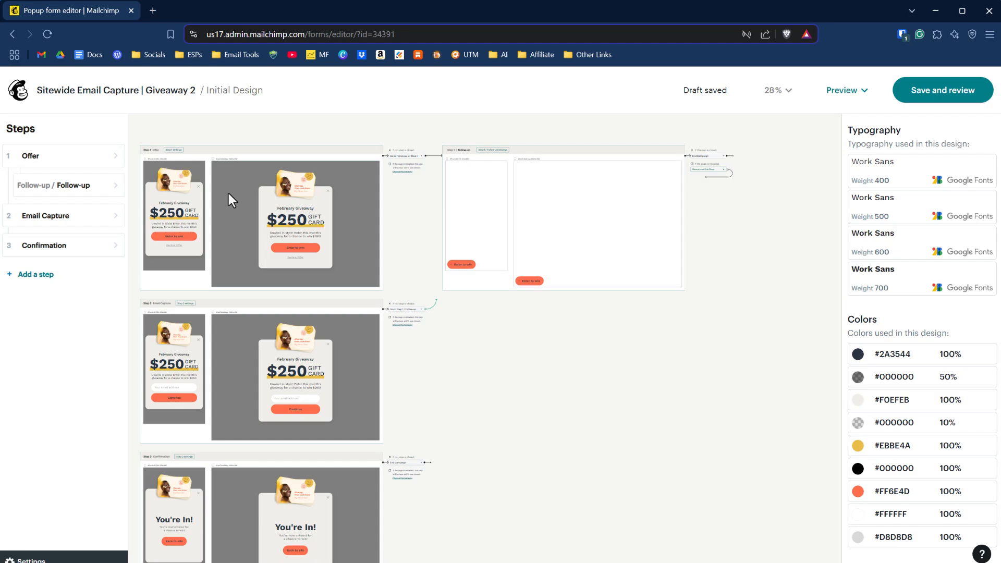
mouse_move(263, 158)
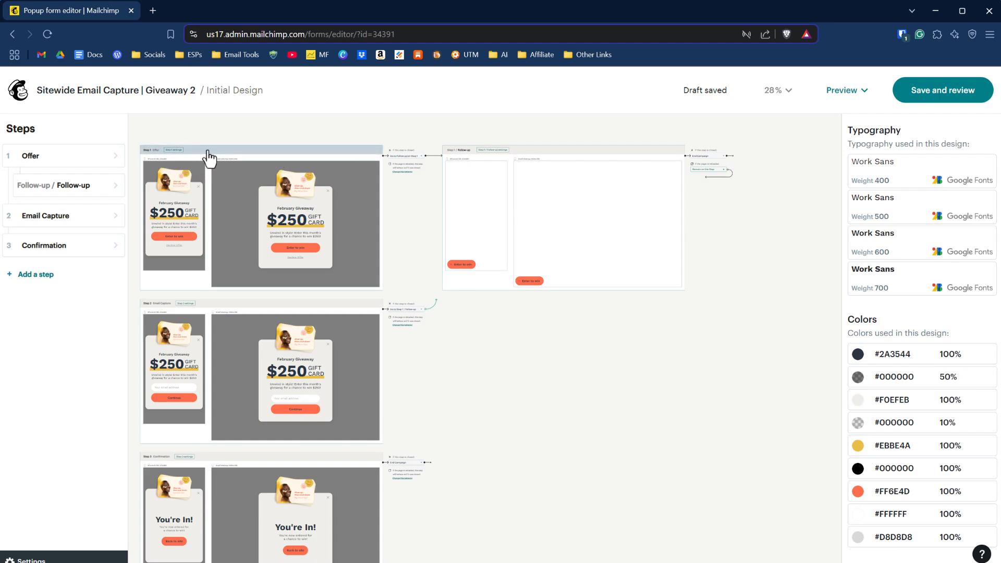
mouse_move(214, 158)
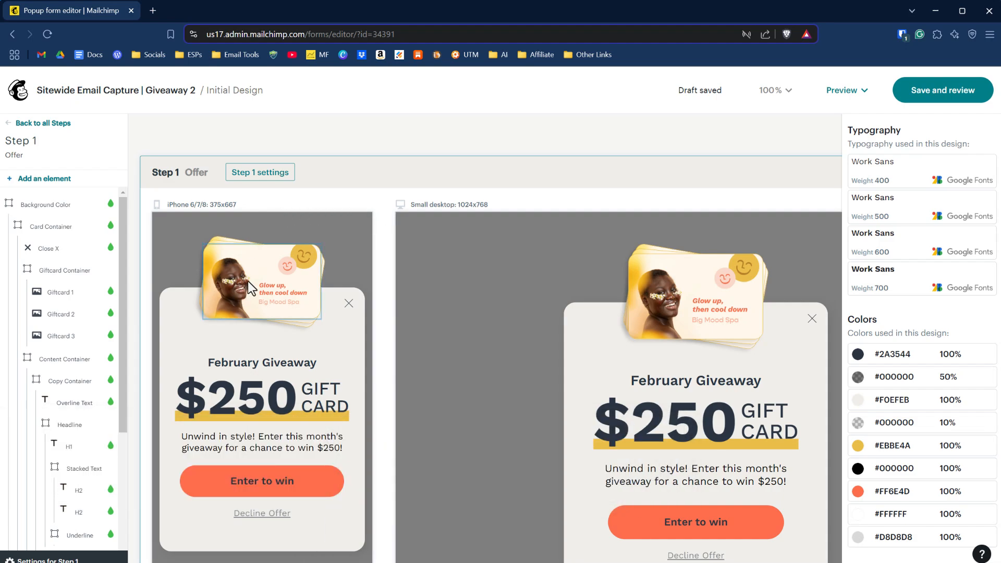
mouse_move(288, 294)
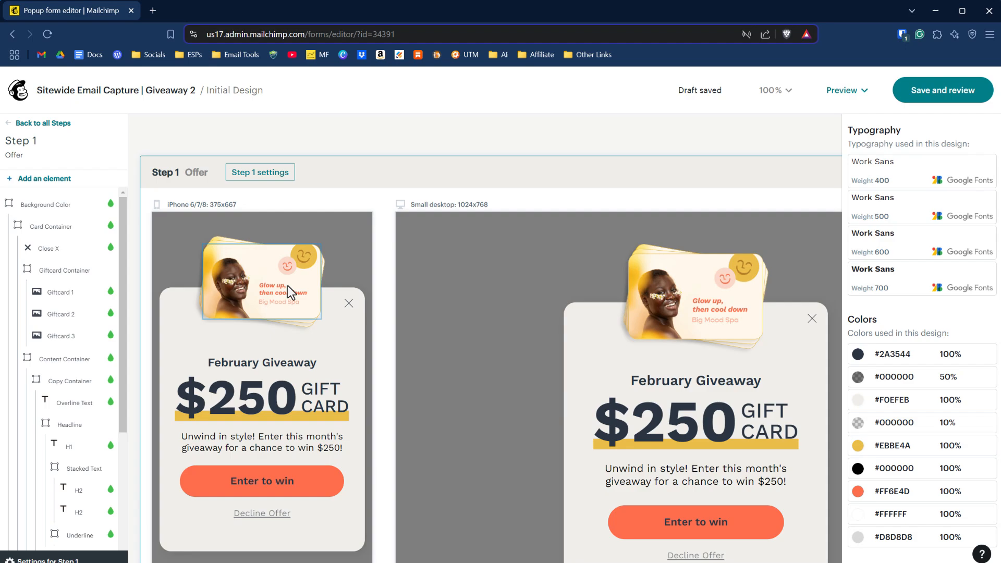
mouse_move(551, 165)
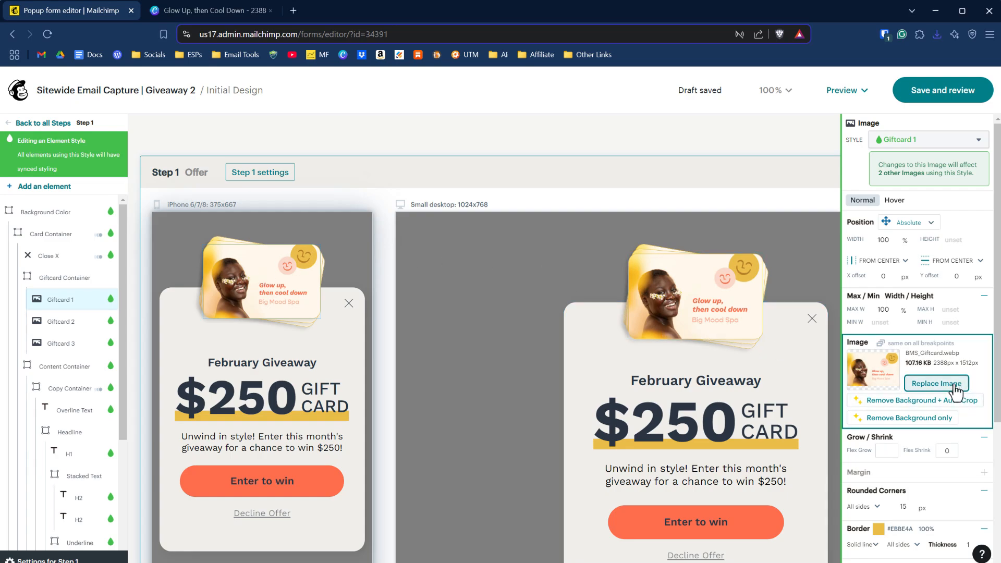
Replace the Offer step's Giftcard 1 image with the spa facial photo
left_click(937, 383)
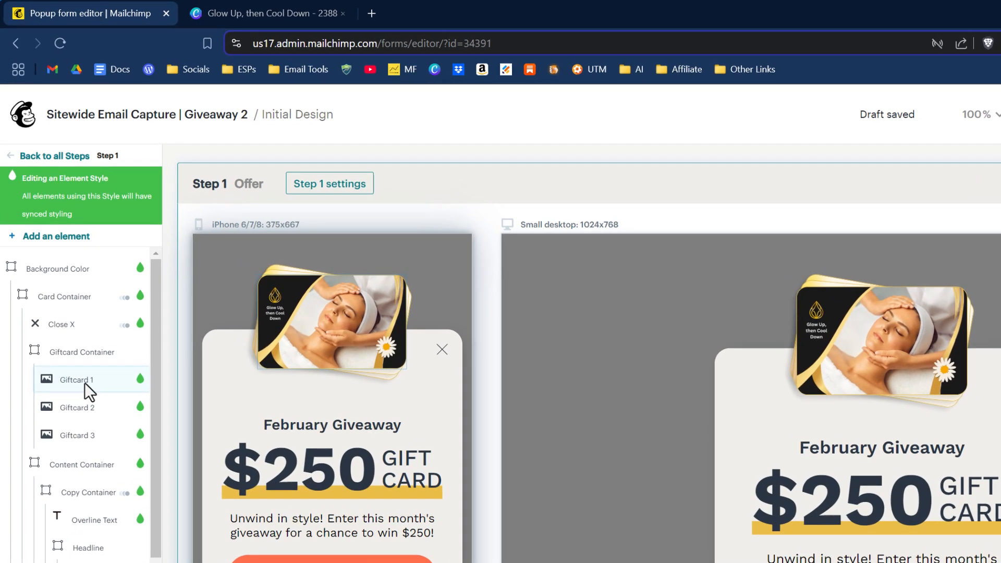
mouse_move(86, 380)
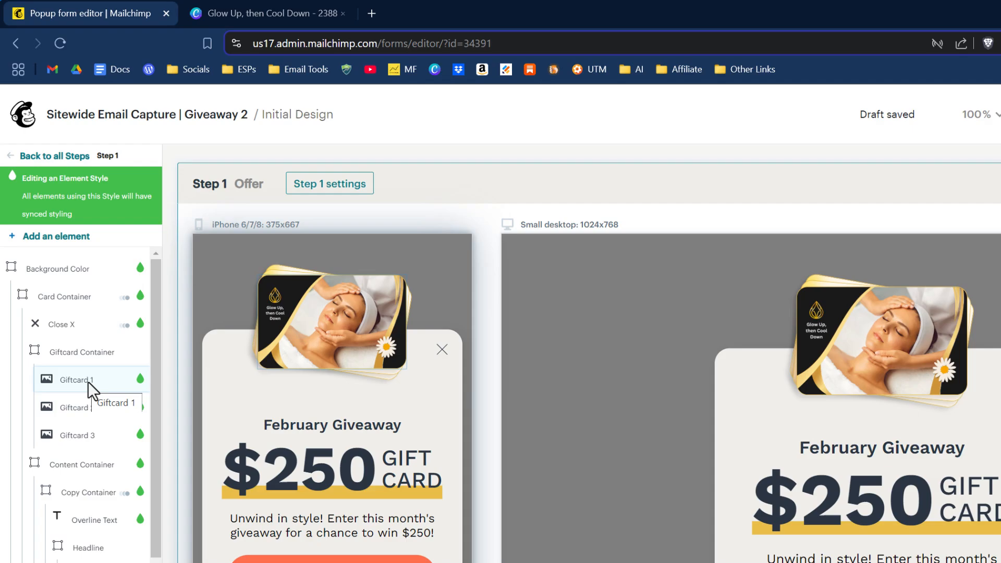
Change the Offer overline to 'March Giveaway' and the headline amount to $25
left_click(75, 379)
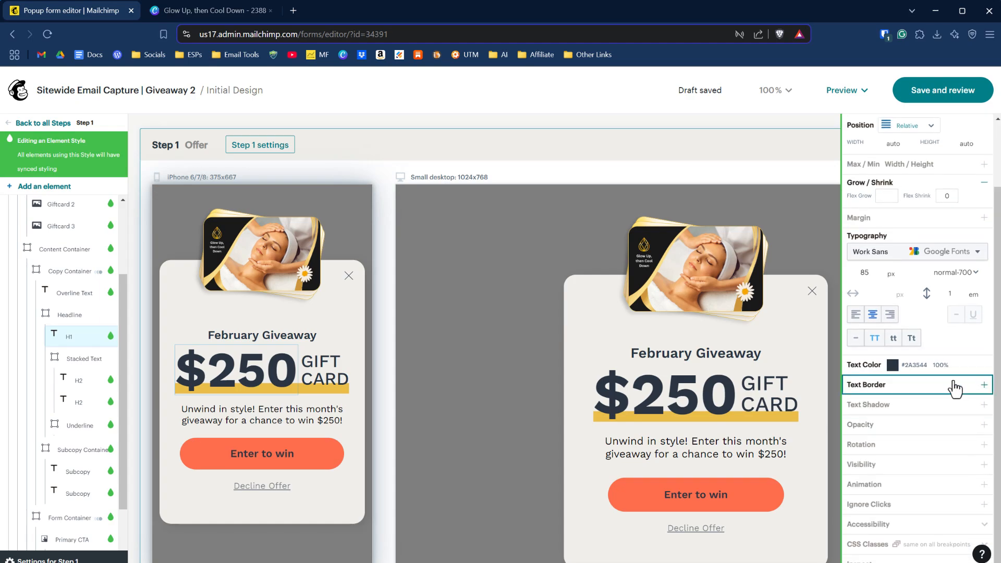
mouse_move(902, 415)
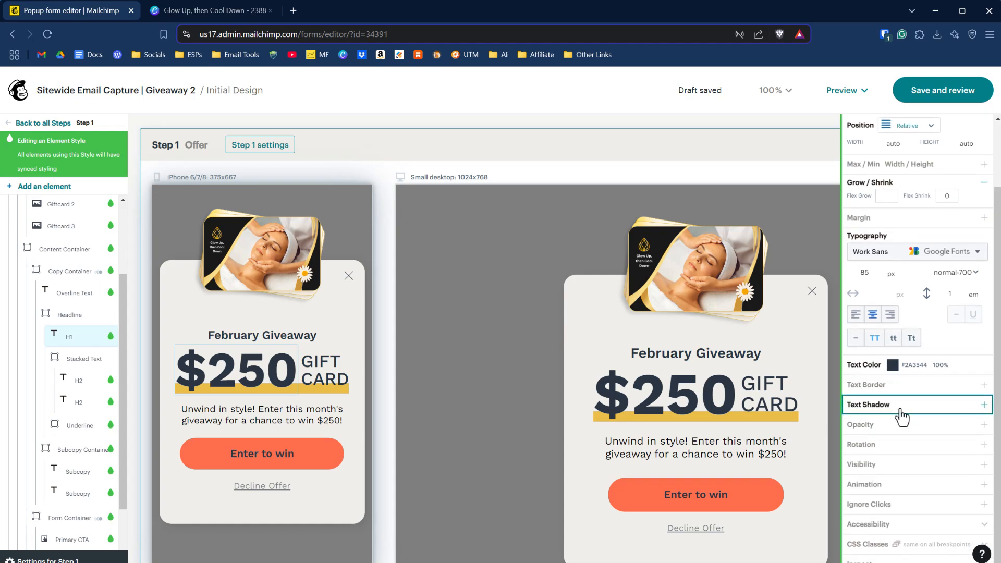
mouse_move(911, 452)
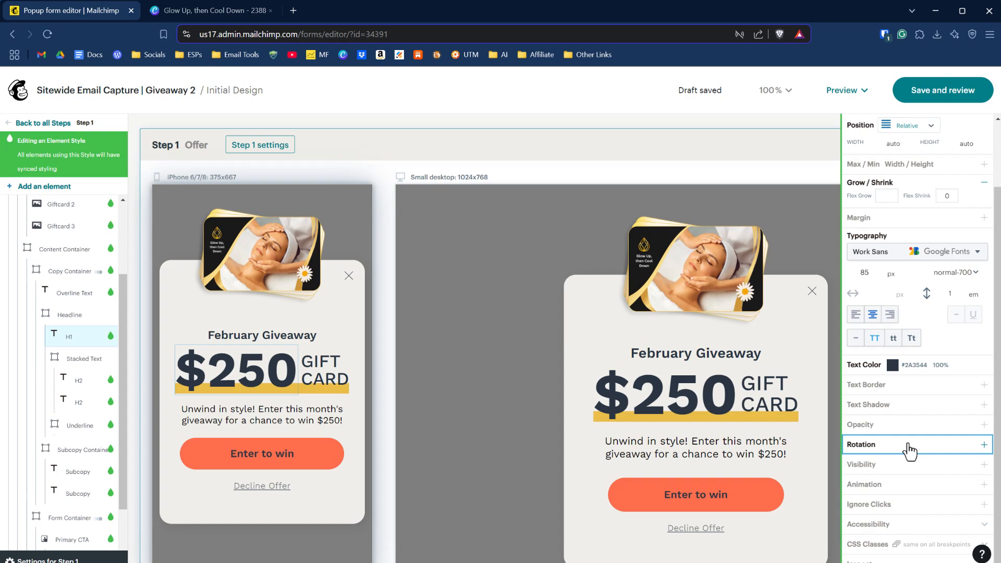
mouse_move(913, 492)
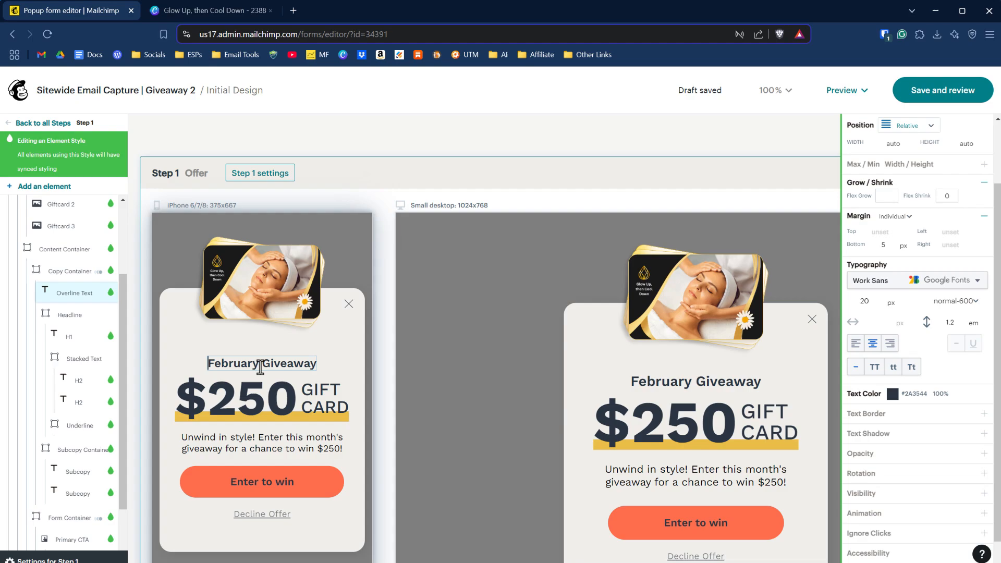
double_click(231, 364)
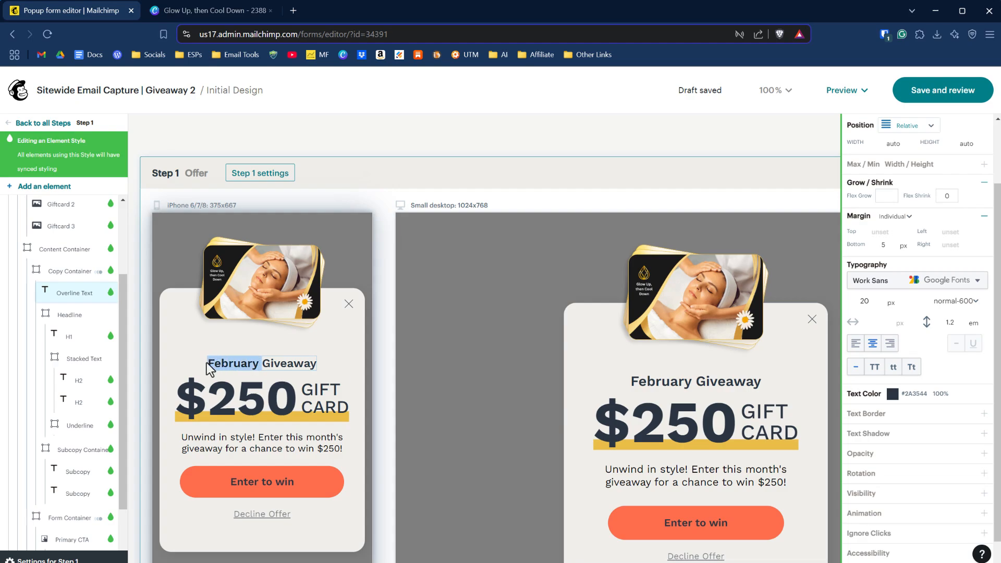
type("March")
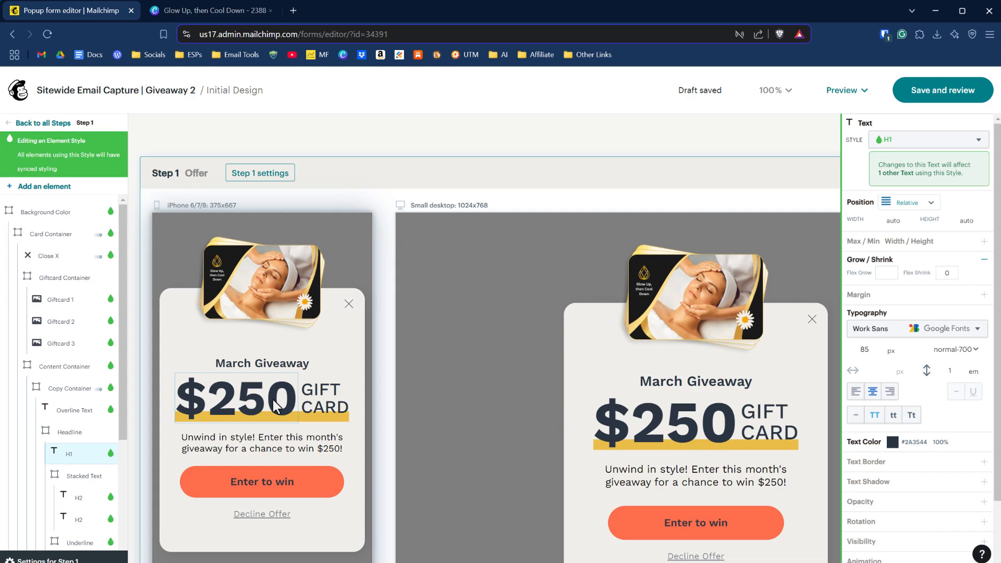
double_click(278, 399)
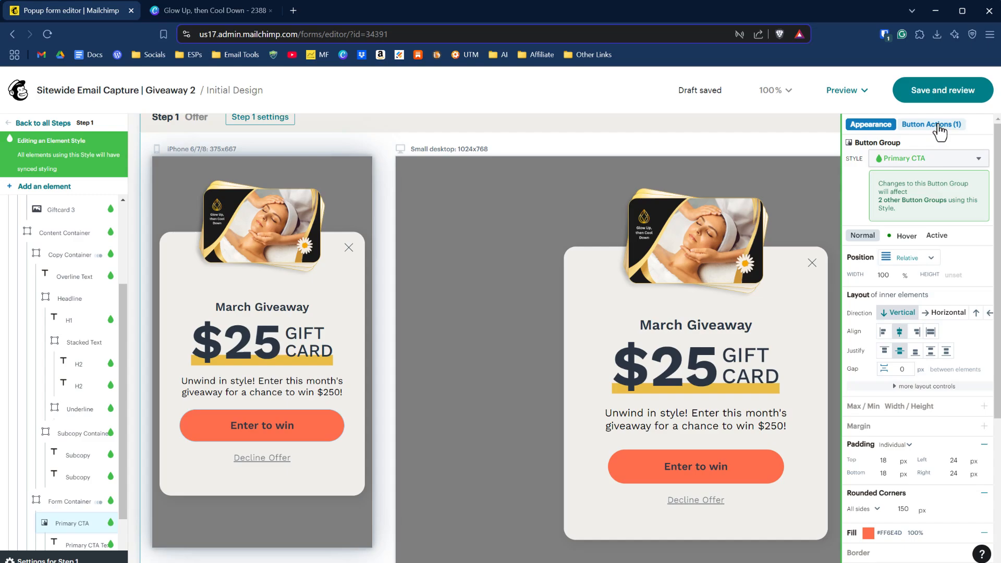
Keep the Enter to win button's single action: go to Next Main Step (Step 2)
left_click(930, 125)
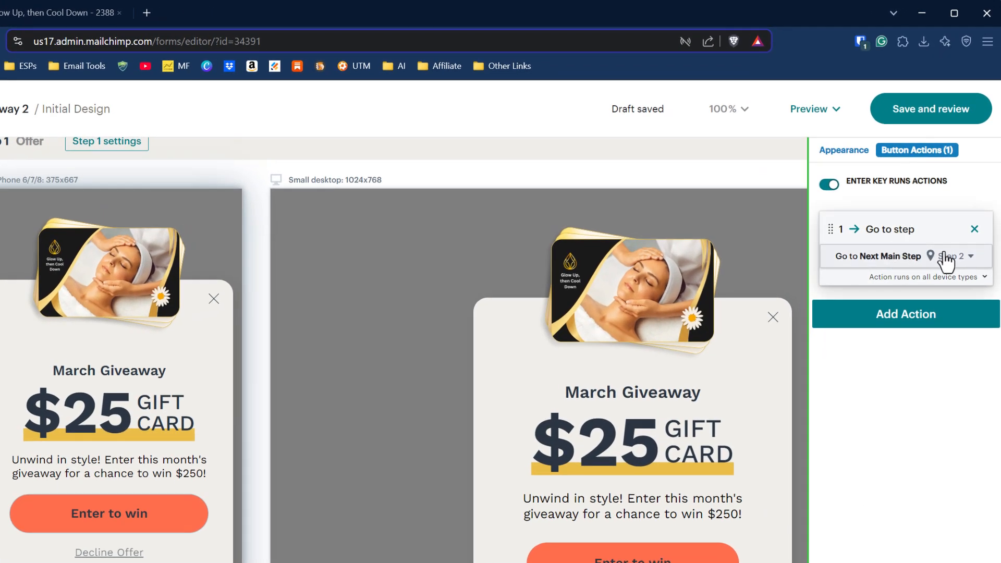
left_click(959, 256)
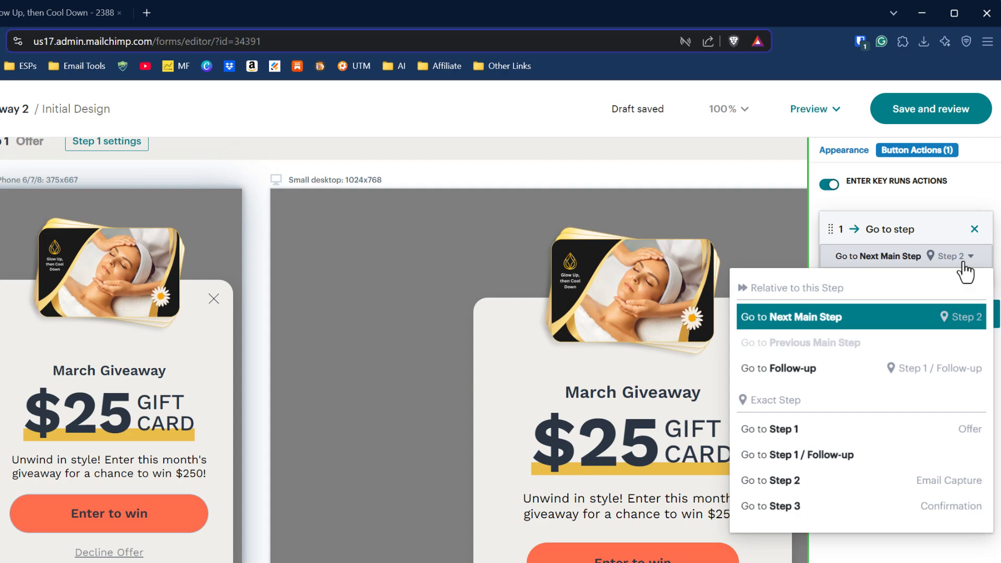
mouse_move(798, 368)
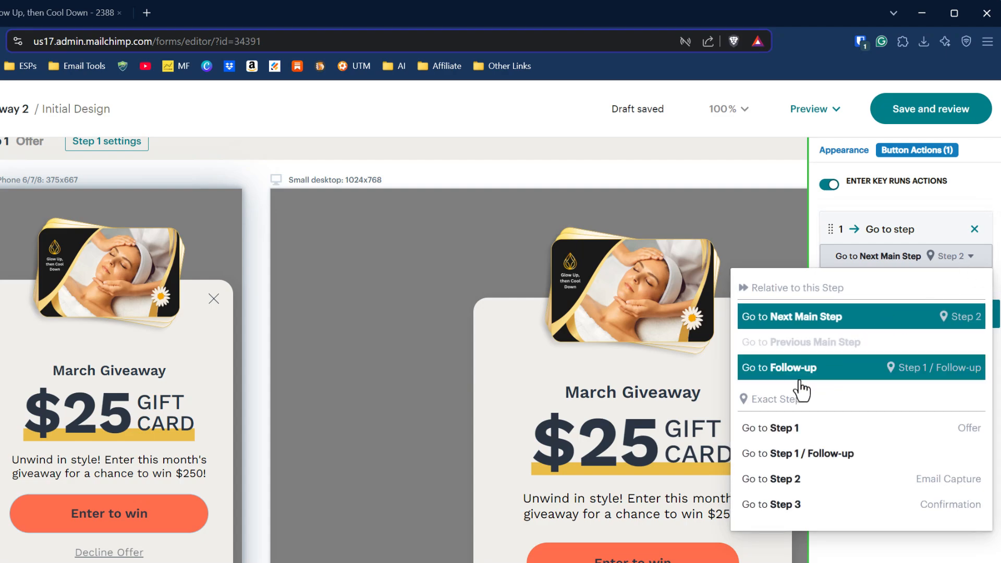
mouse_move(837, 505)
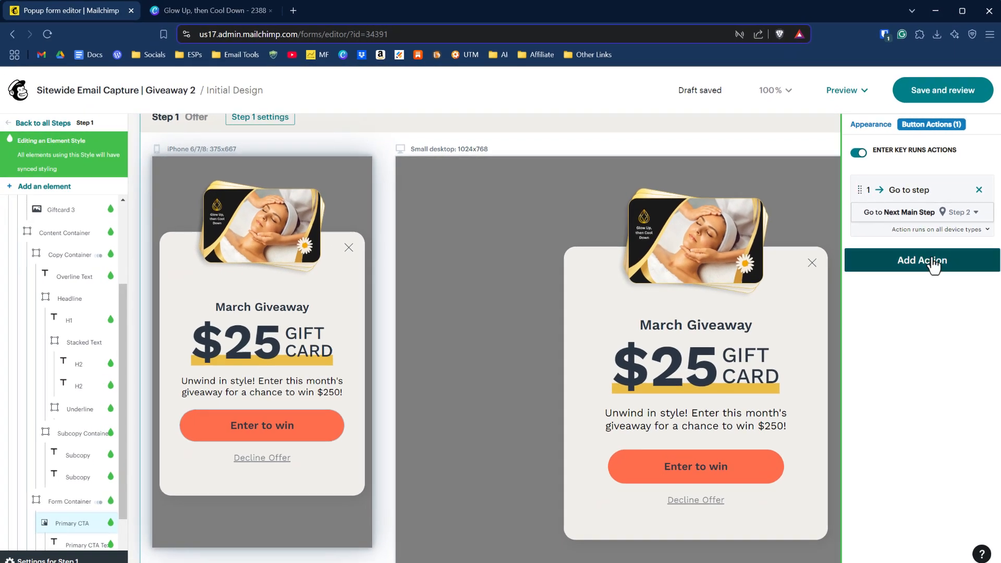
mouse_move(946, 268)
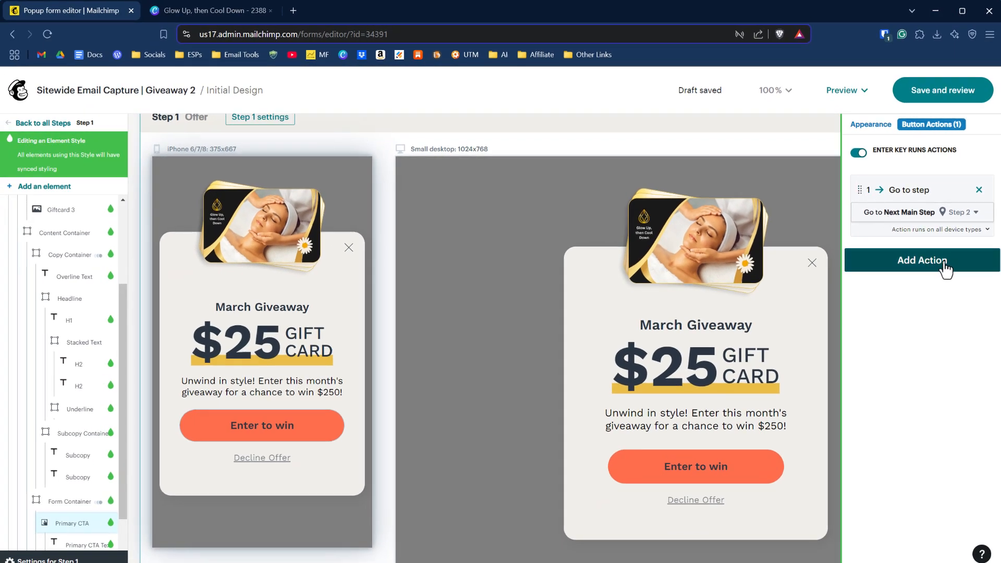
left_click(922, 260)
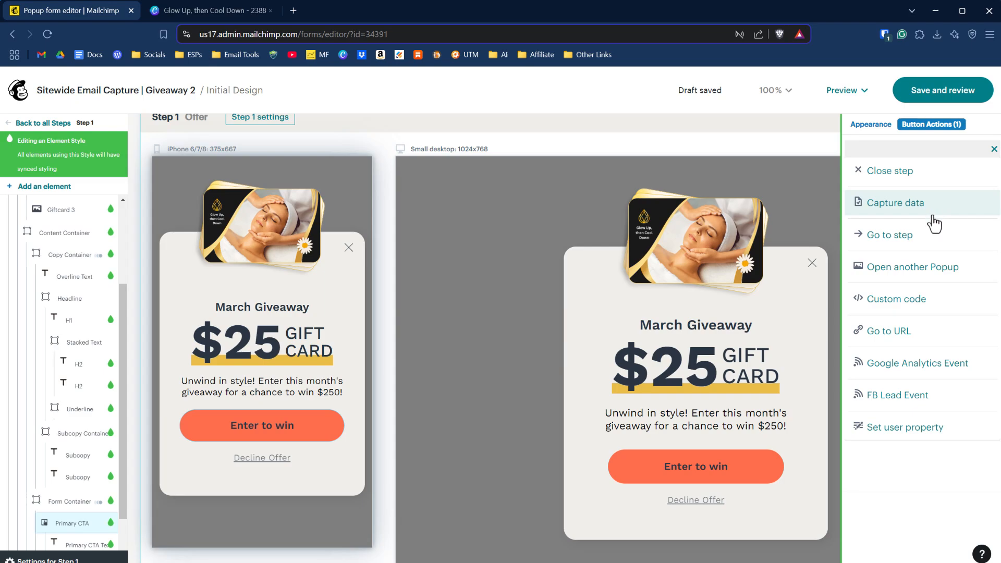
mouse_move(912, 267)
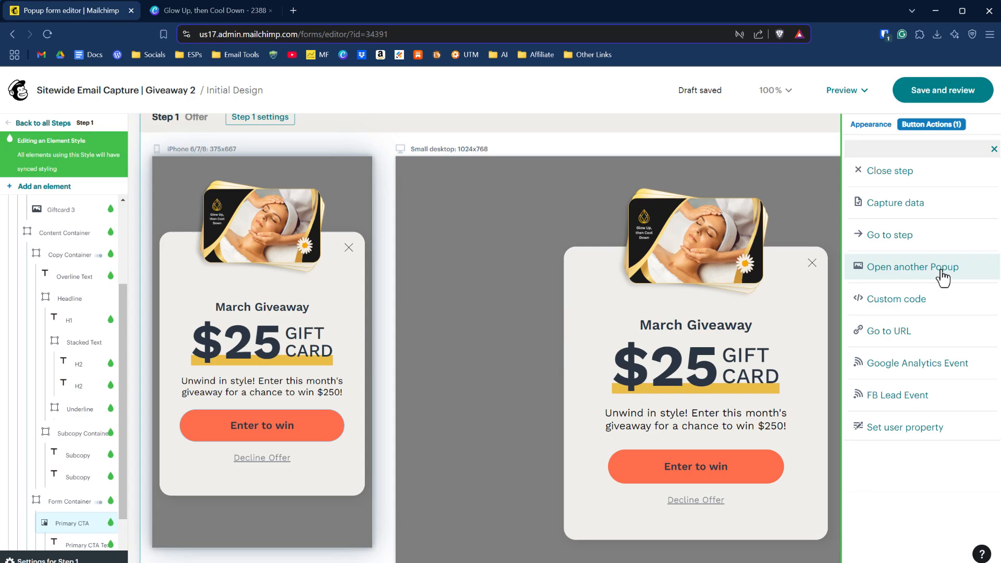
mouse_move(937, 348)
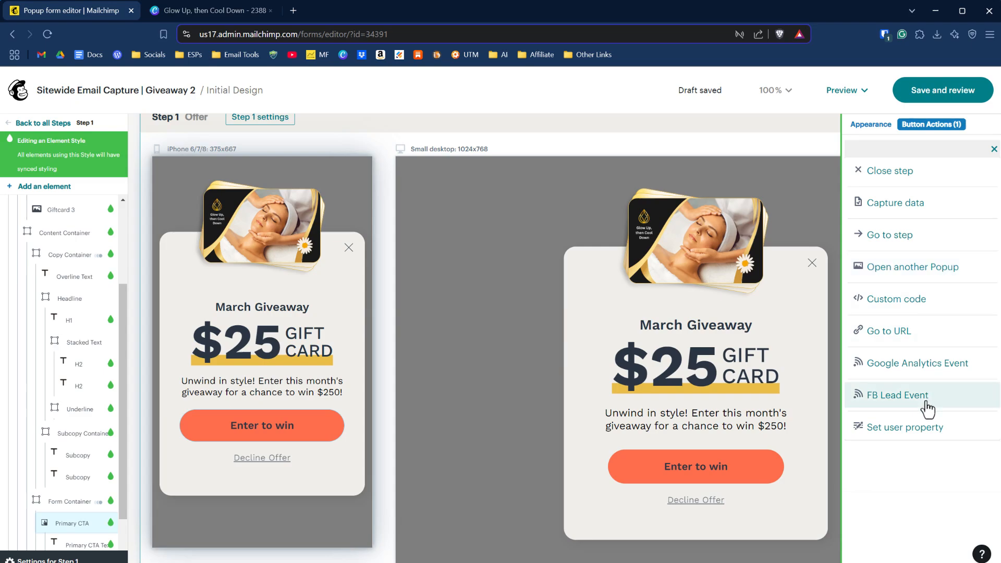
mouse_move(902, 182)
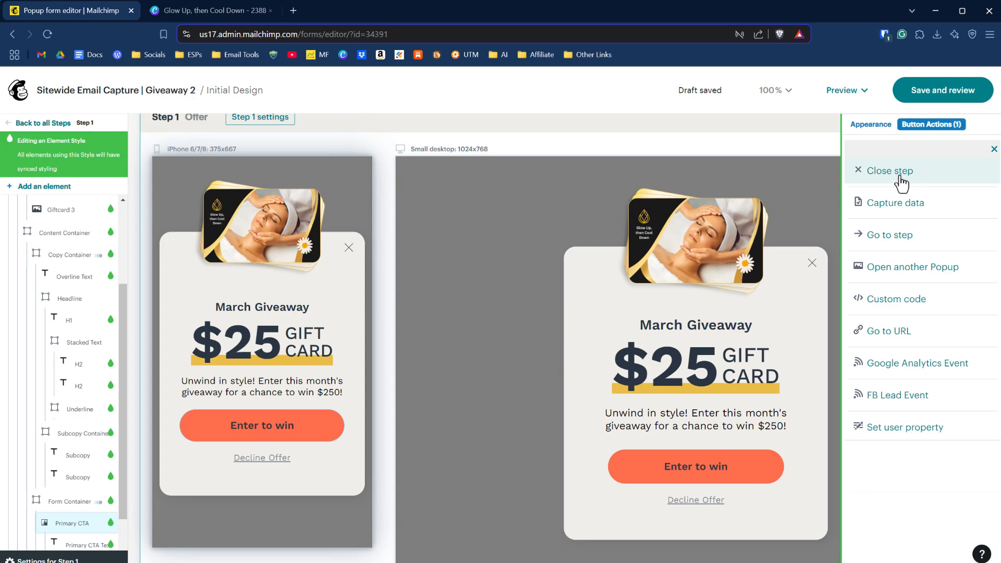
left_click(891, 234)
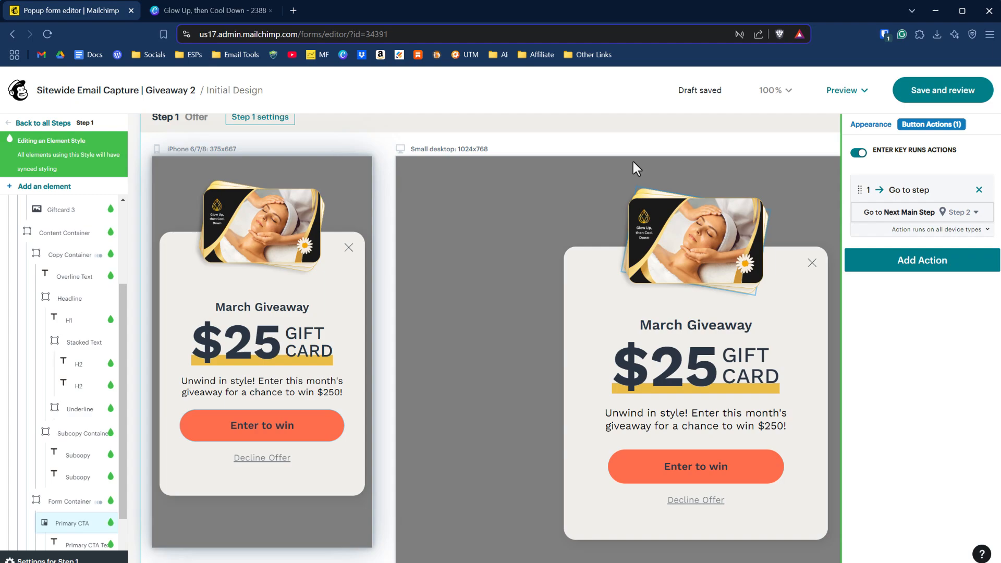
mouse_move(775, 138)
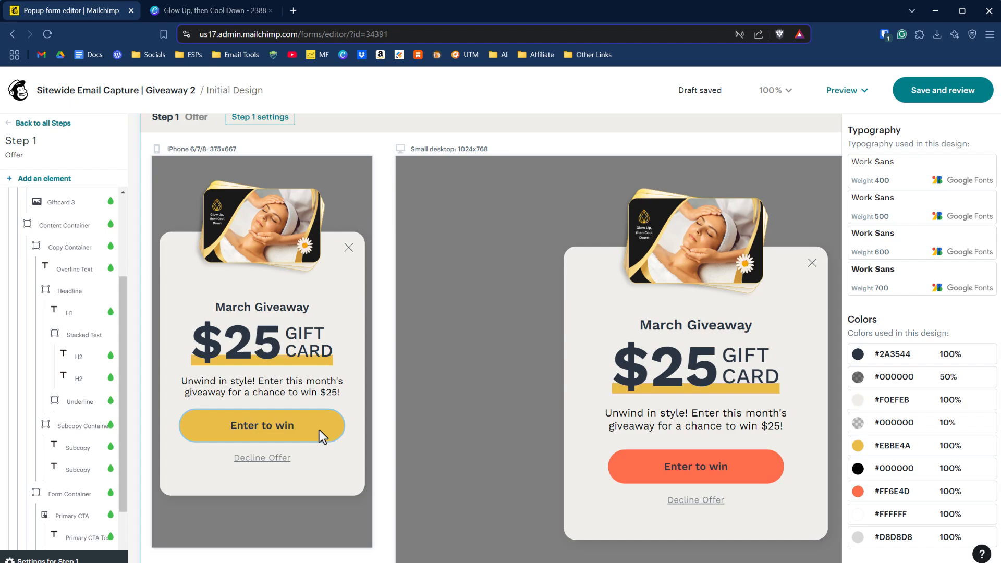
On Step 2, change February to March and $250 to $25
left_click(261, 426)
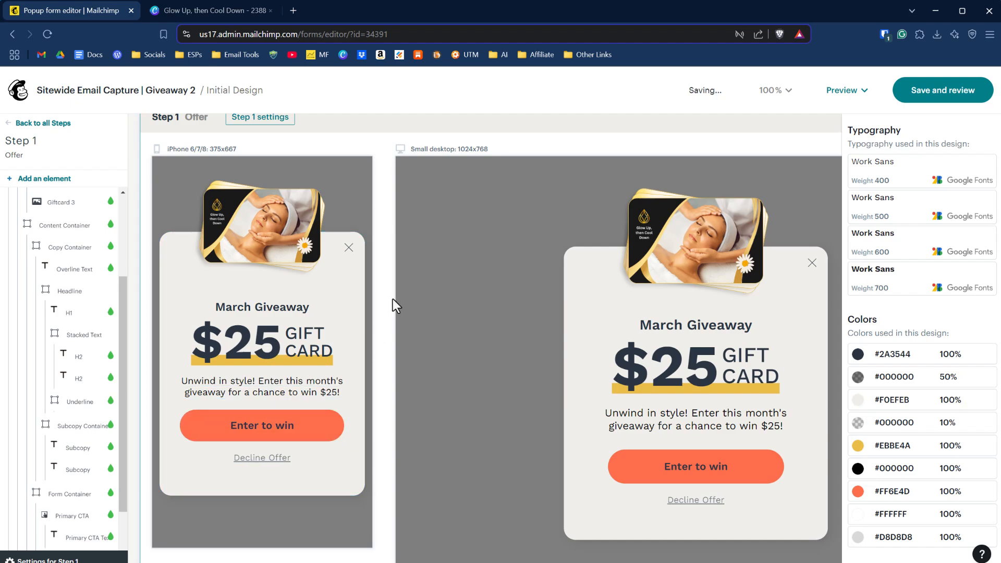
scroll("down", 3)
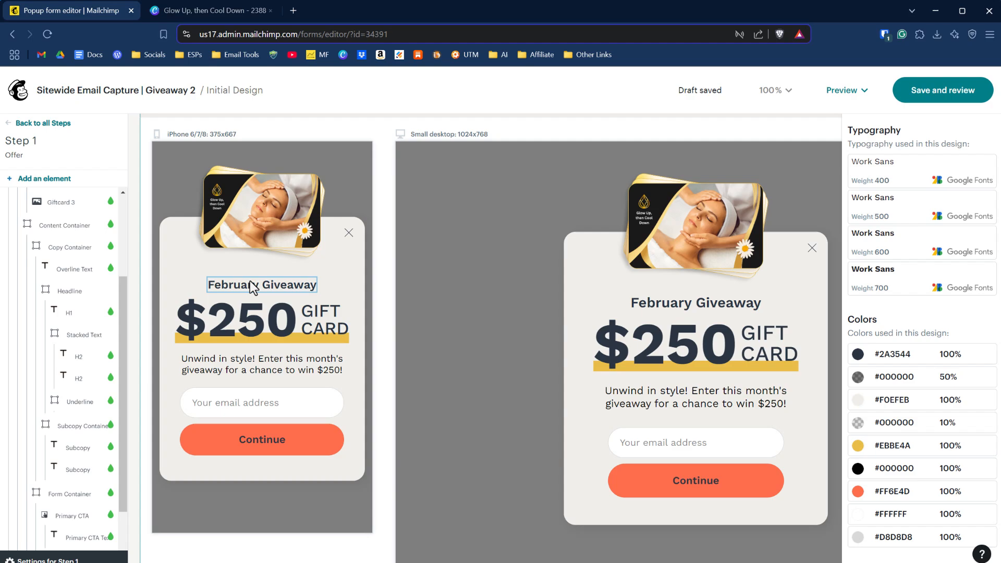
left_click(261, 285)
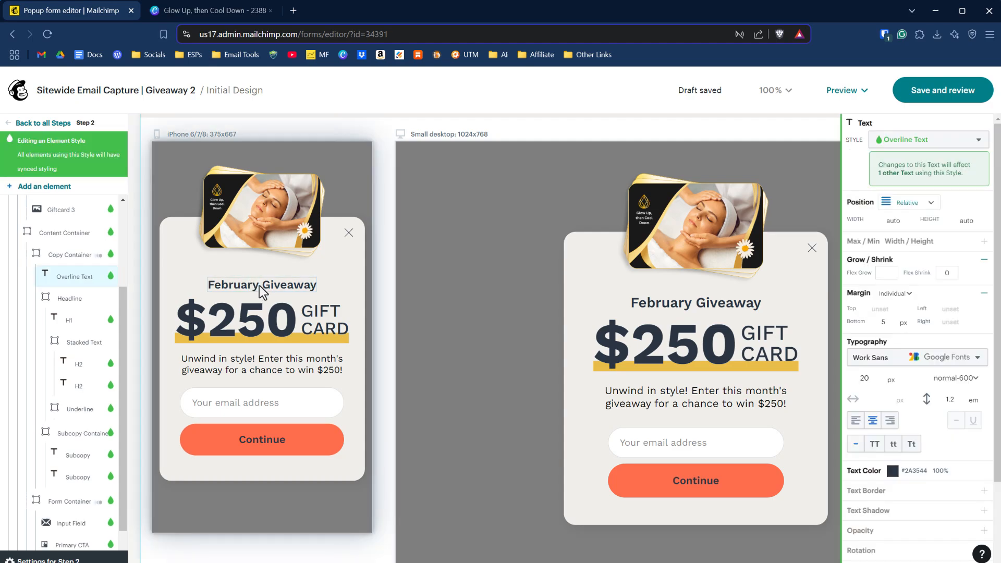
double_click(228, 284)
type("March")
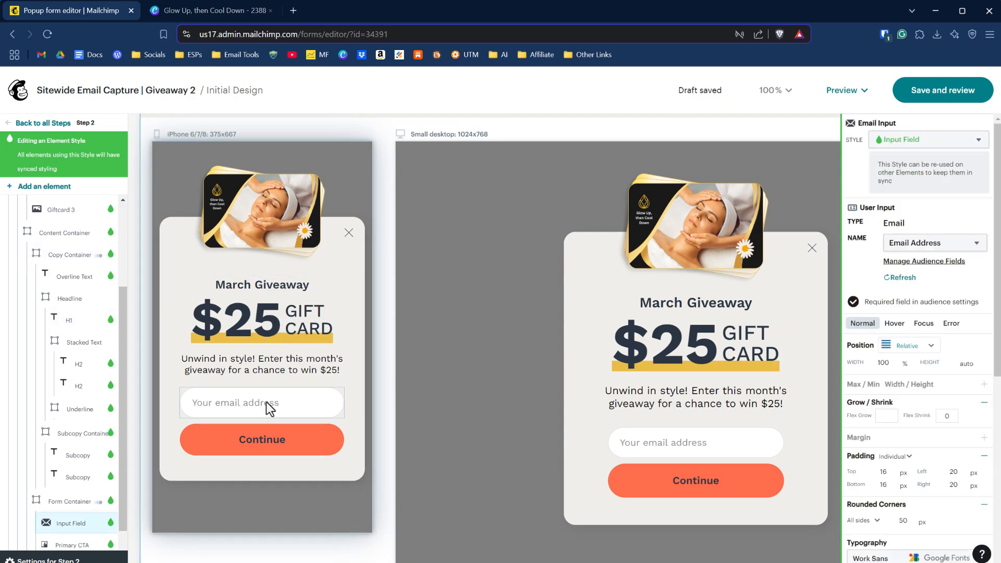
mouse_move(246, 407)
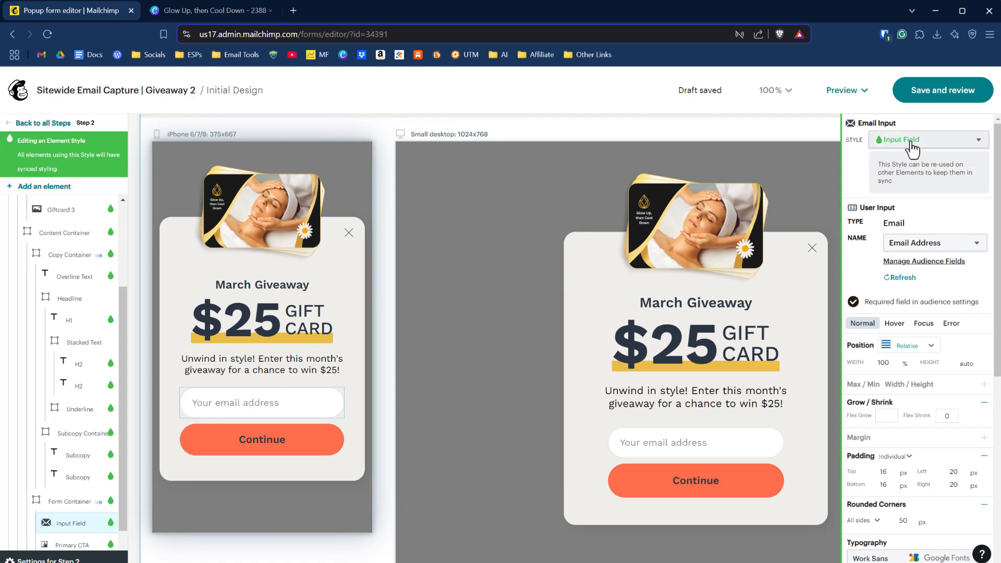
left_click(927, 140)
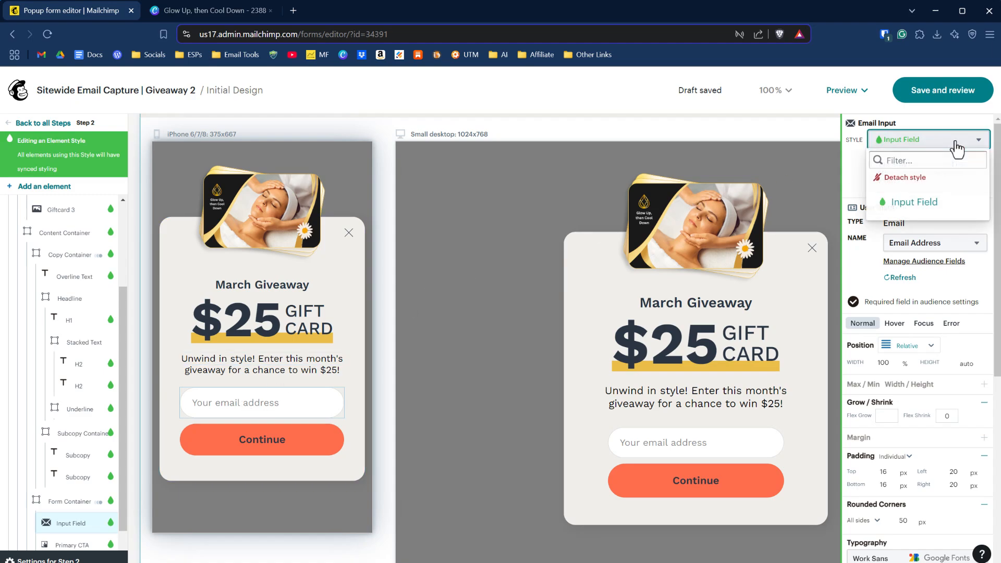
left_click(927, 139)
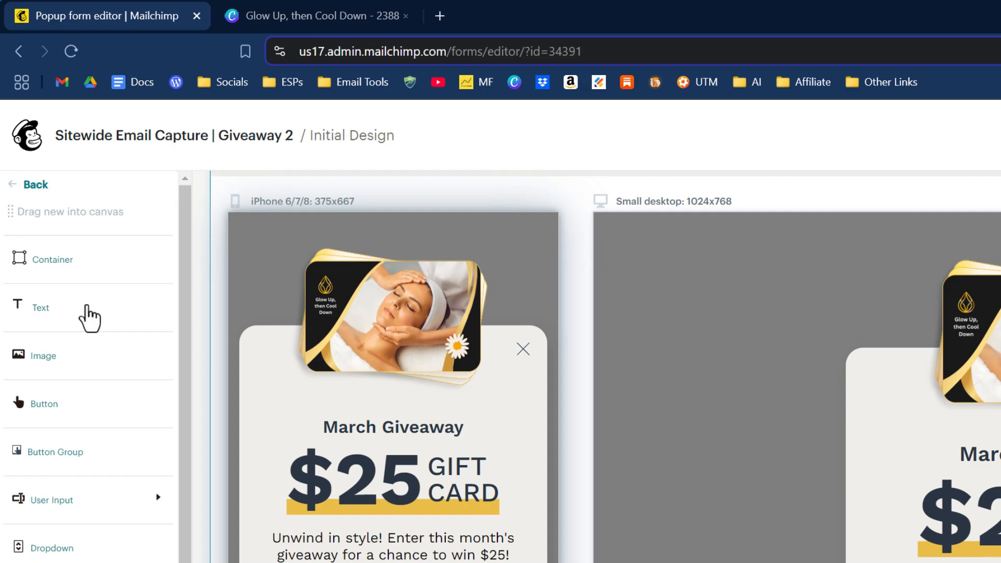
Drag a First Name user input into the form above the email field
scroll("down", 3)
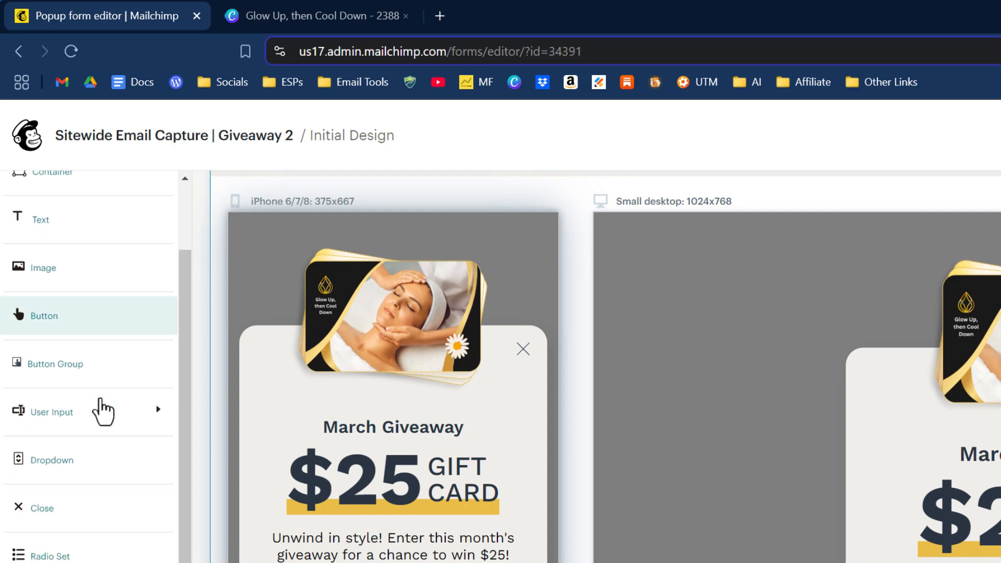
scroll("down", 3)
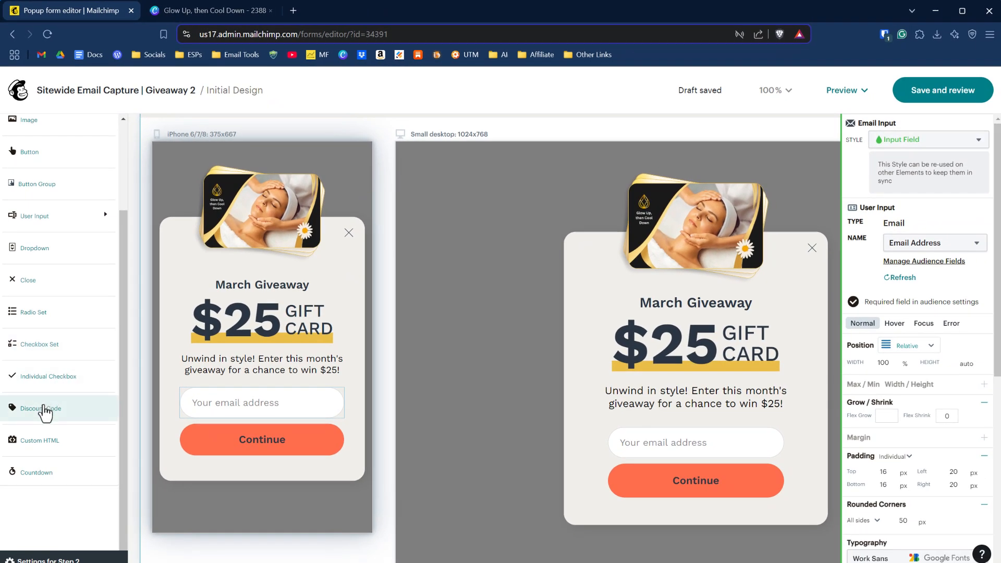
mouse_move(58, 220)
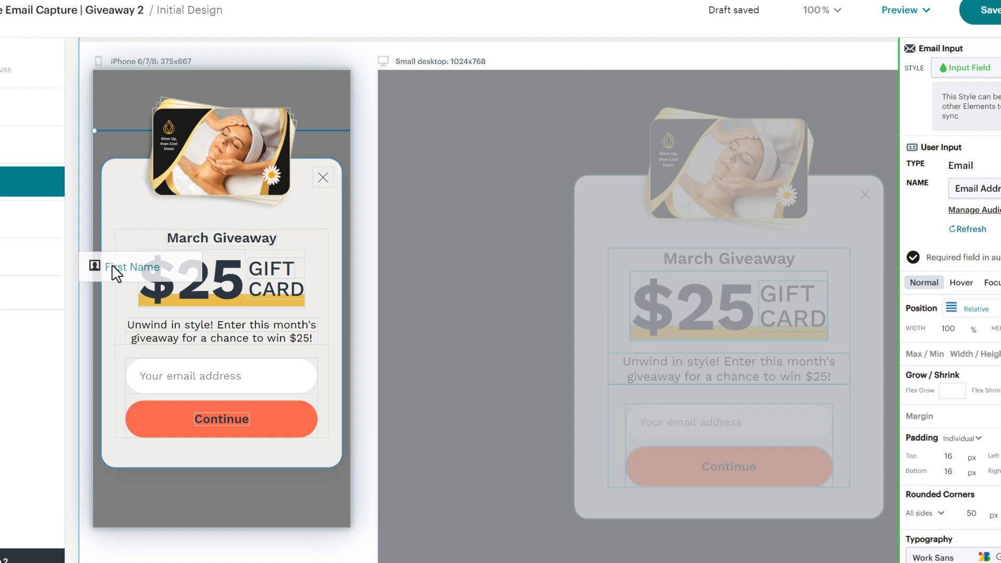
left_click(127, 268)
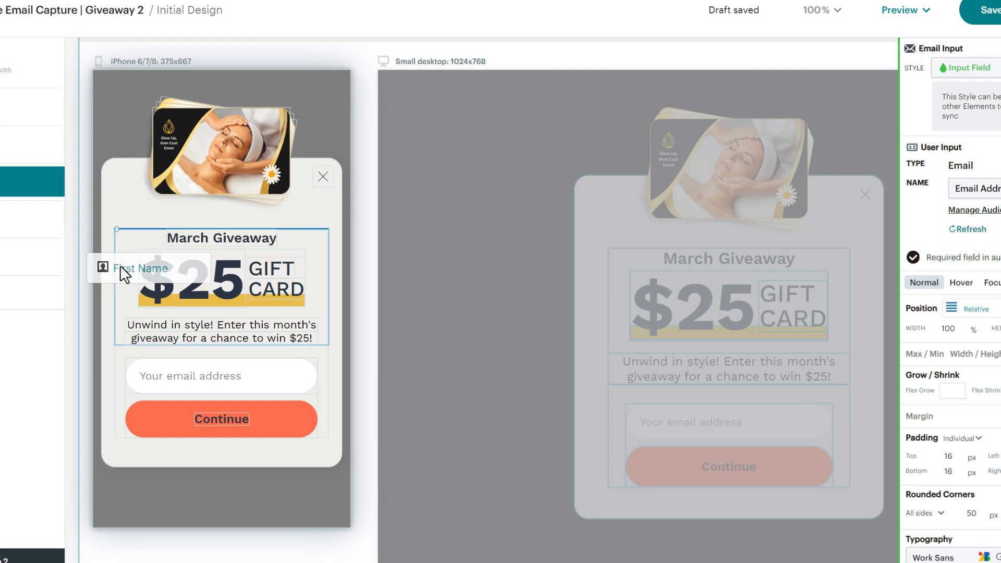
left_click_drag(123, 269, 159, 345)
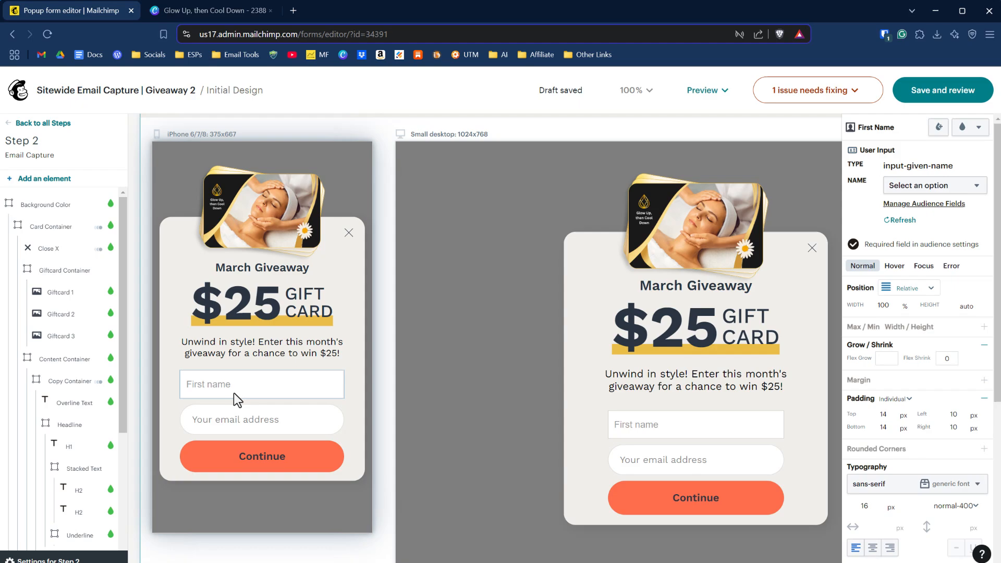
mouse_move(302, 391)
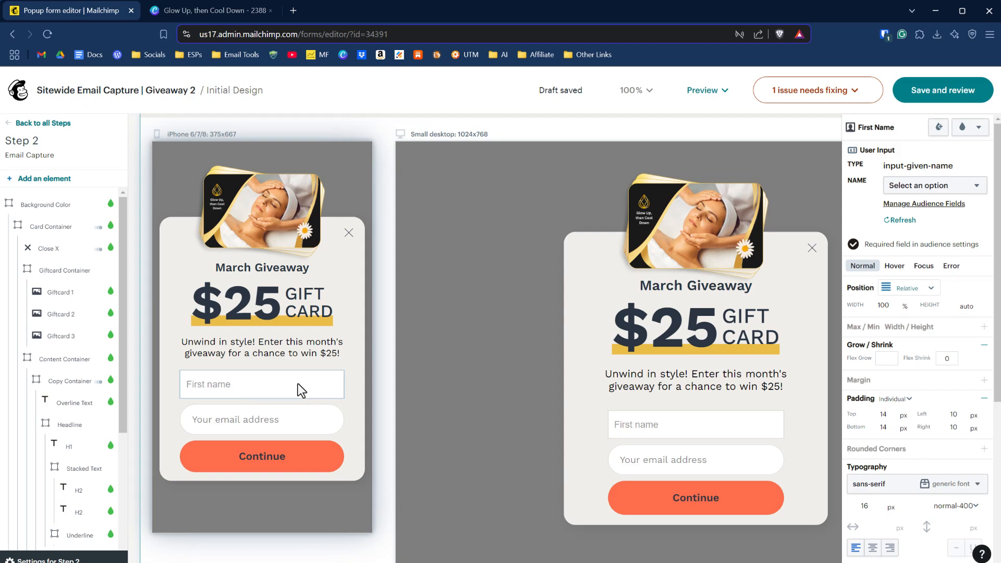
Give the First name input 50 px rounded corners on all sides, matching the email field
left_click(261, 420)
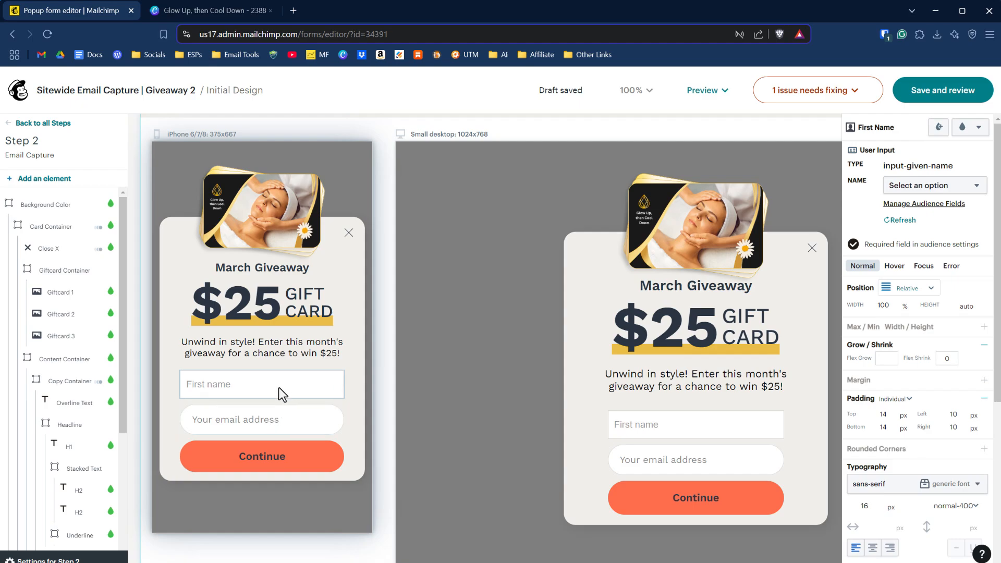
left_click(261, 419)
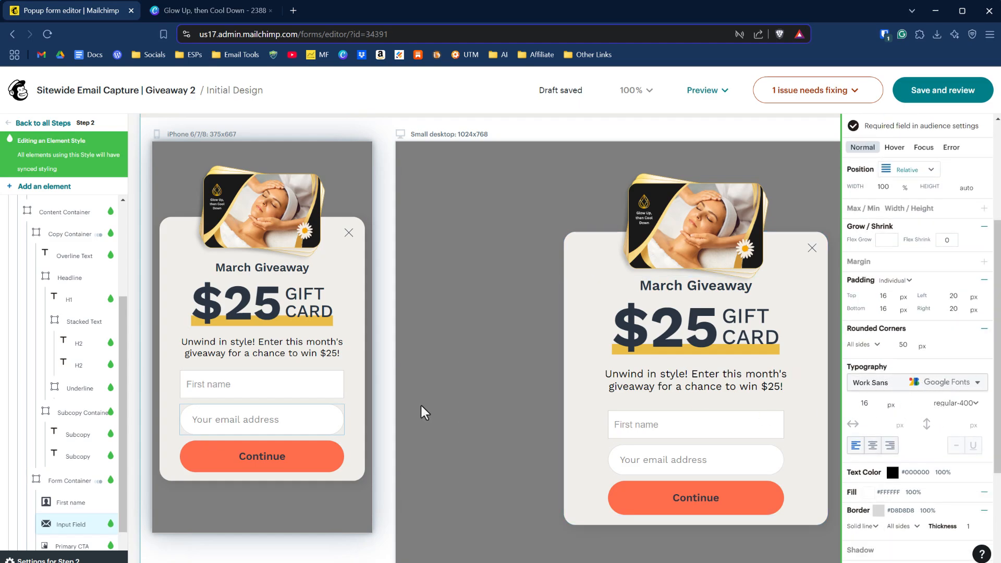
left_click(261, 384)
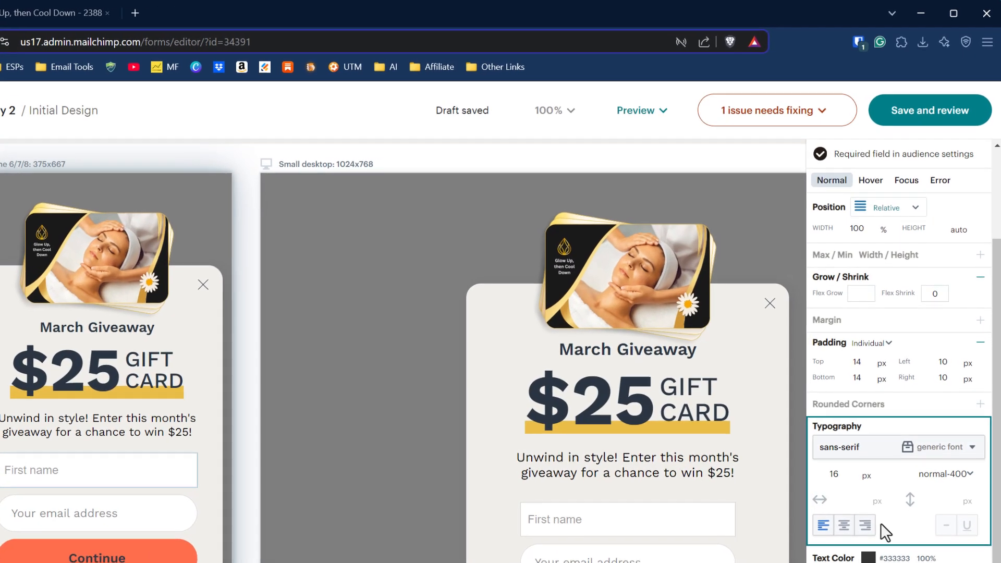
scroll("down", 3)
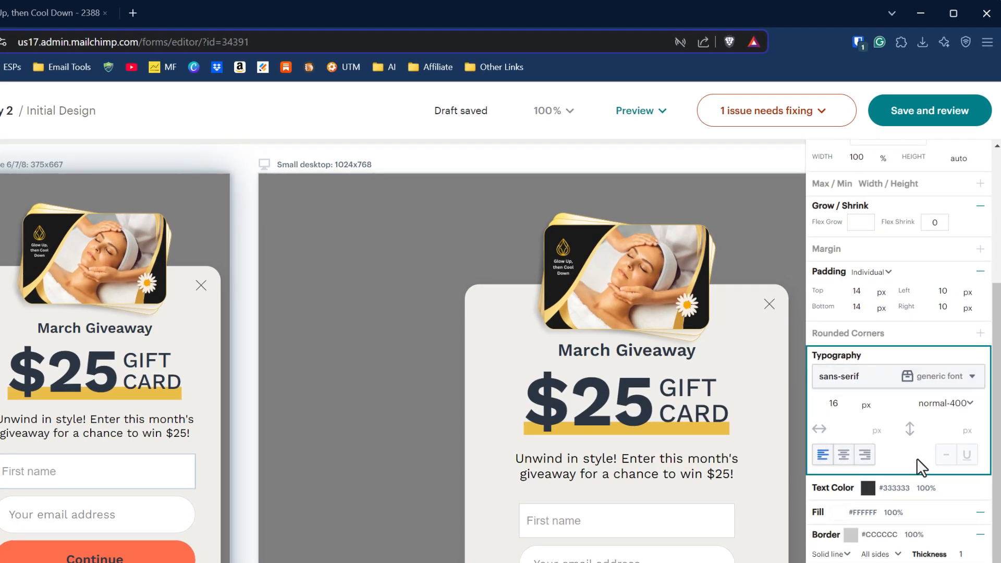
scroll("down", 3)
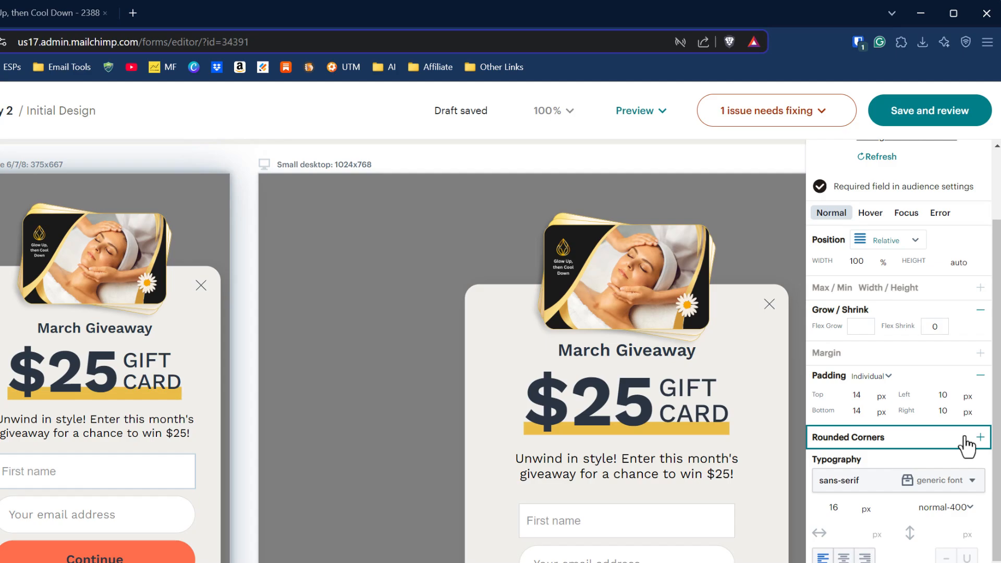
left_click(980, 437)
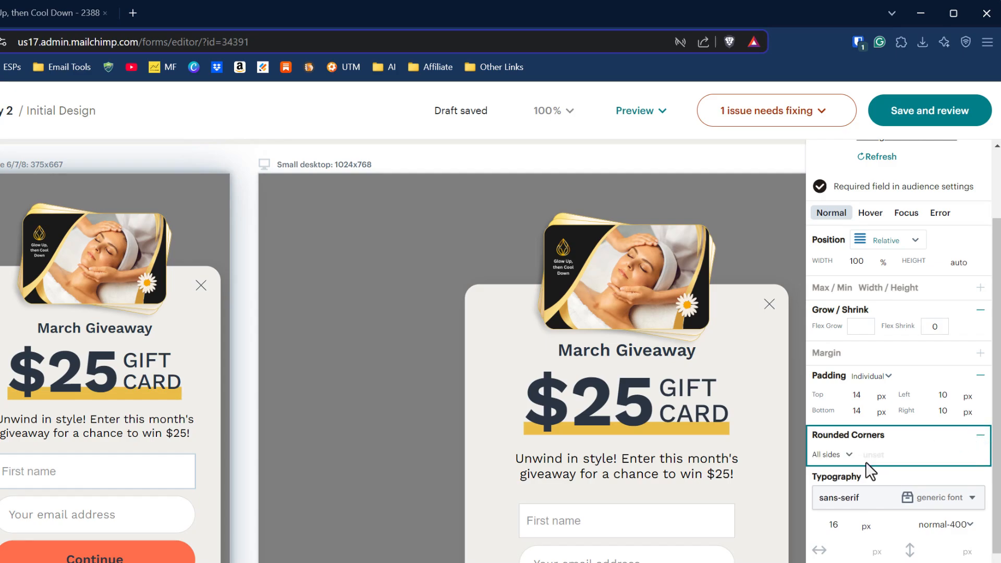
type("50")
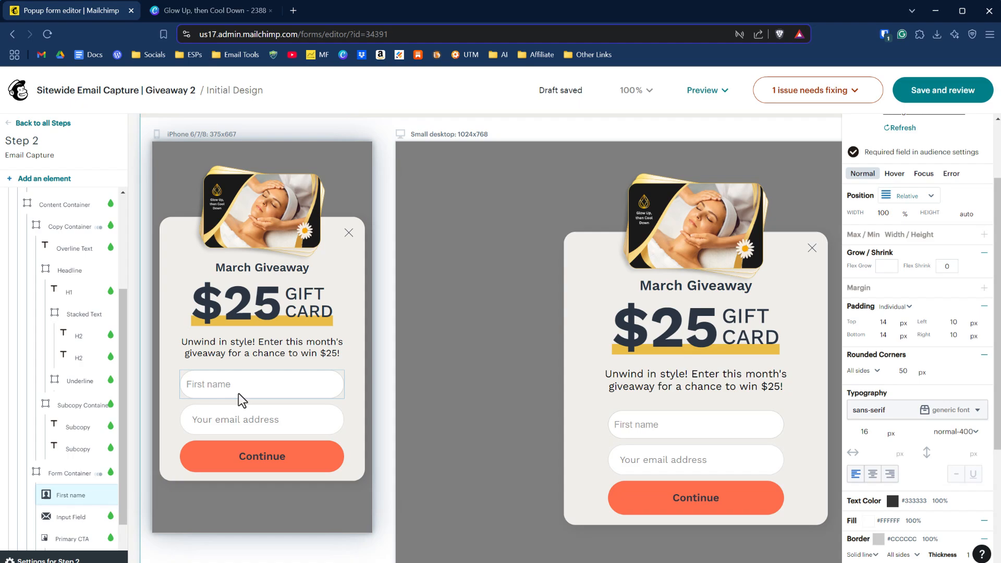
left_click(65, 211)
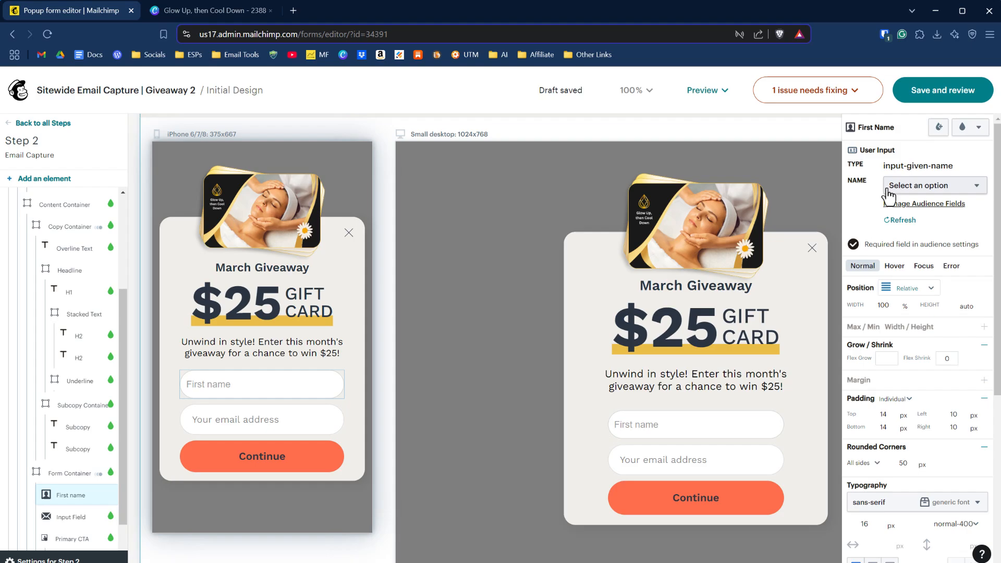
Set the First name input's Name dropdown to the audience's First Name field
left_click(131, 11)
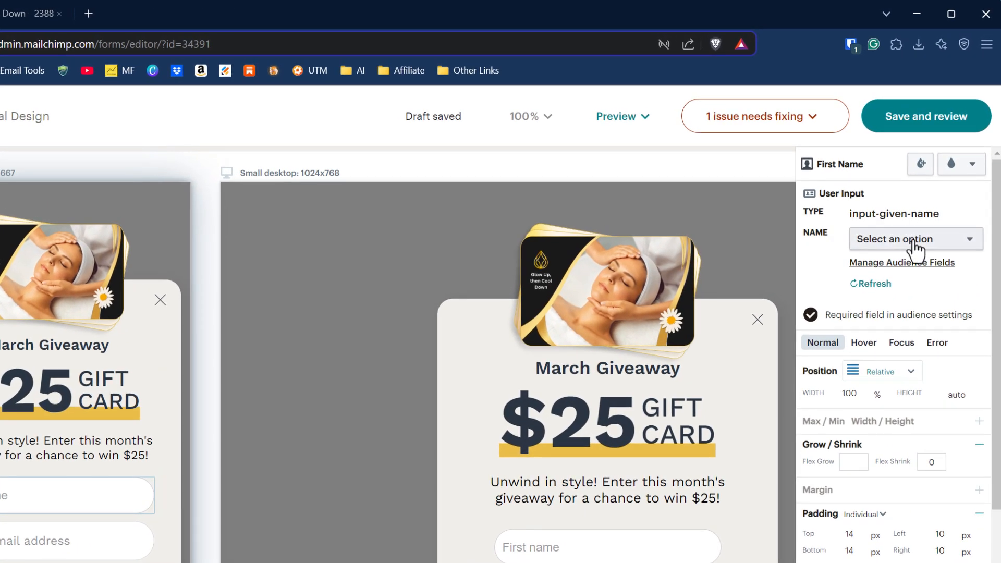
left_click(914, 239)
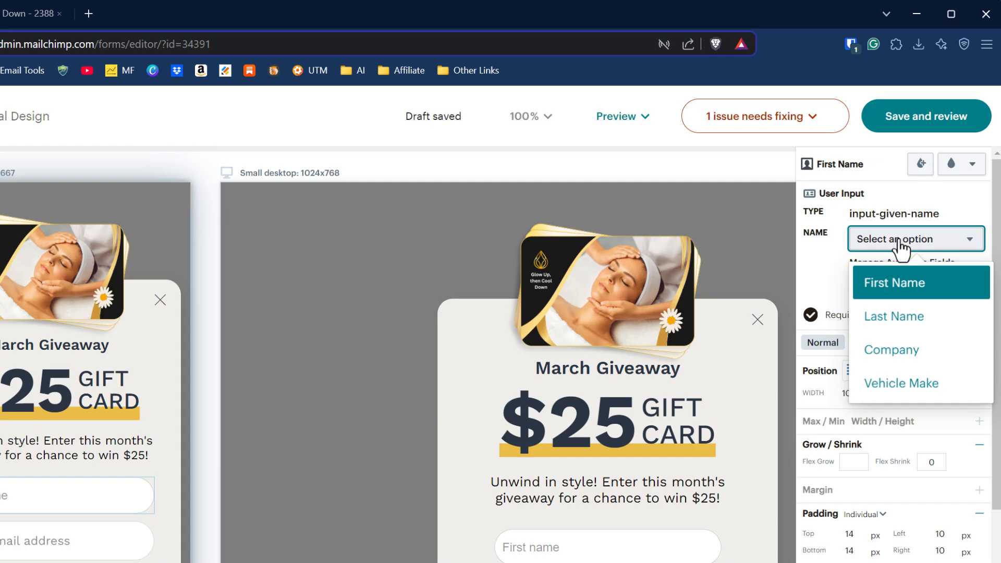
mouse_move(894, 294)
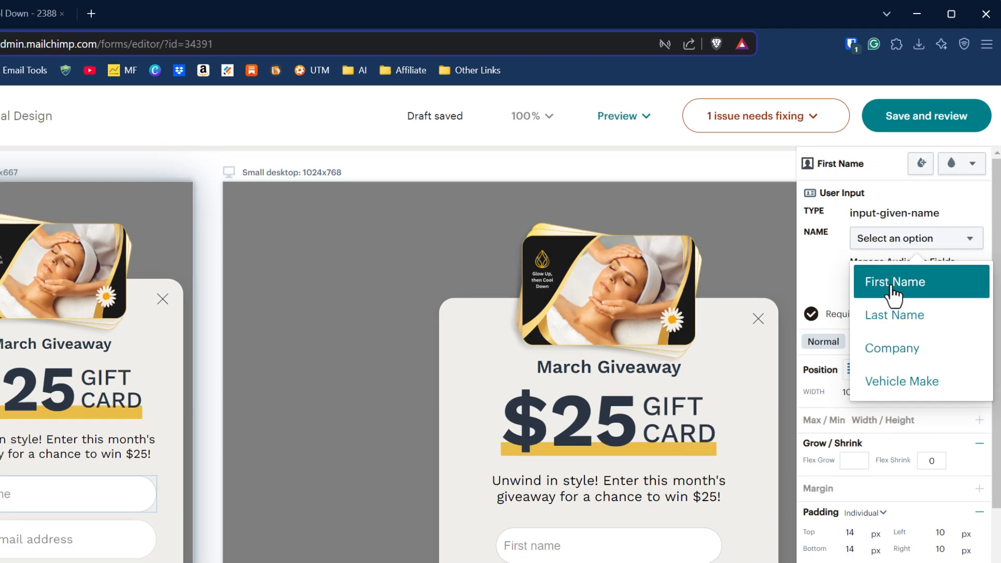
left_click(896, 282)
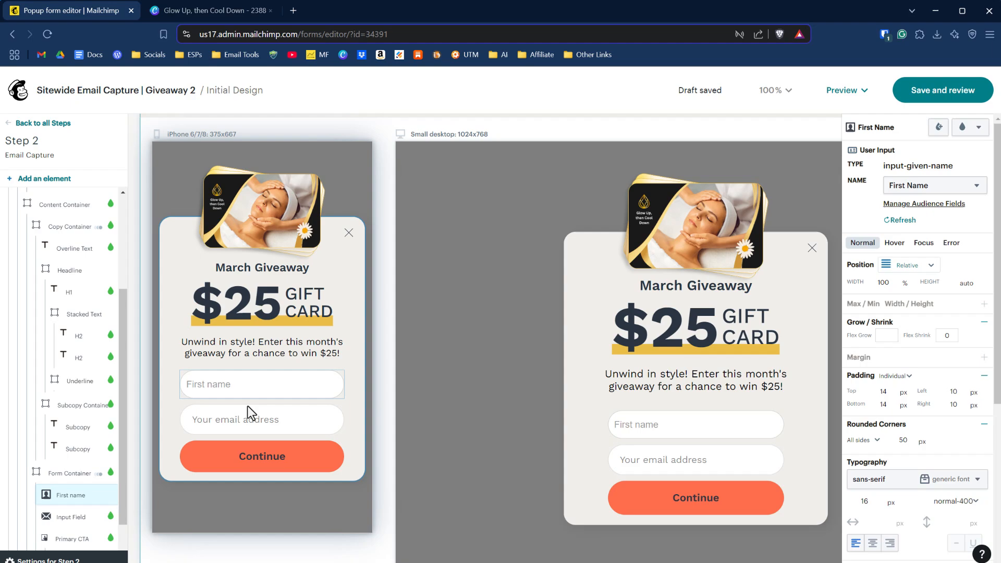
mouse_move(261, 456)
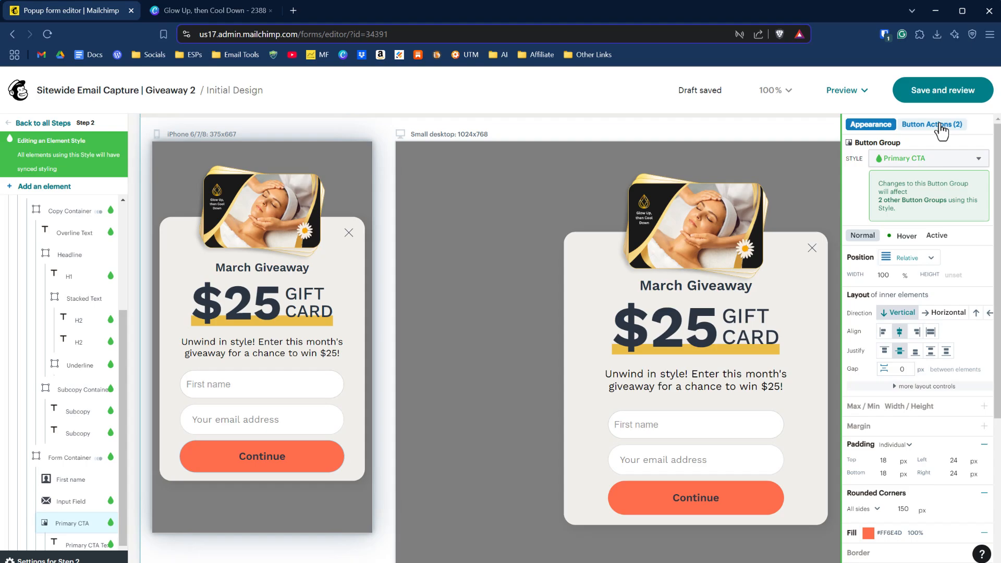
left_click(932, 125)
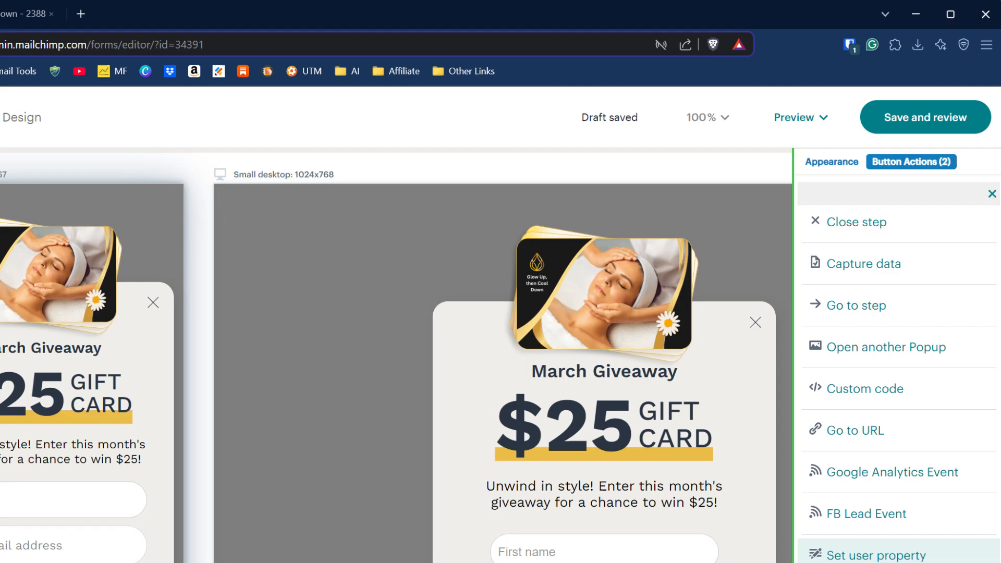
left_click(866, 263)
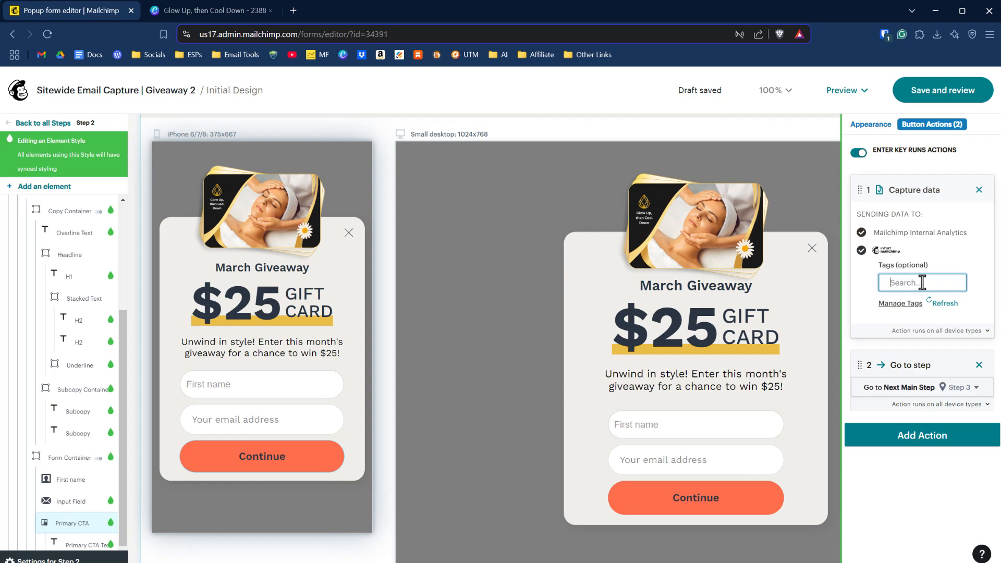
type("store")
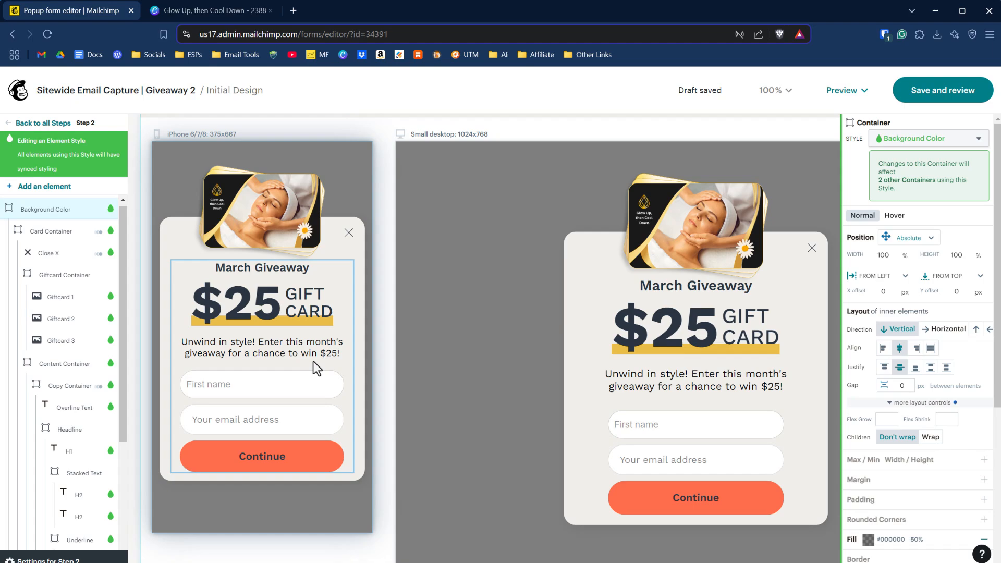
Select the You're In! heading and message on Step 3, then show the addable elements list
scroll("down", 3)
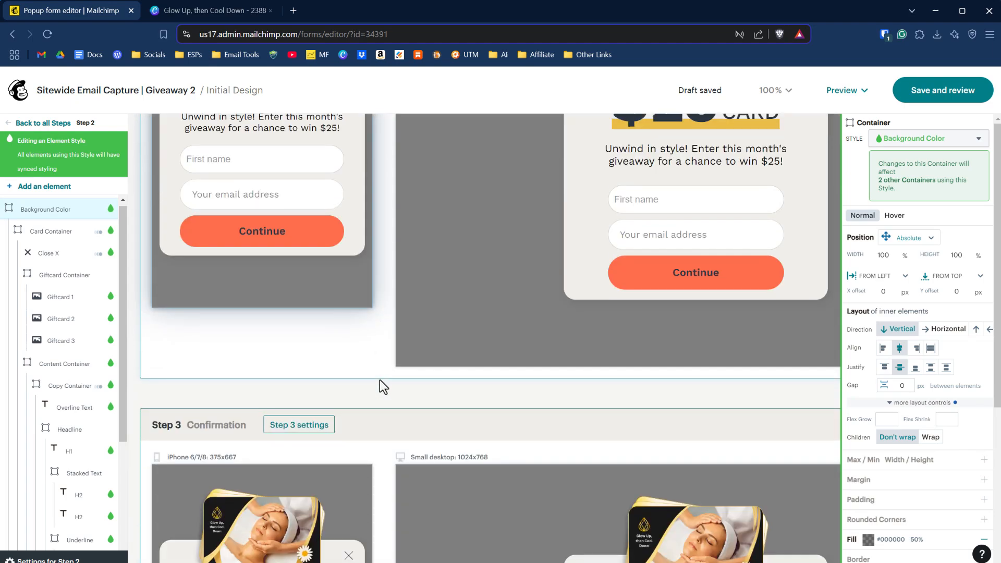
mouse_move(384, 409)
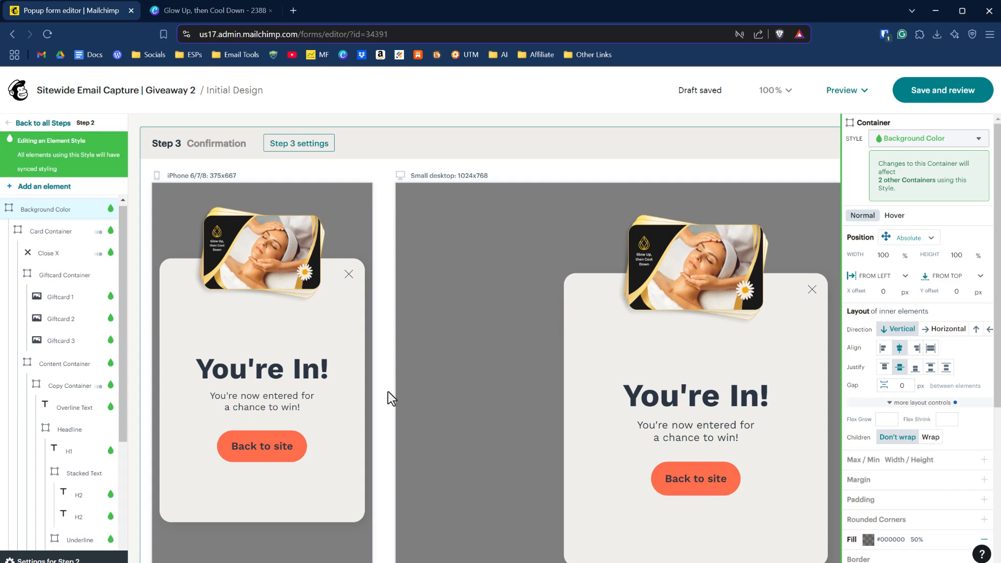
left_click(261, 369)
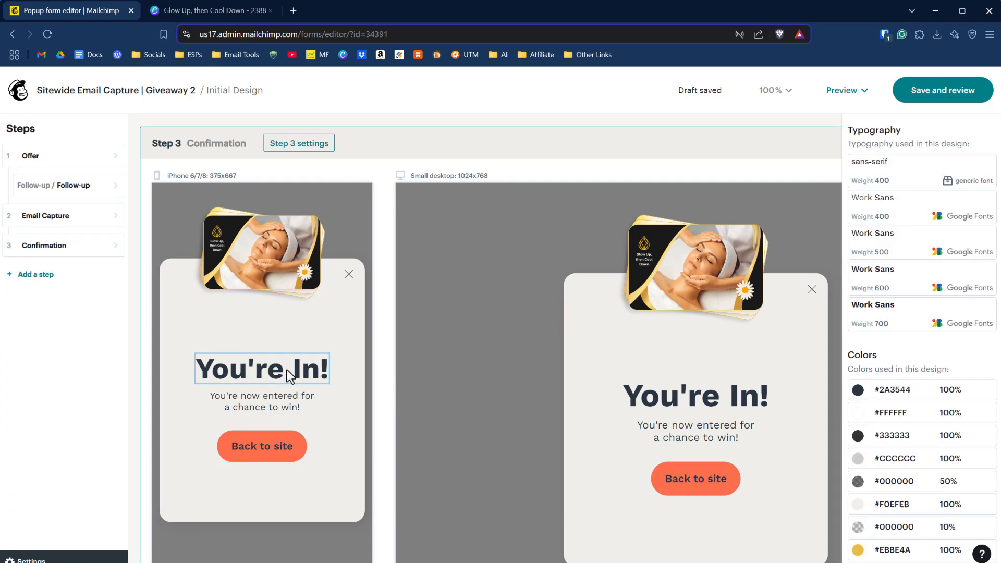
left_click(262, 402)
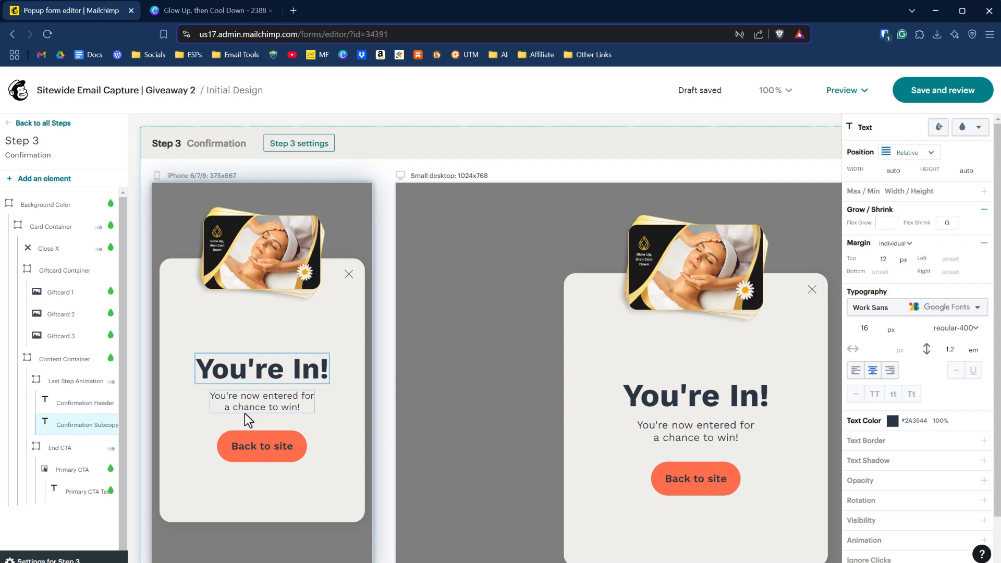
left_click(261, 407)
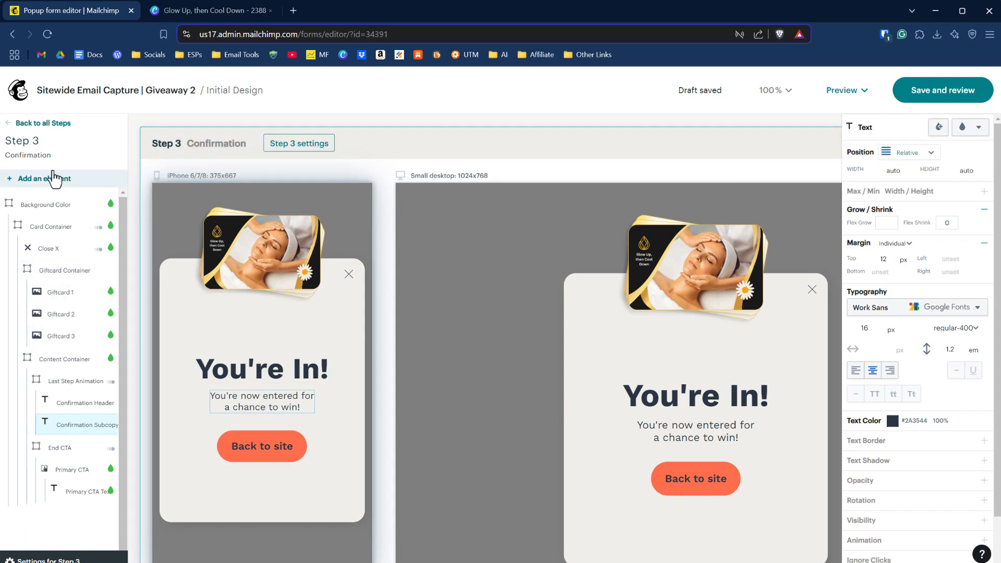
left_click(48, 179)
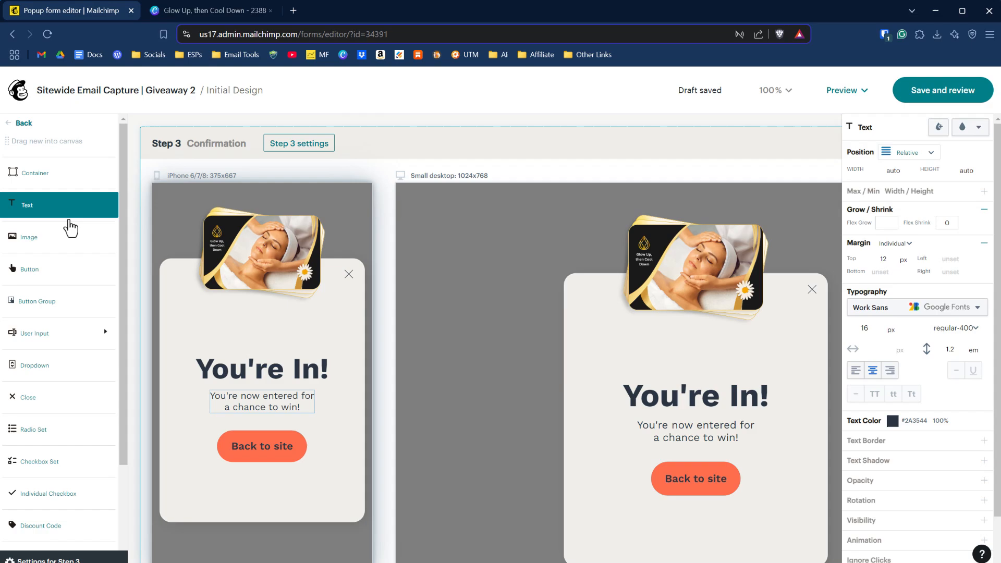
left_click(261, 369)
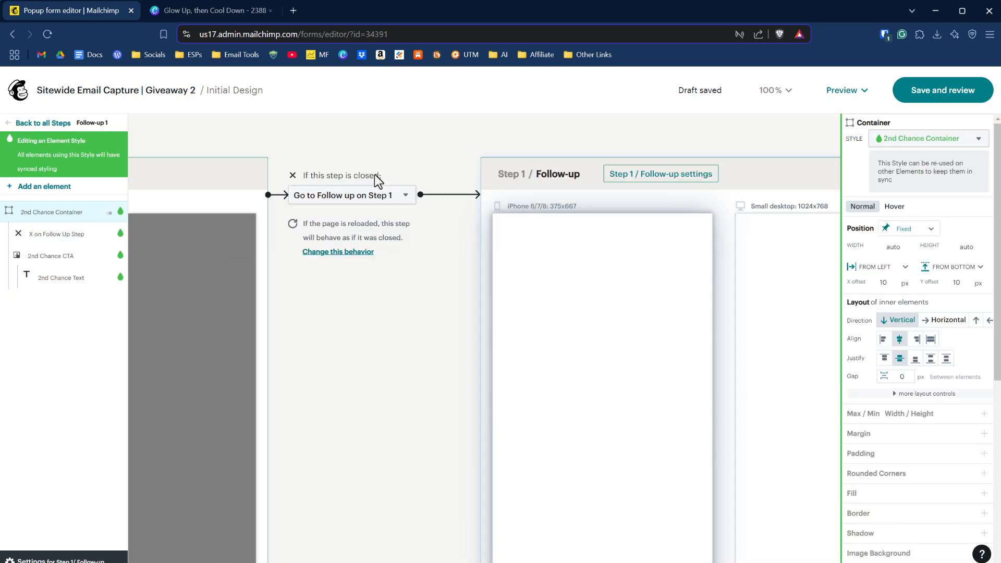
mouse_move(220, 235)
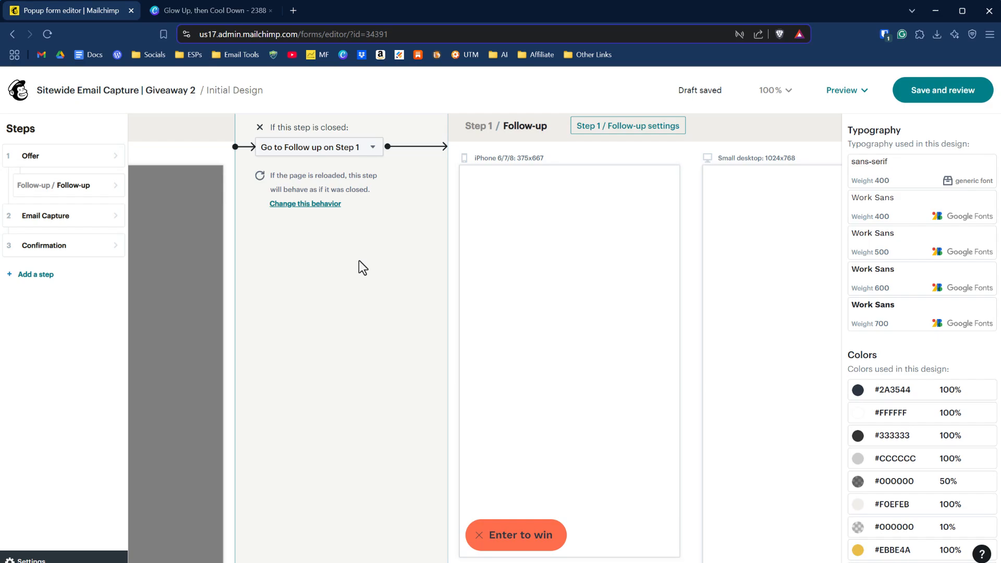
mouse_move(305, 204)
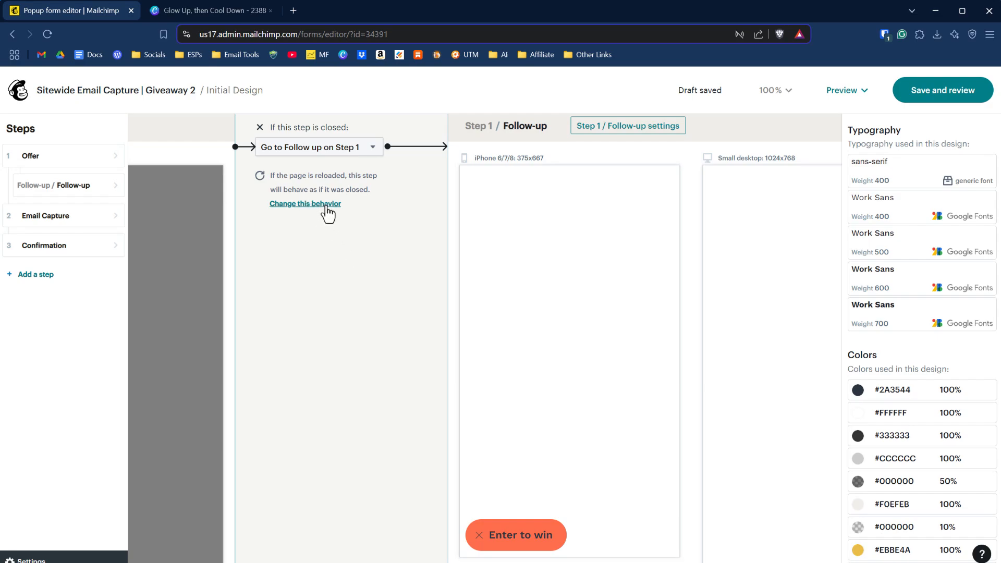
Change the follow-up's reload behavior and select the 'Enter to win' 2nd Chance text
left_click(305, 203)
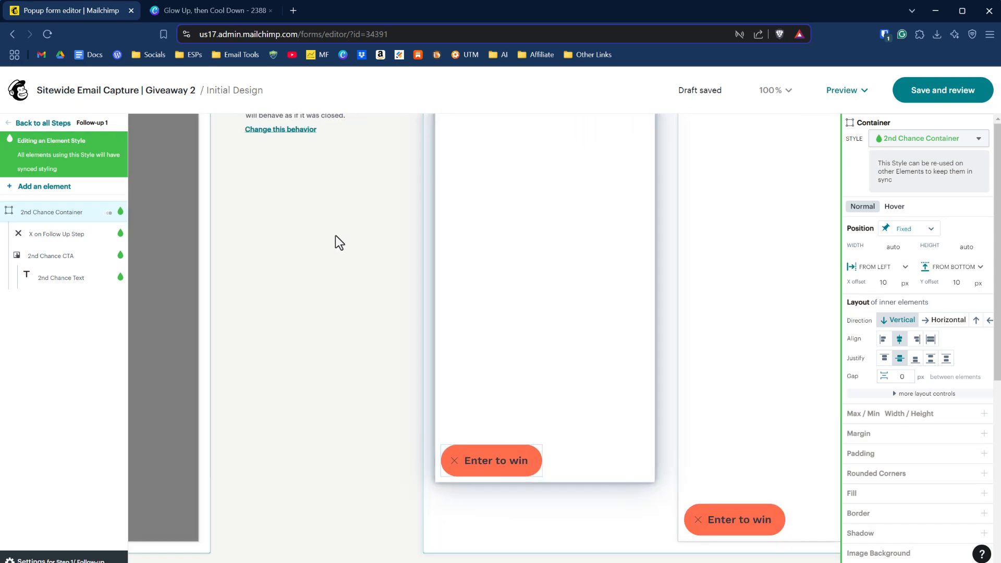
left_click(43, 123)
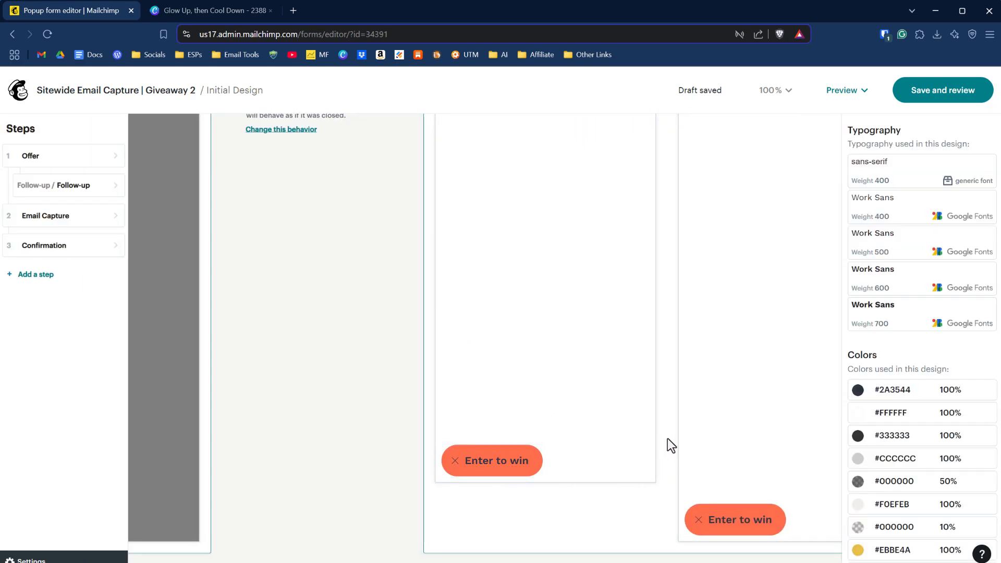
left_click(54, 186)
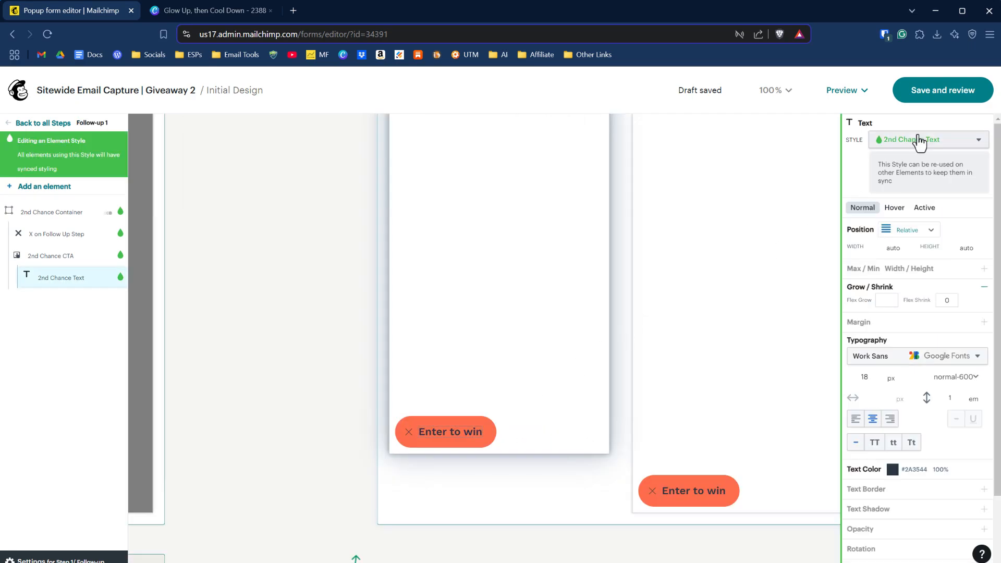
mouse_move(927, 145)
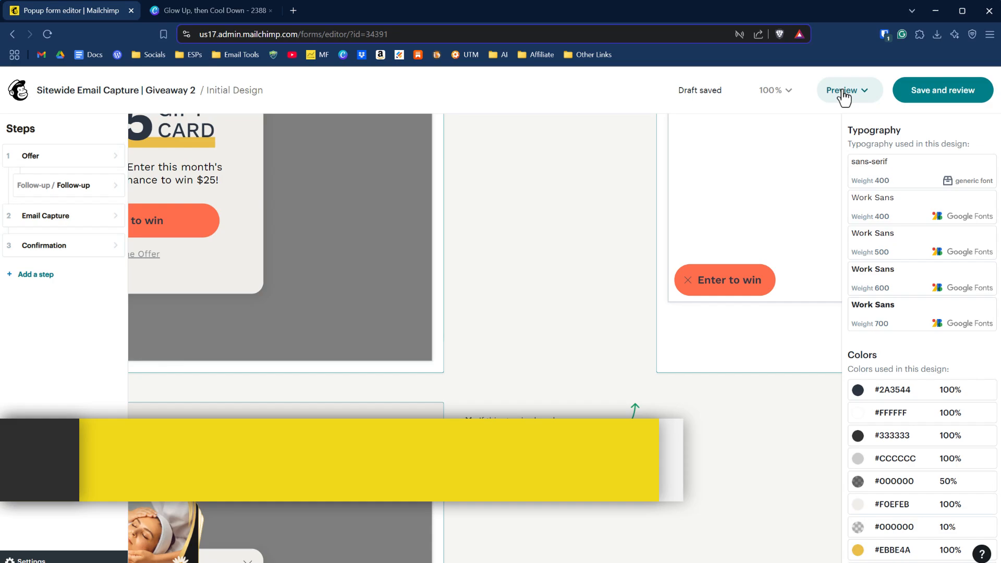
Preview locally, entering 'Lawrence' on the sign-up step, then close the preview tab
left_click(841, 90)
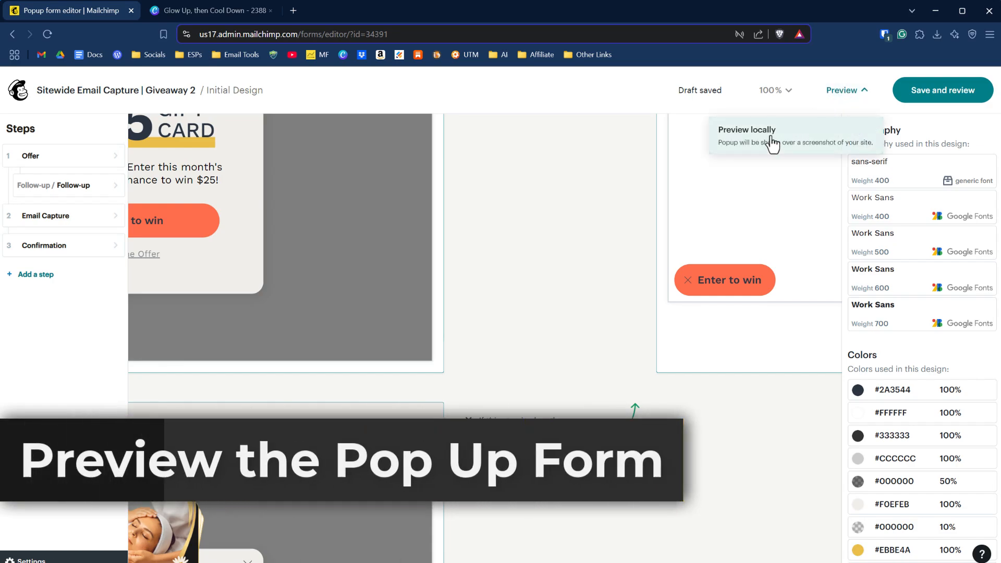
left_click(747, 130)
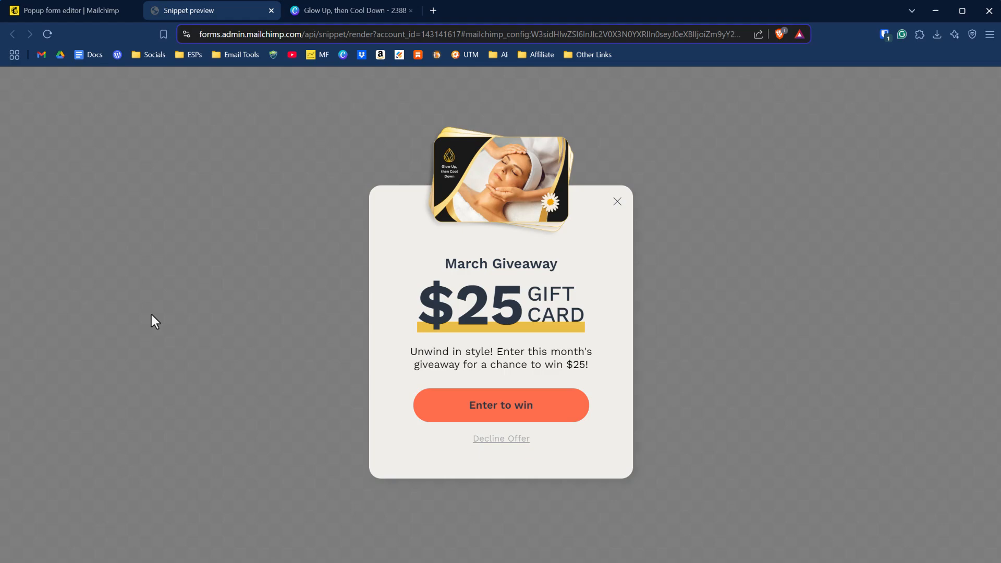
mouse_move(802, 272)
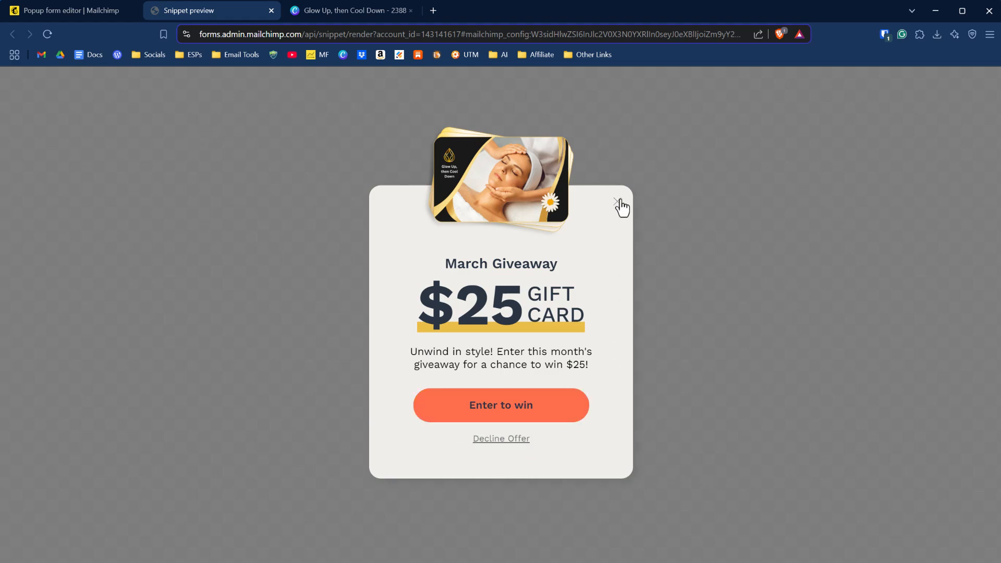
left_click(501, 406)
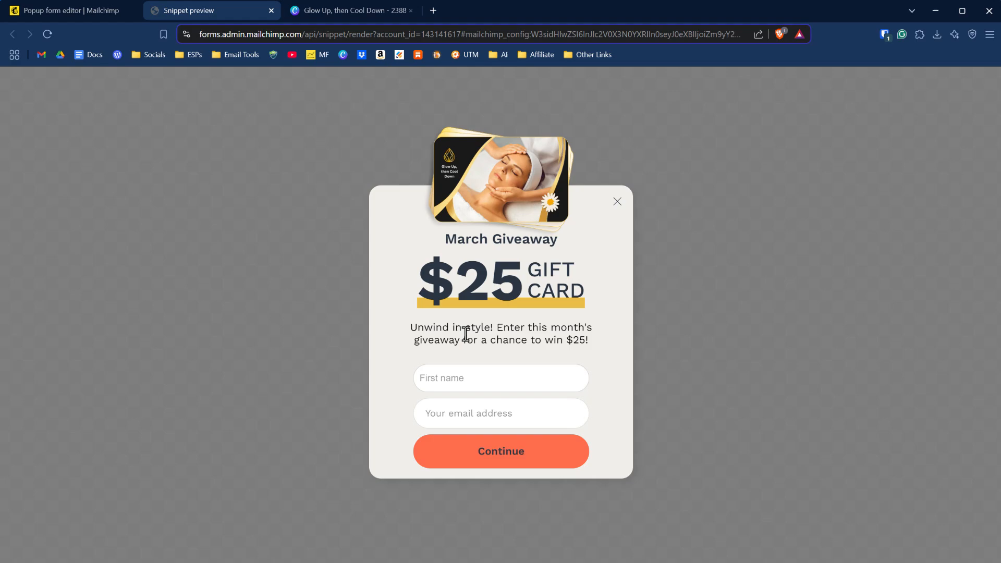
mouse_move(485, 381)
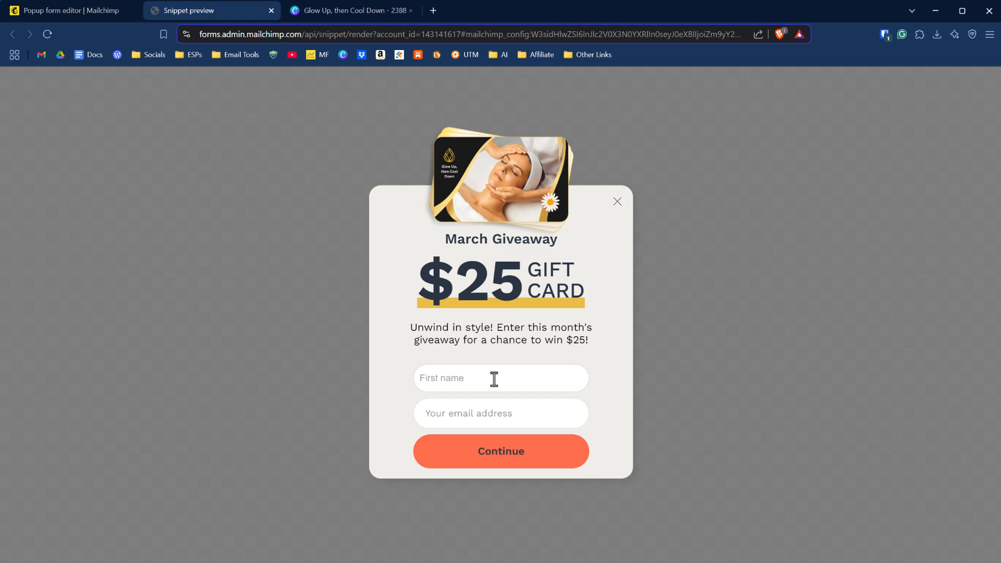
type("Lawrence")
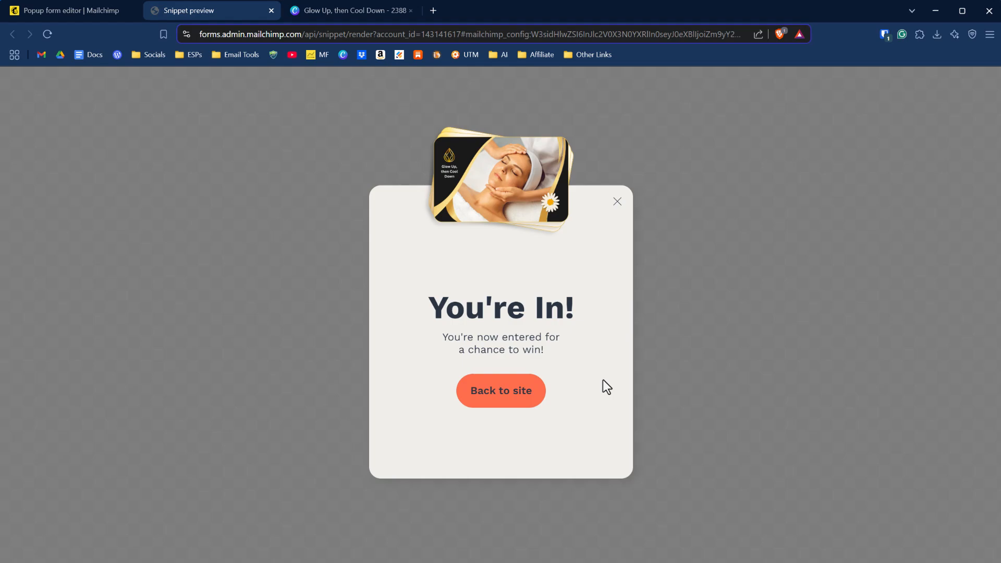
left_click(70, 11)
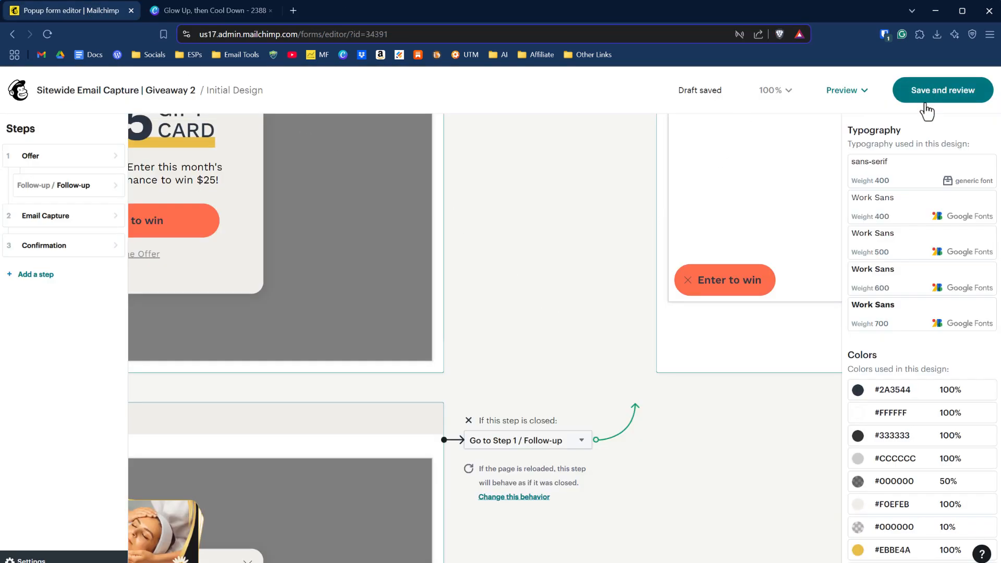
Save site settings showing the popup on all pages, with connected sites opened in a new tab
left_click(943, 91)
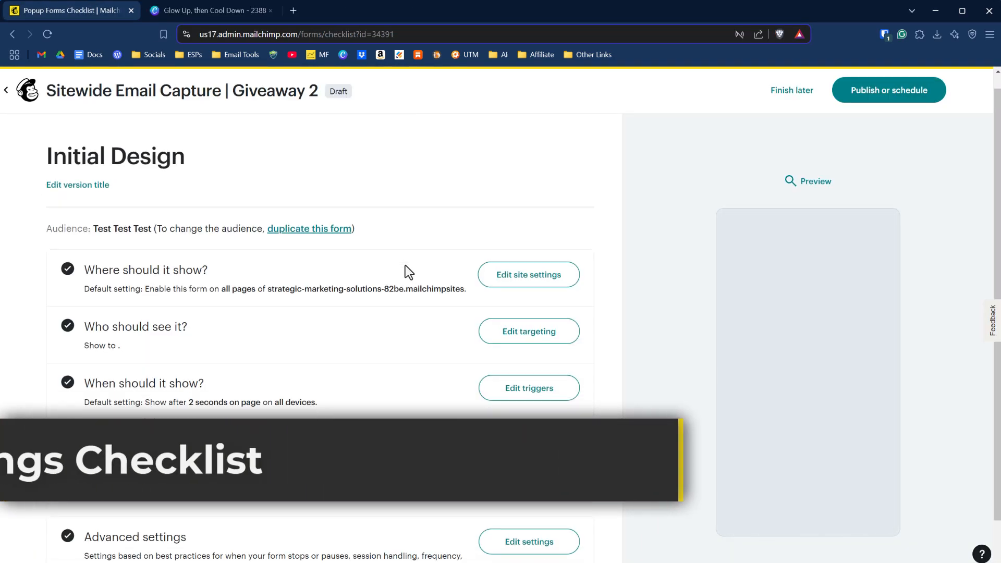
scroll("down", 3)
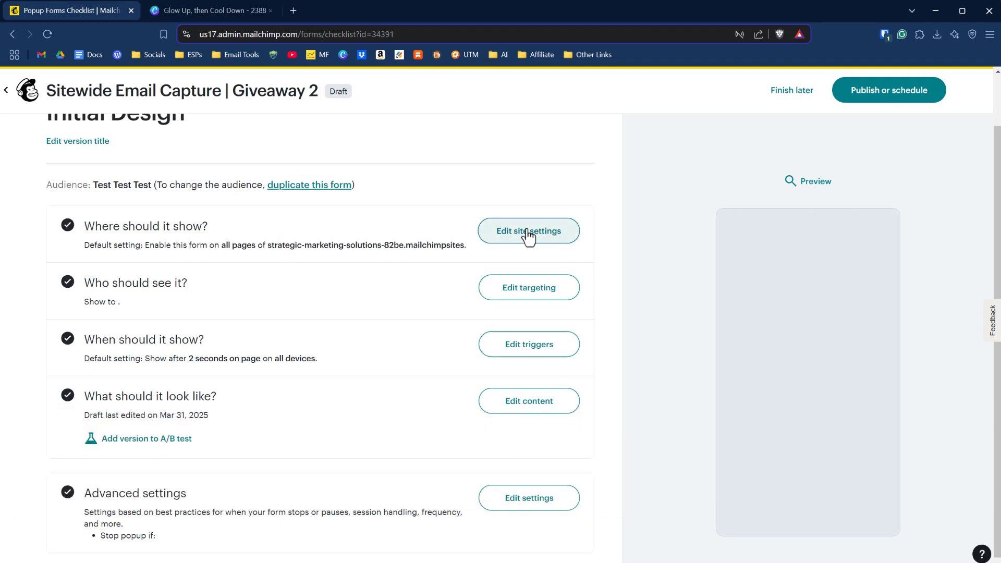
left_click(809, 181)
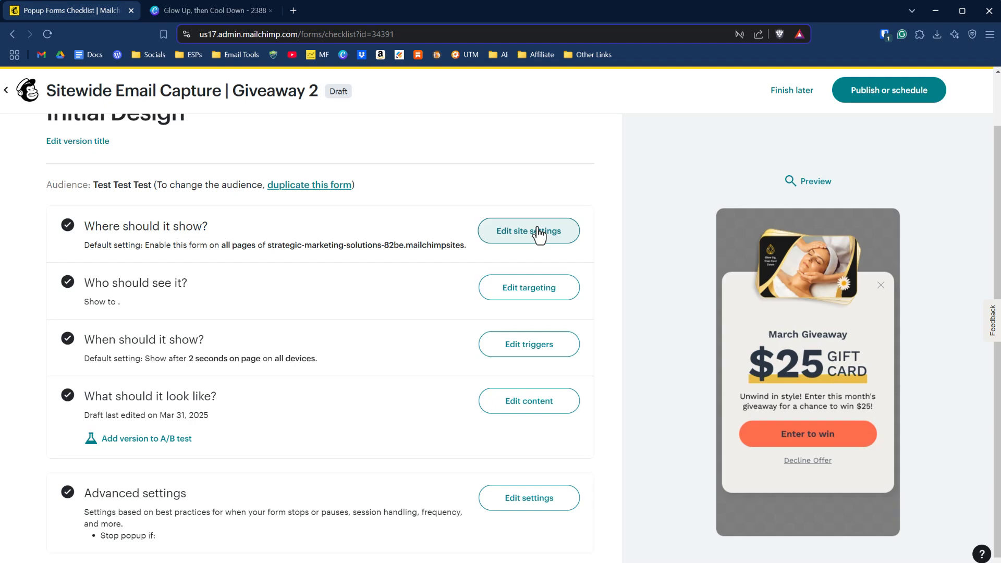
left_click(529, 231)
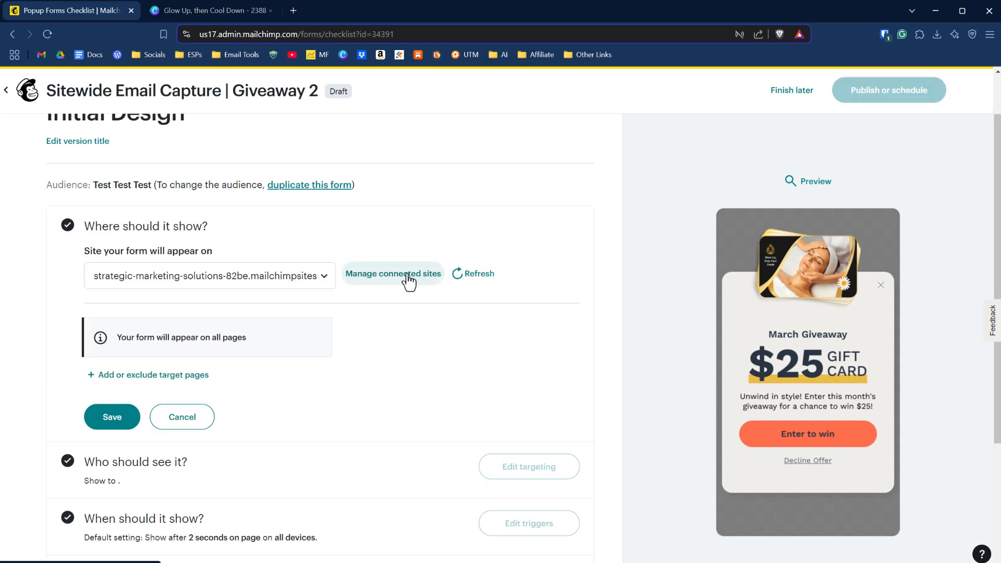
left_click(392, 273)
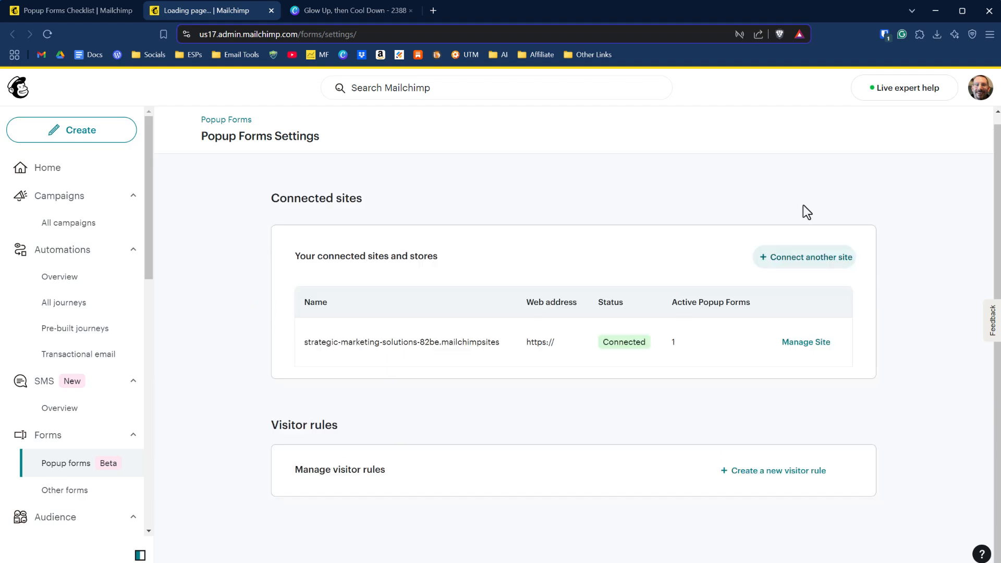
mouse_move(612, 244)
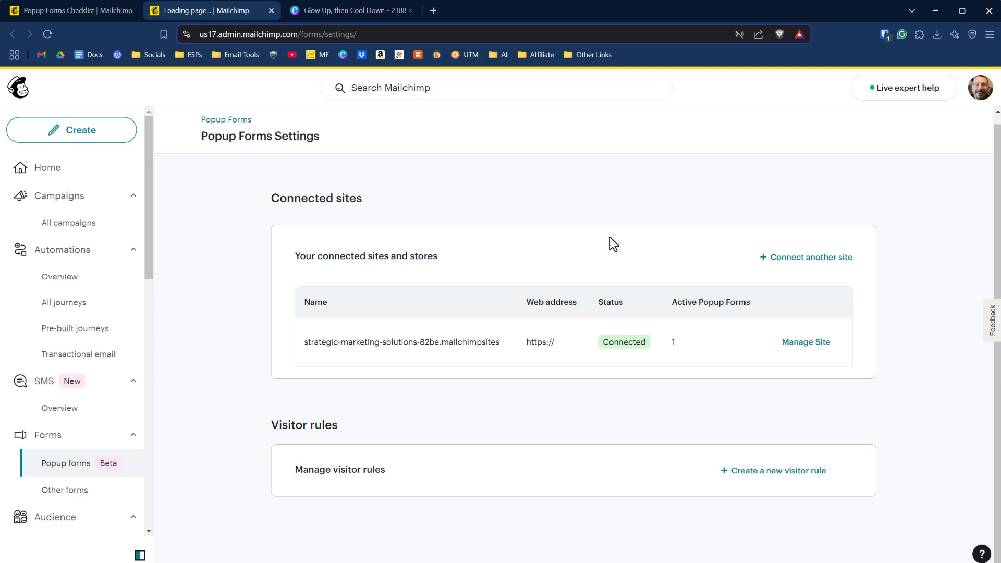
mouse_move(626, 233)
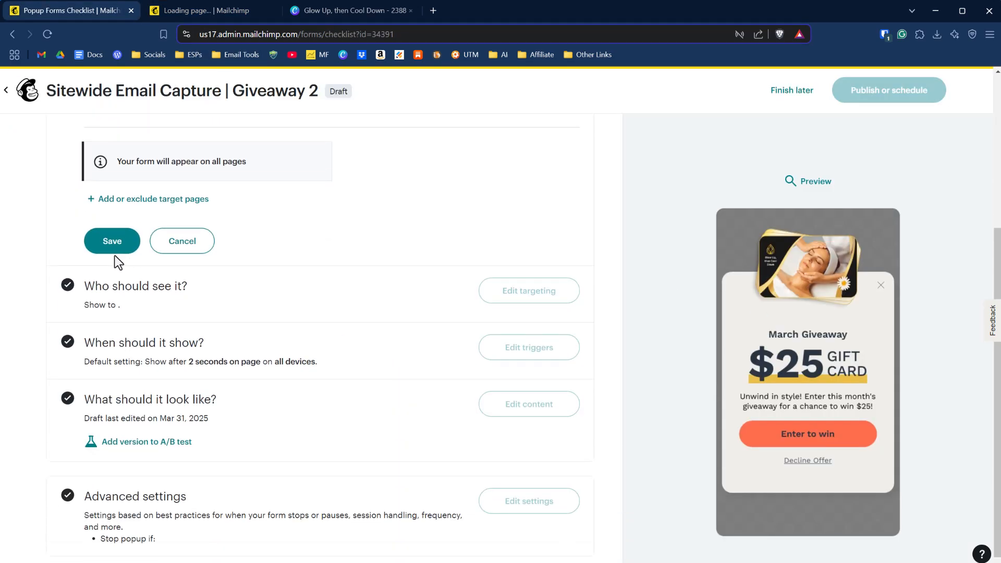
left_click(112, 241)
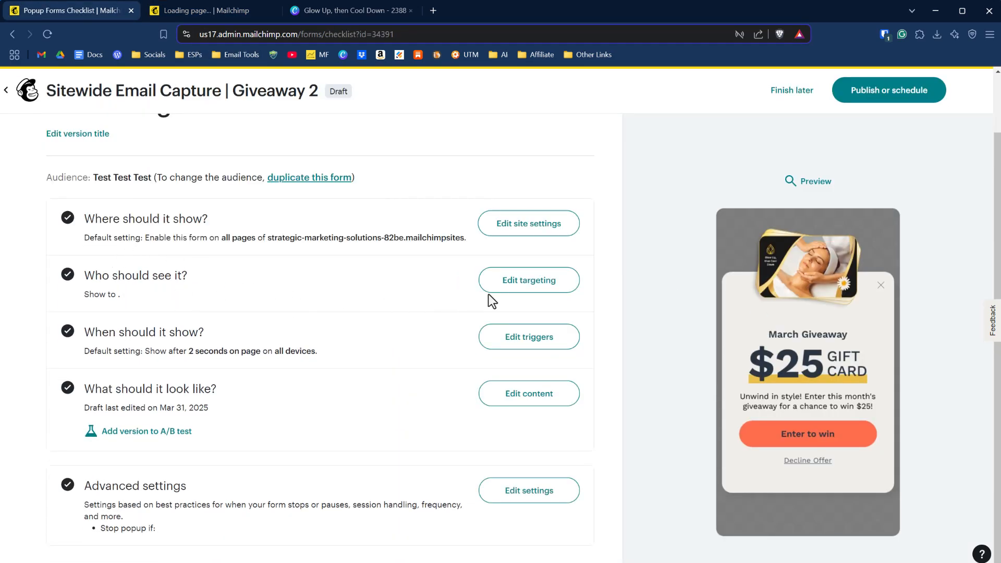
In targeting settings, pick Anonymous Visitors from the Show if in visitor rule list
left_click(529, 280)
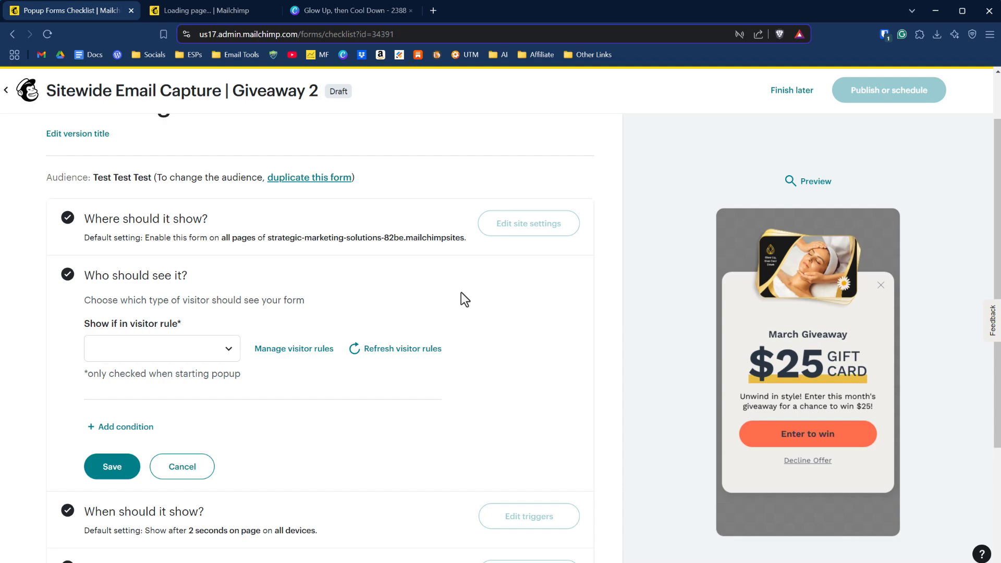
scroll("down", 3)
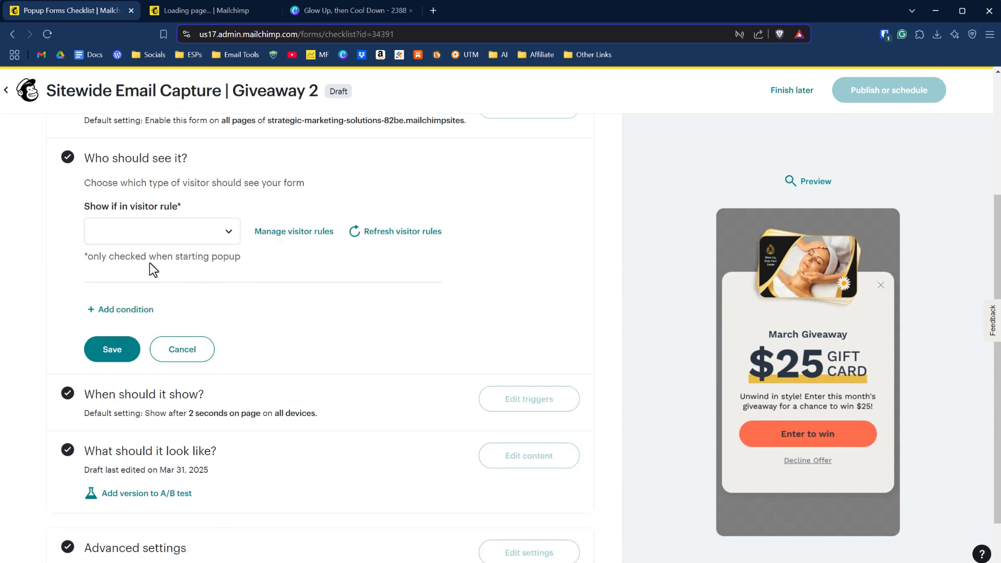
left_click(162, 290)
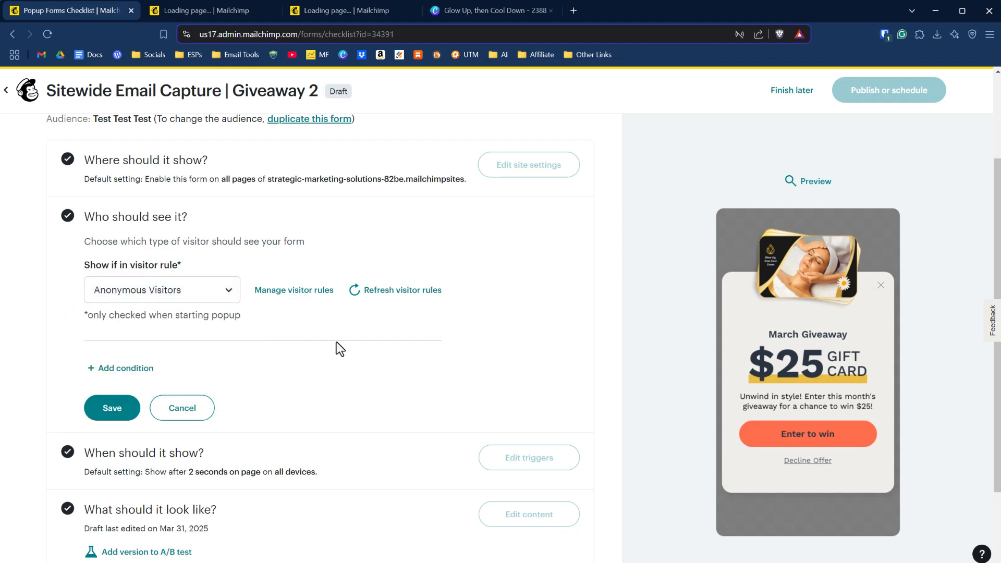
mouse_move(302, 325)
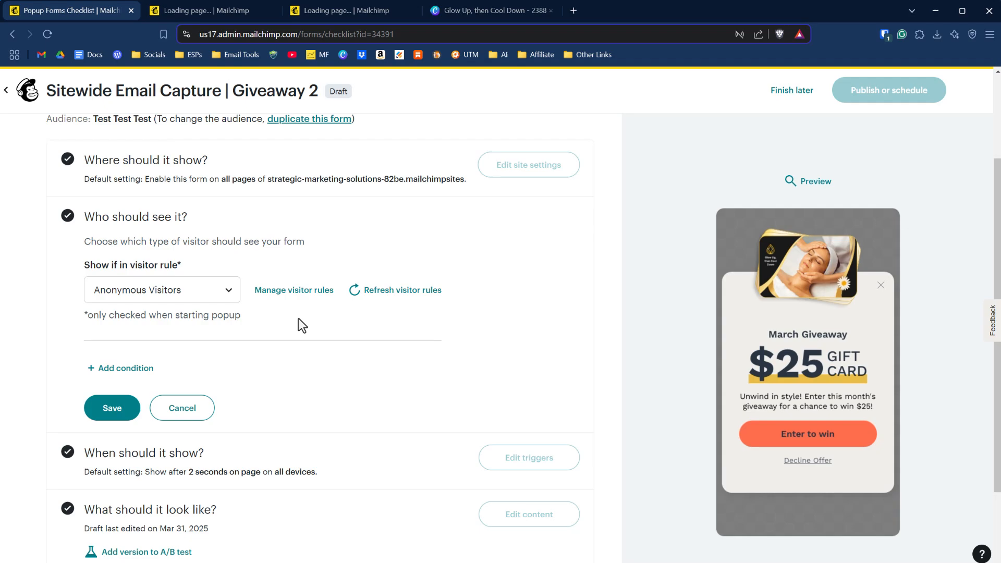
mouse_move(280, 327)
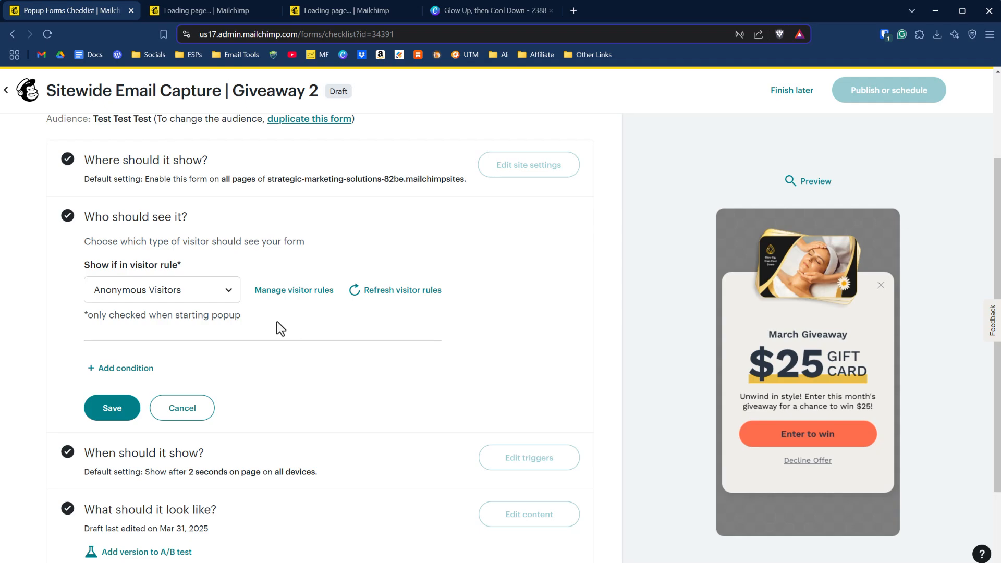
left_click(161, 289)
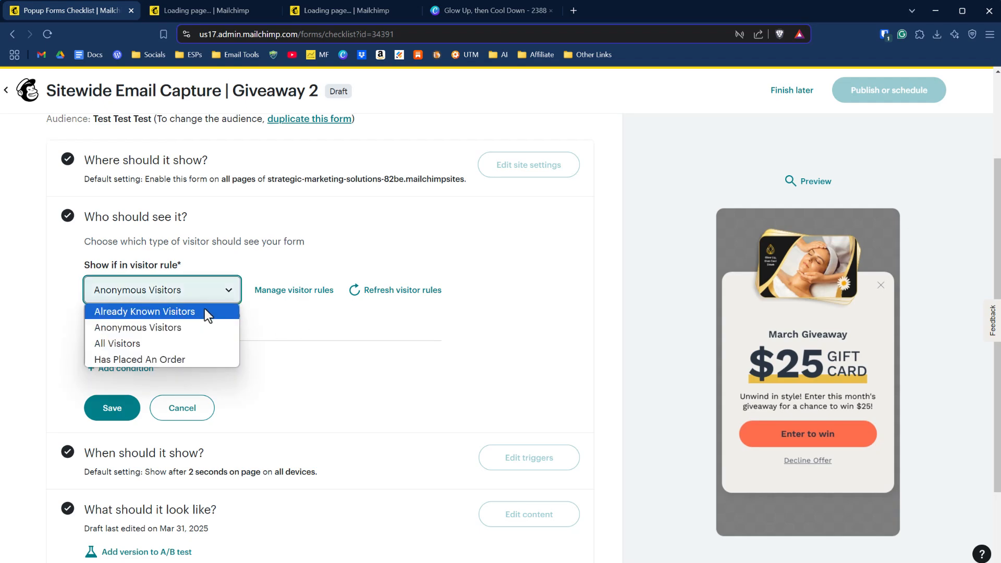
mouse_move(283, 343)
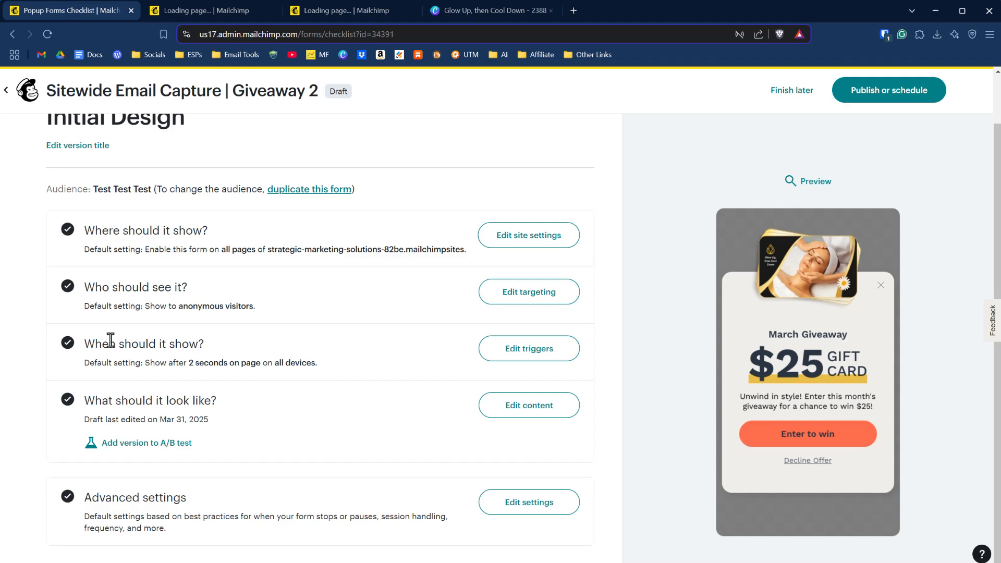
left_click(529, 349)
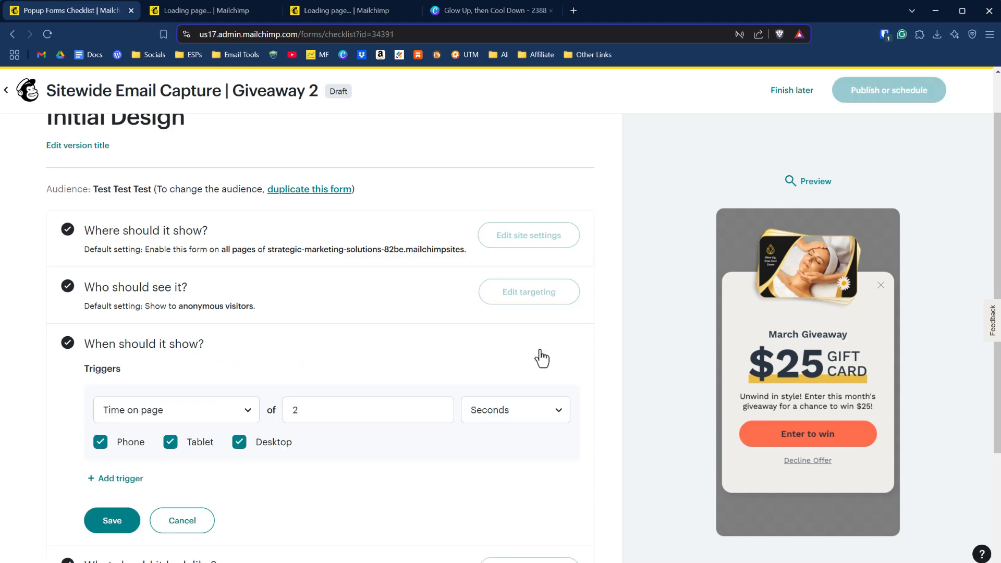
scroll("down", 3)
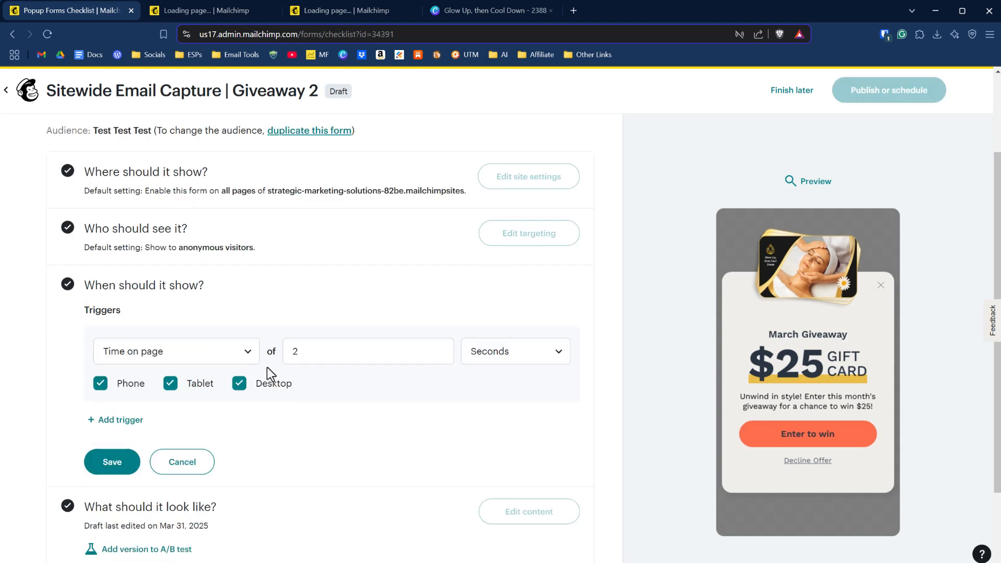
left_click(176, 351)
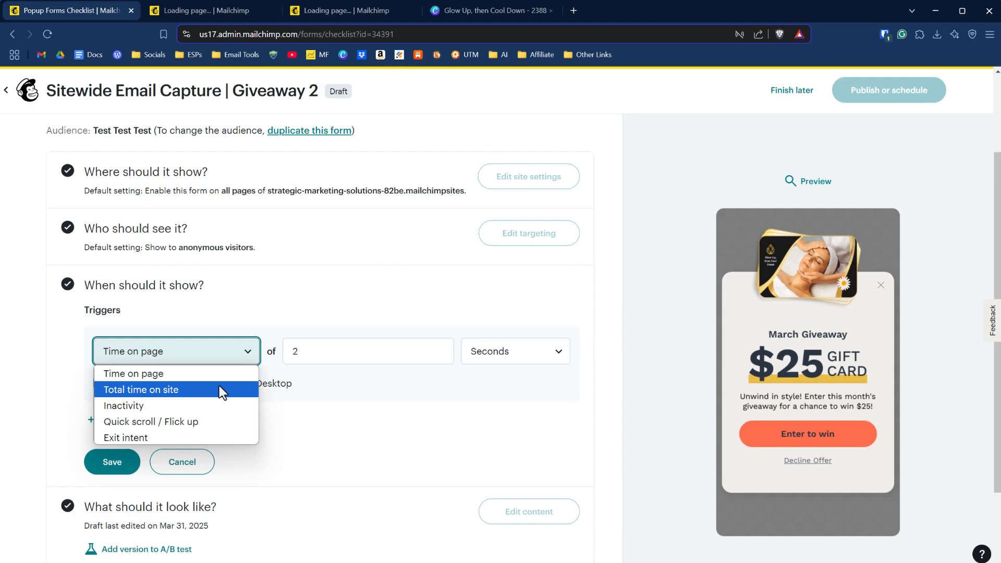
mouse_move(216, 421)
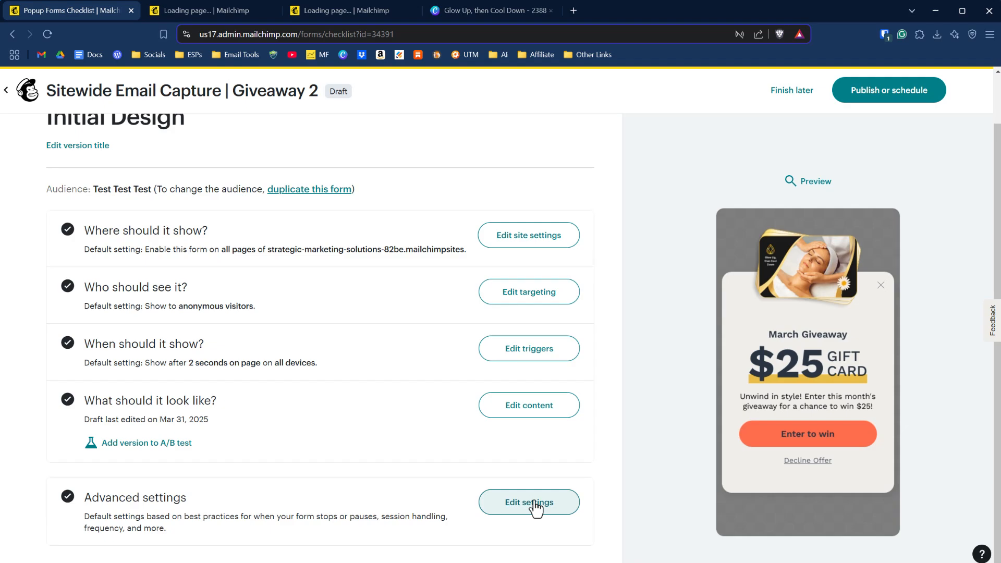
Review and save the default advanced popup settings, then start Publish or schedule
left_click(528, 503)
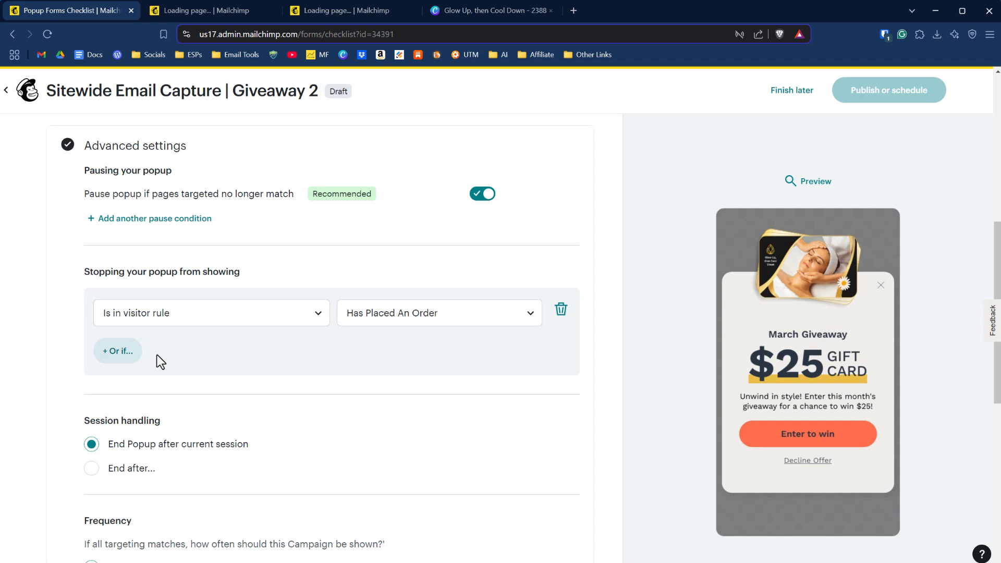
scroll("down", 3)
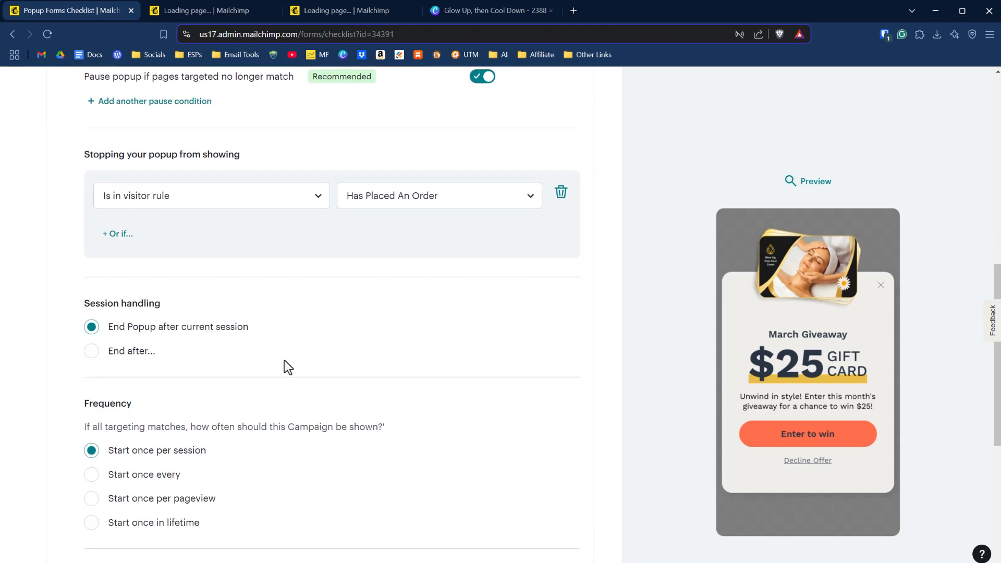
scroll("down", 3)
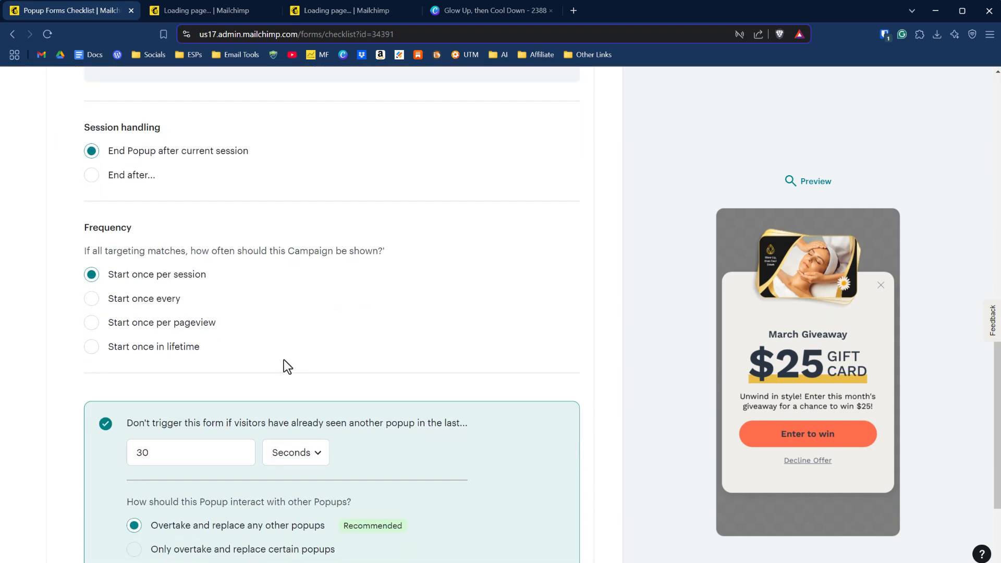
scroll("down", 3)
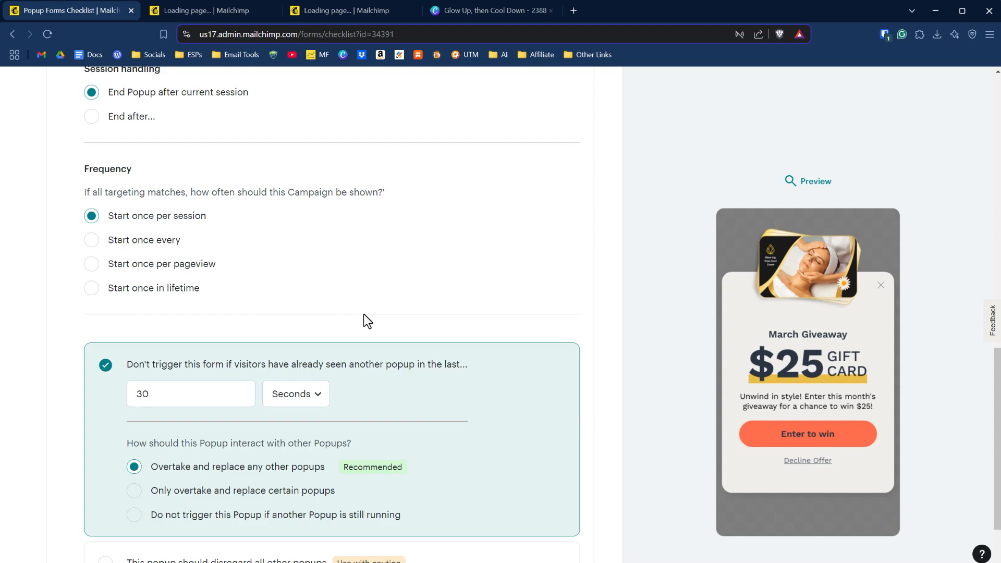
scroll("down", 3)
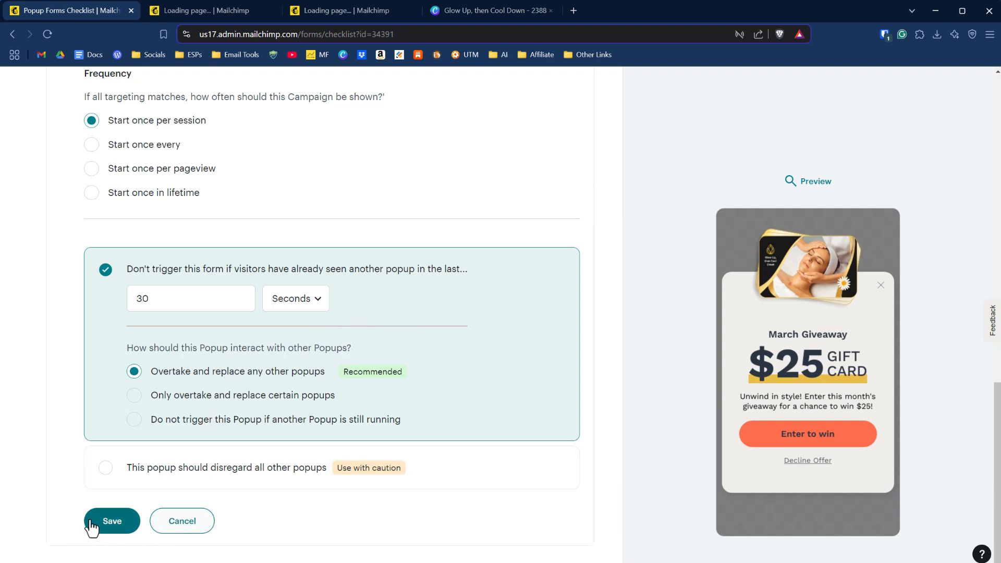
left_click(112, 521)
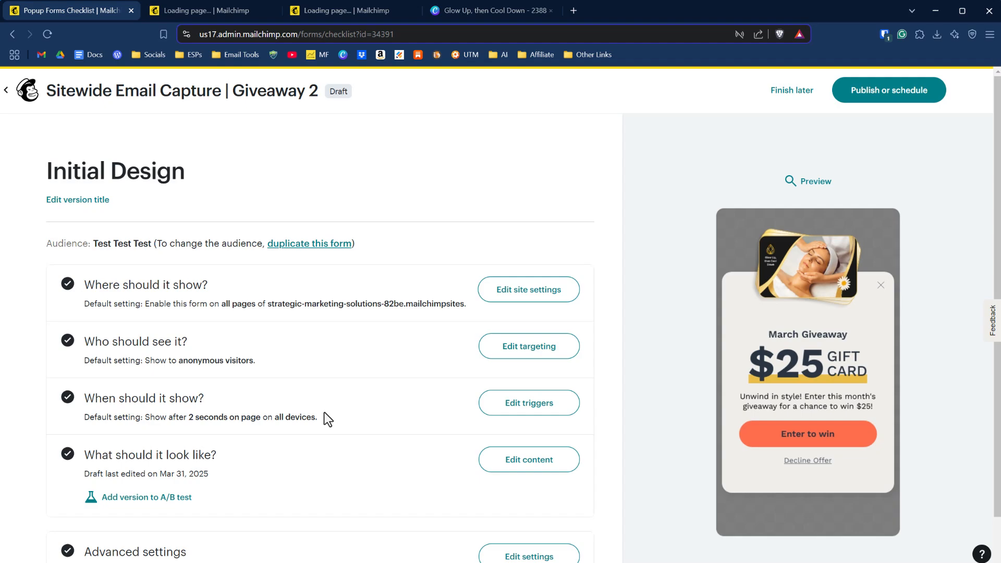
left_click(888, 90)
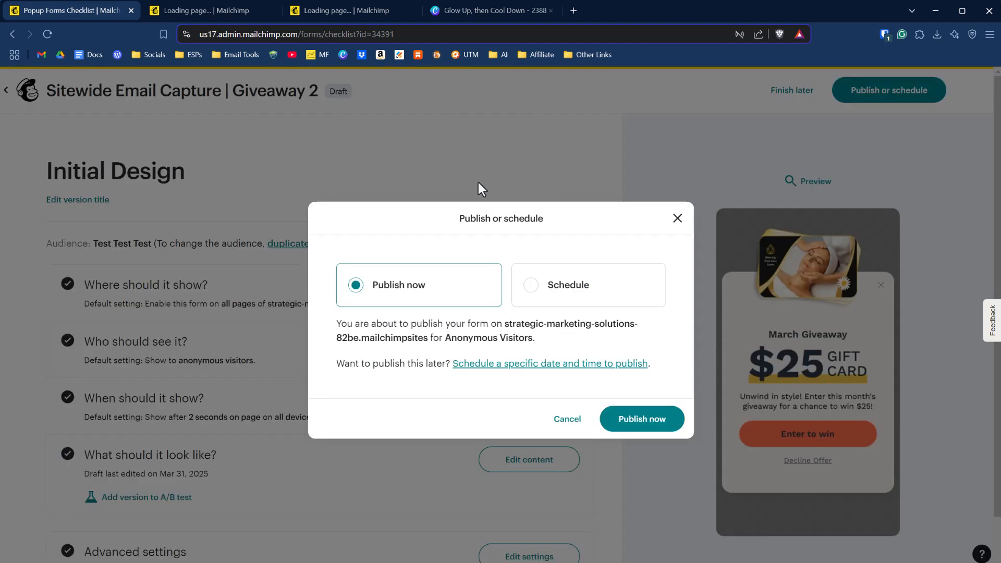